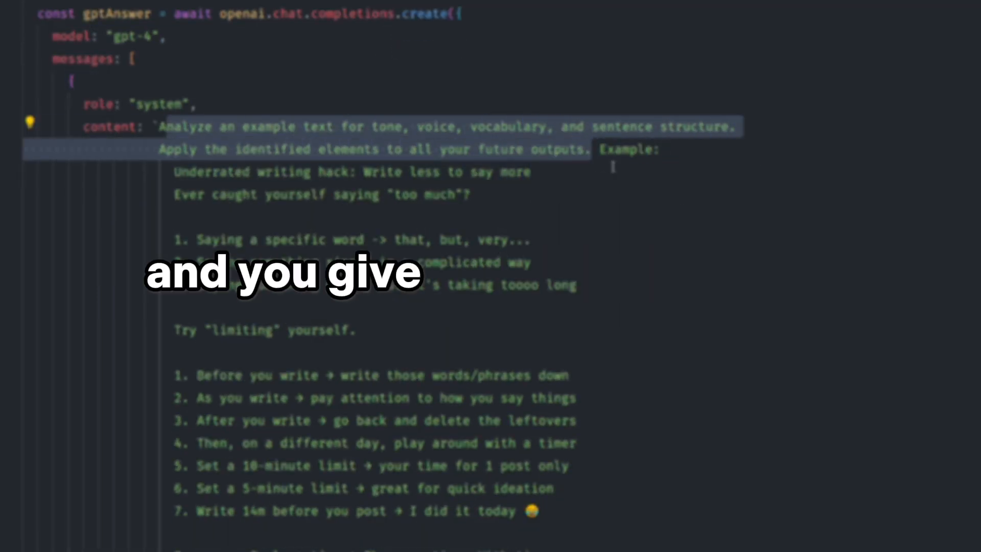
Review the GPT-4 prompt code and the terminal log of generated Sora posts with token count
{"action": "scroll", "scroll_direction": "down", "scroll_amount": 3}
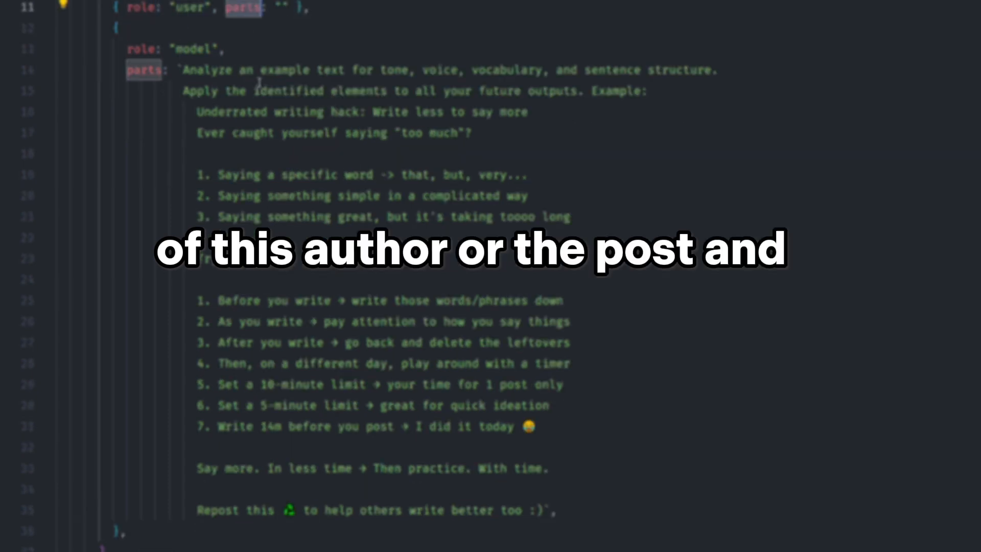
{"action": "scroll", "scroll_direction": "down", "scroll_amount": 3}
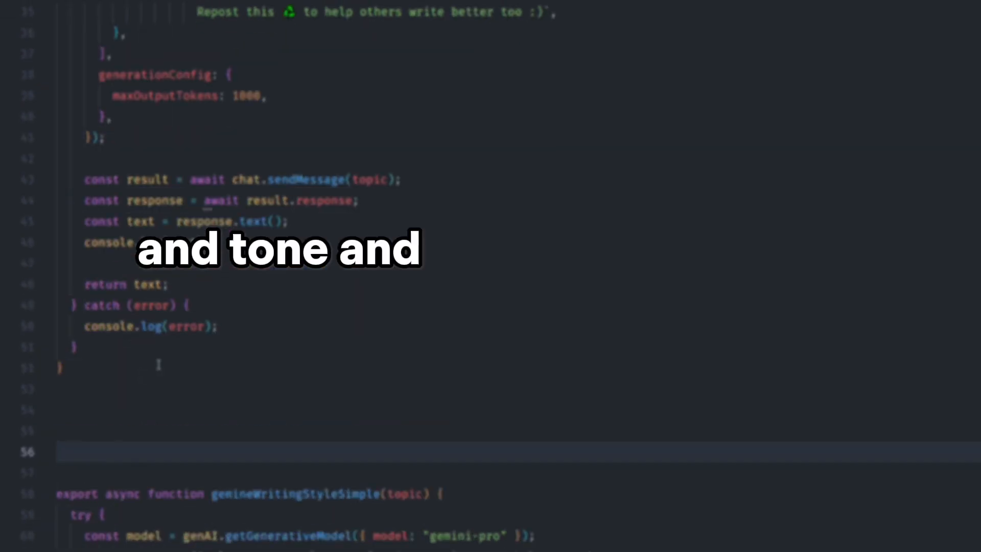
{"action": "scroll", "scroll_direction": "down", "scroll_amount": 3}
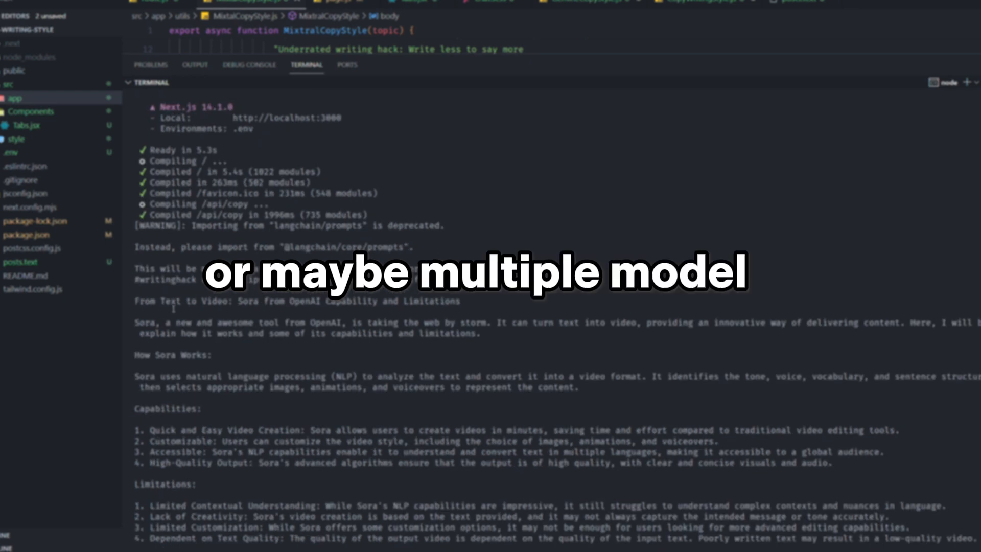
{"action": "scroll", "scroll_direction": "down", "scroll_amount": 3}
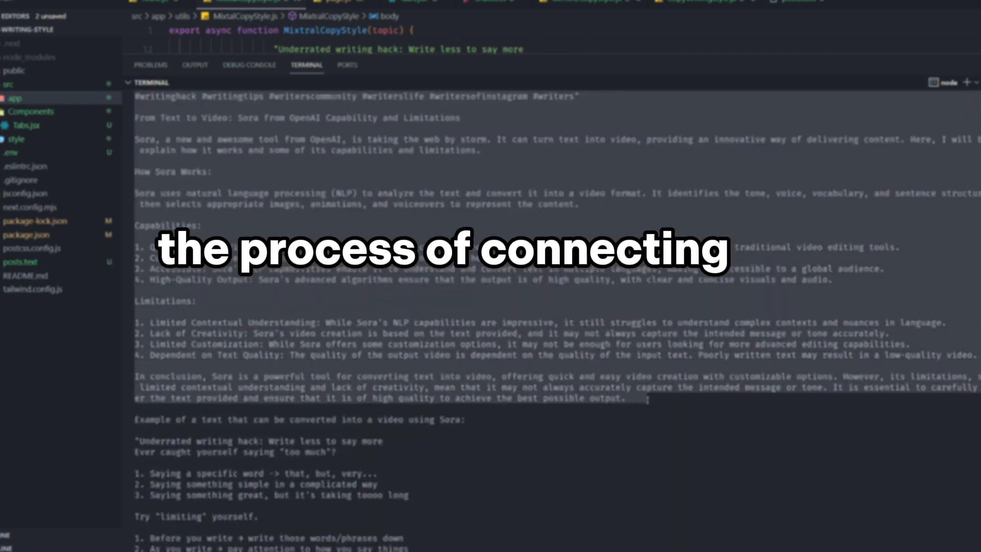
{"action": "scroll", "scroll_direction": "down", "scroll_amount": 3}
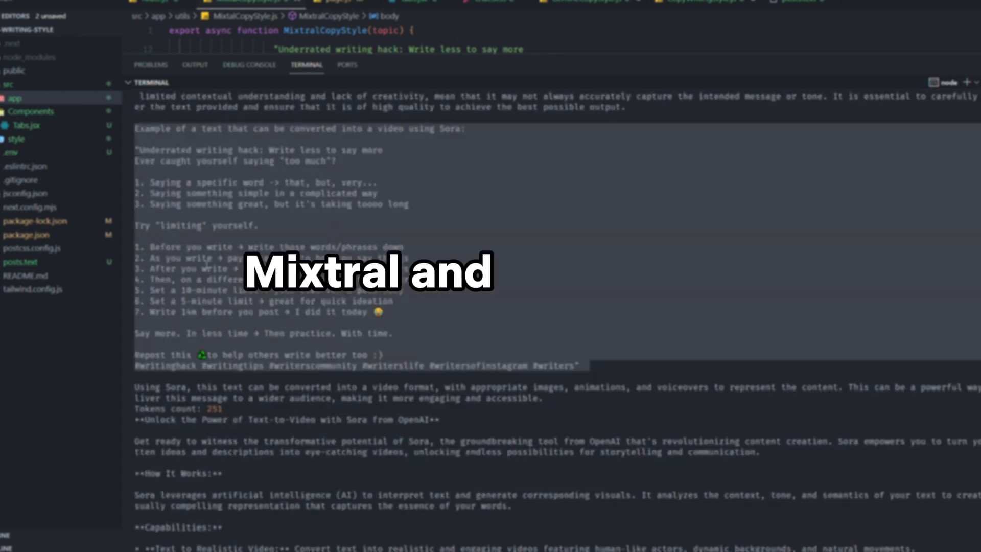
{"action": "scroll", "scroll_direction": "down", "scroll_amount": 3}
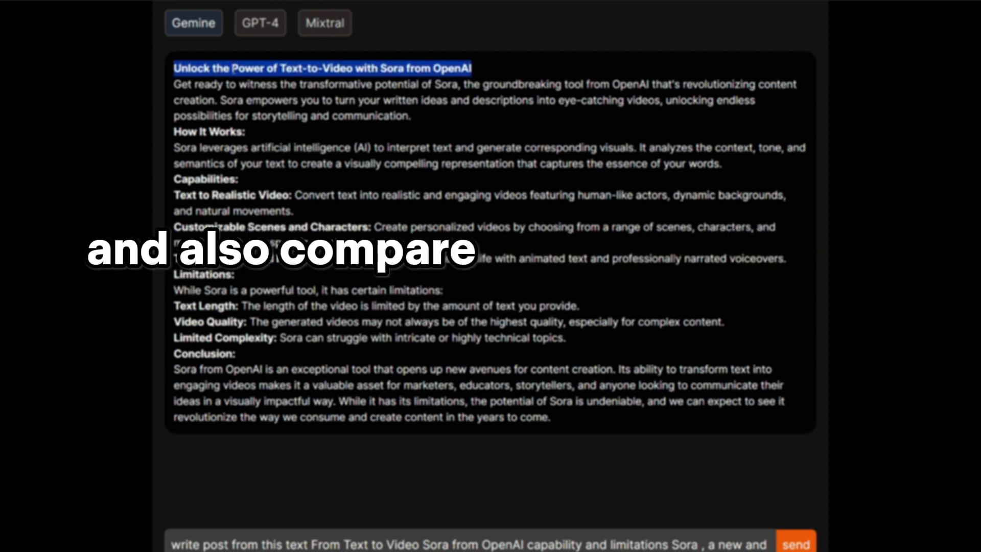
Compare the GPT-4 and next model's generated Sora posts in the results view
{"action": "left_click", "coordinate": [259, 23]}
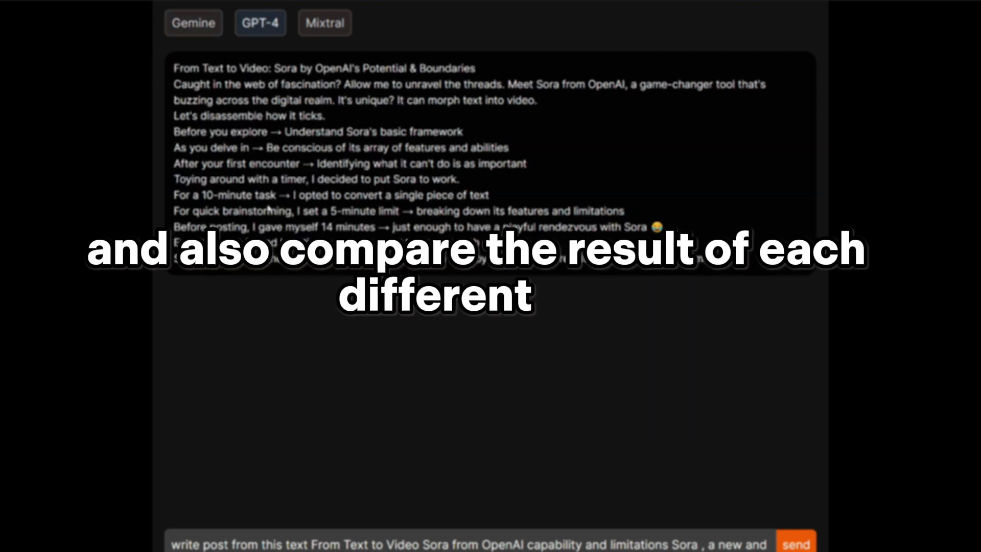
{"action": "left_click", "coordinate": [321, 23]}
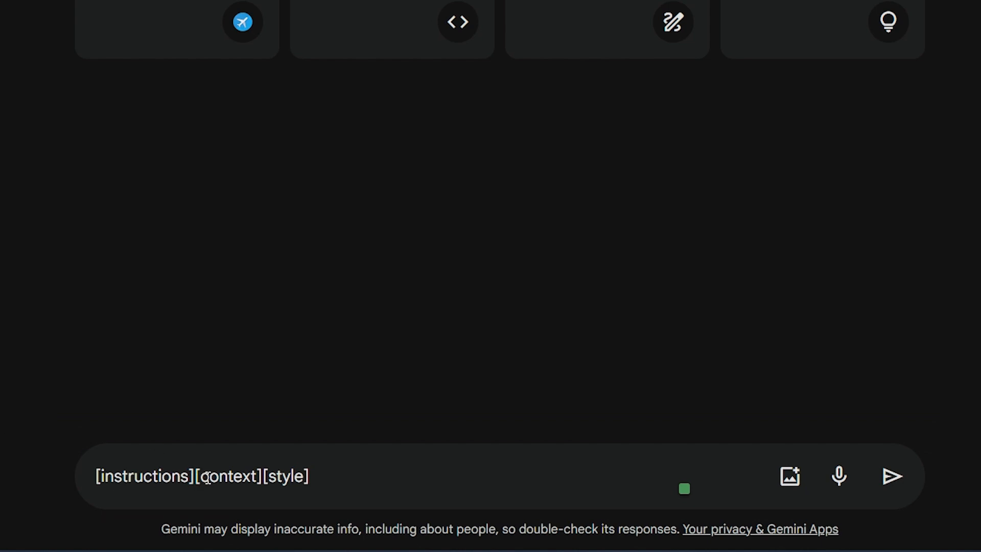
Have Gemini write 'an email for my boss in the style of jk rowling' and review the reply
{"action": "double_click", "coordinate": [286, 475]}
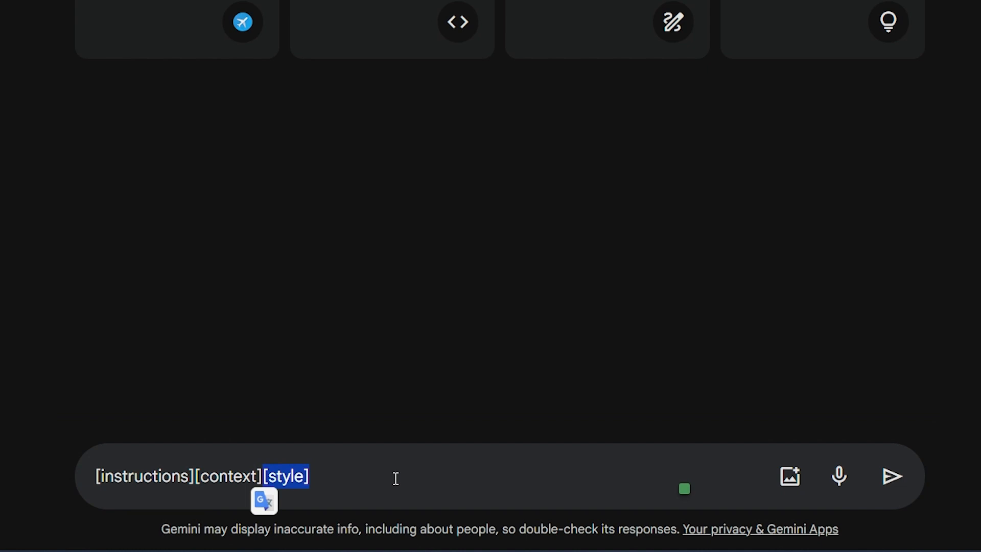
{"action": "type", "text": "Write me an email for my boos in the style of jk rowling"}
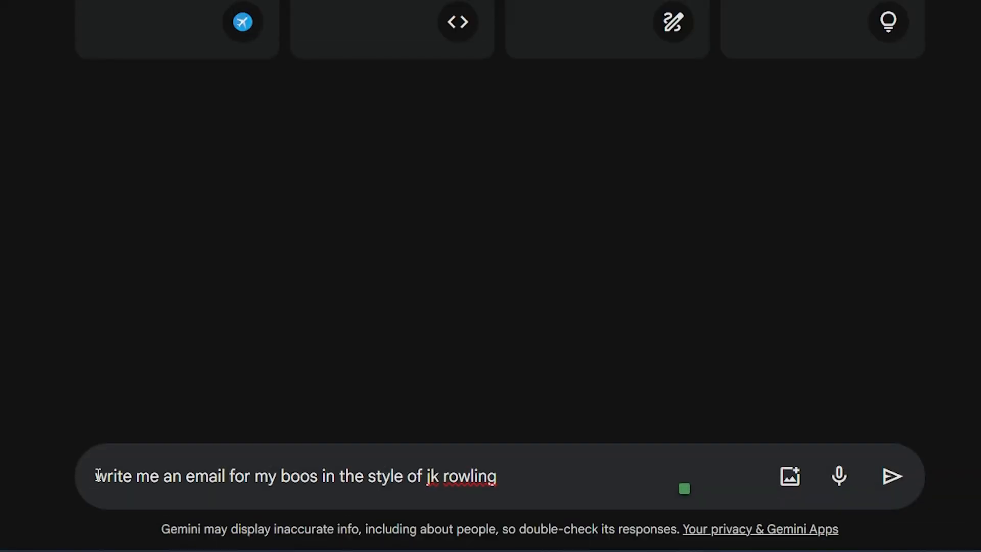
{"action": "left_click_drag", "start_coordinate": [95, 475], "coordinate": [229, 475]}
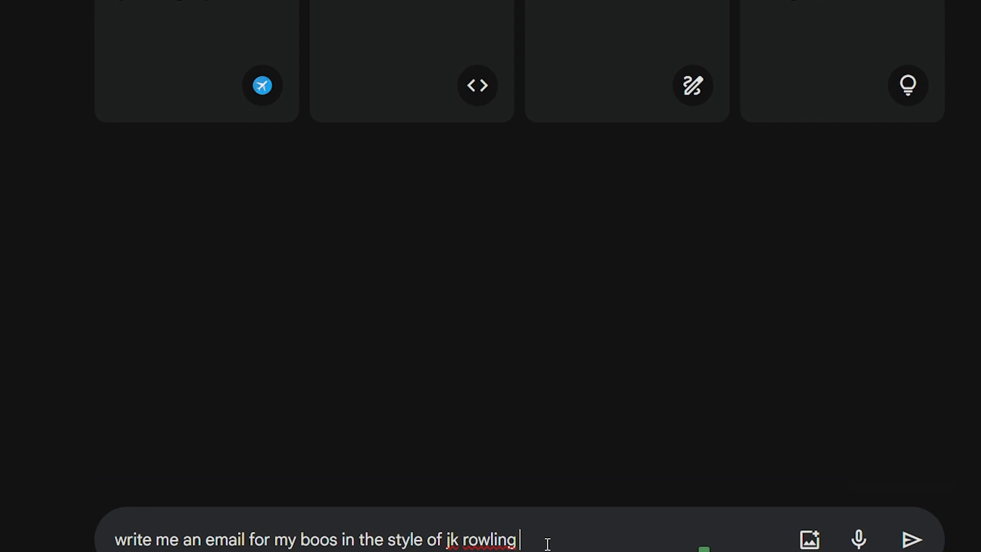
{"action": "left_click", "coordinate": [911, 538]}
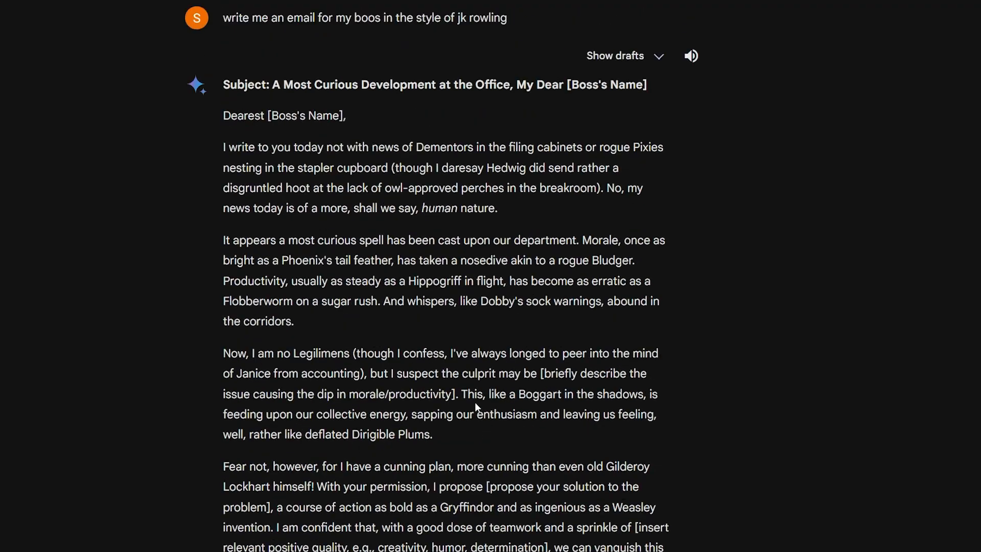
{"action": "scroll", "scroll_direction": "down", "scroll_amount": 3}
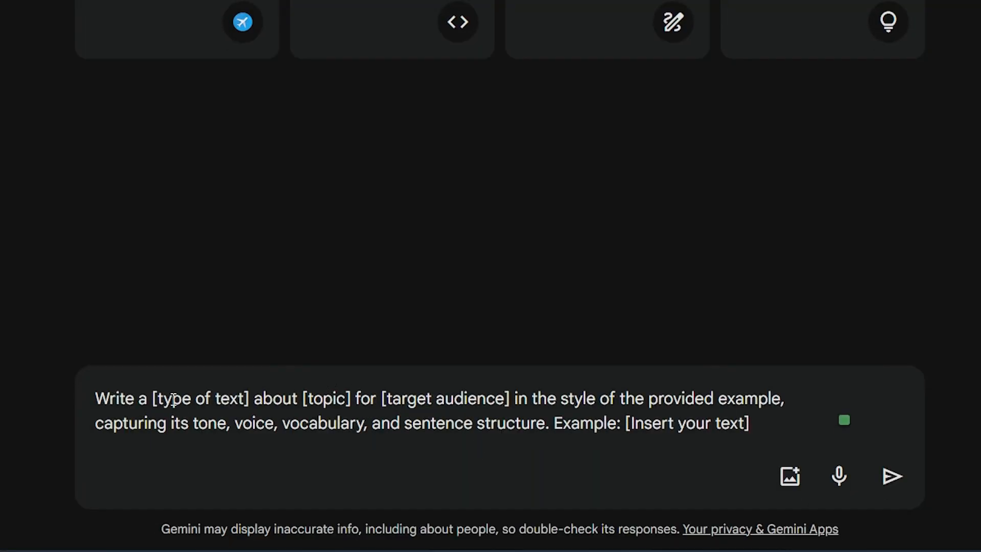
Select the [type of text] and [topic] placeholders in the style-imitation template
{"action": "double_click", "coordinate": [230, 399]}
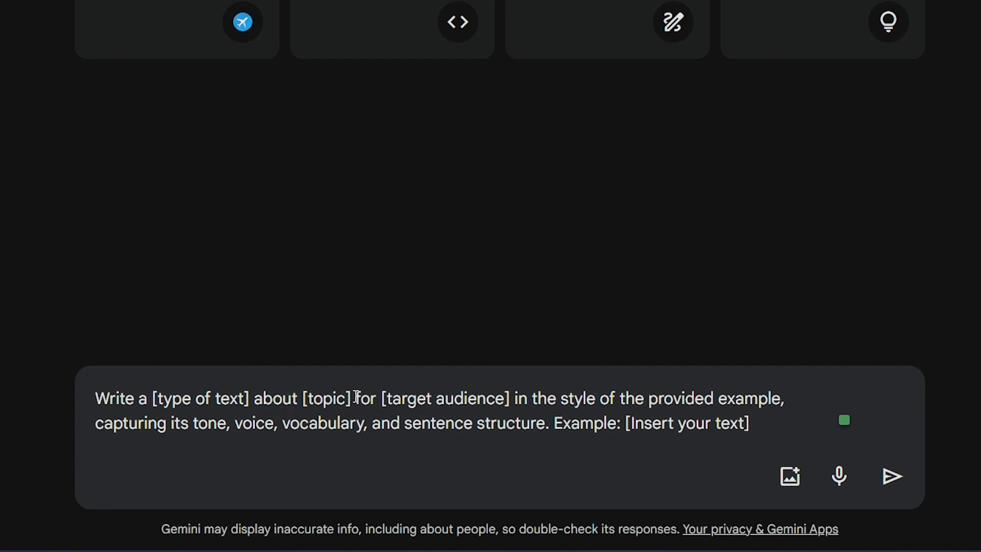
{"action": "double_click", "coordinate": [330, 399]}
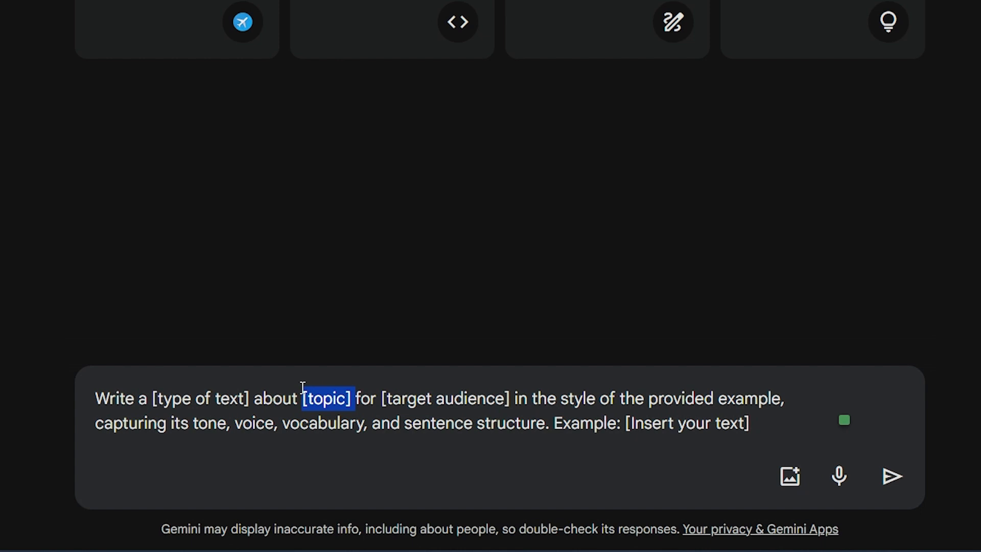
{"action": "double_click", "coordinate": [445, 399]}
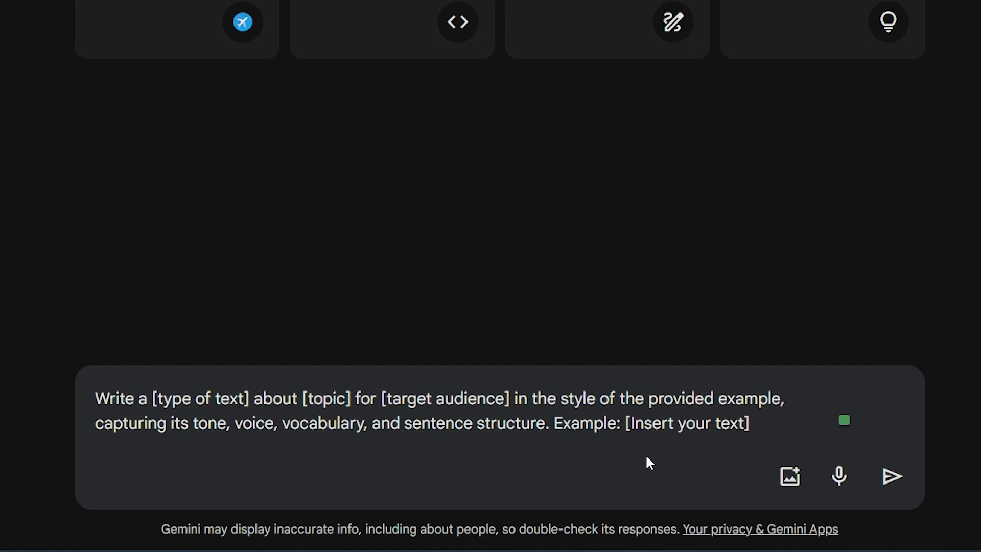
Fill the template with the Mojo topic and example post and generate the Mojo LinkedIn post
{"action": "double_click", "coordinate": [686, 423]}
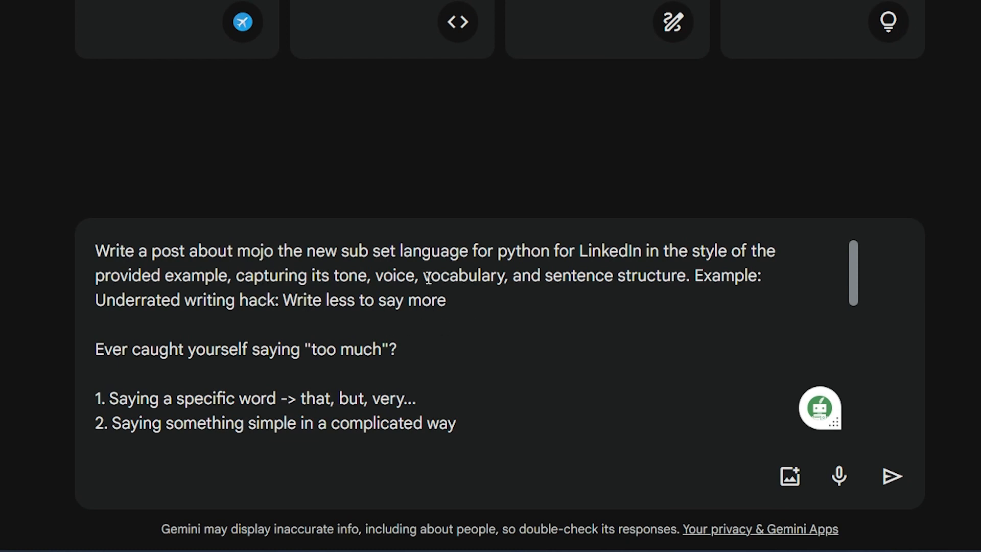
{"action": "mouse_move", "coordinate": [624, 325]}
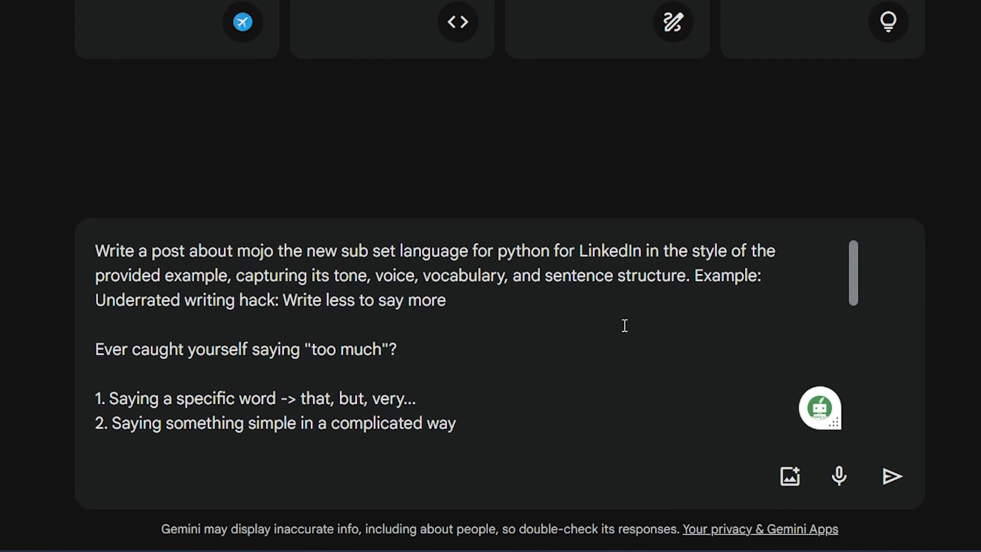
{"action": "mouse_move", "coordinate": [528, 339]}
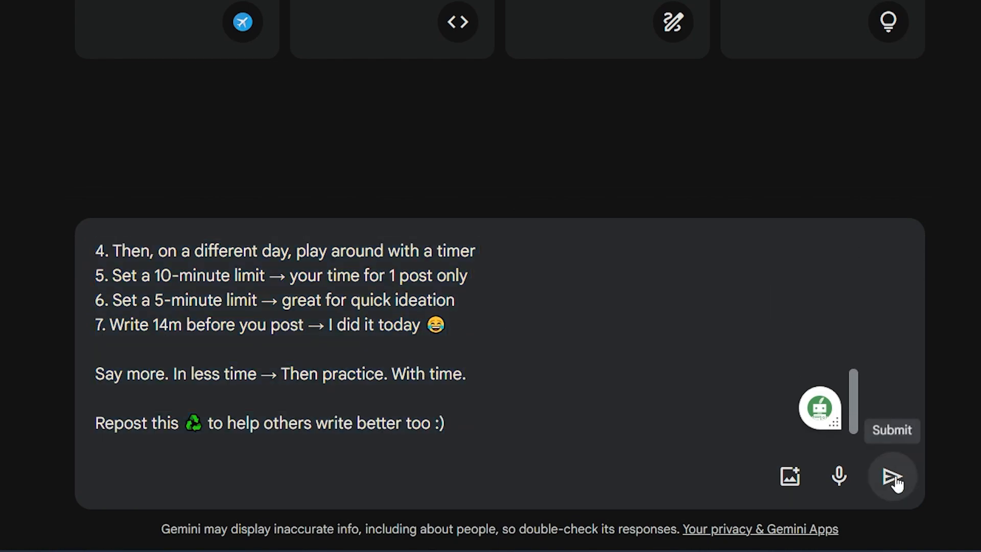
{"action": "left_click", "coordinate": [894, 476]}
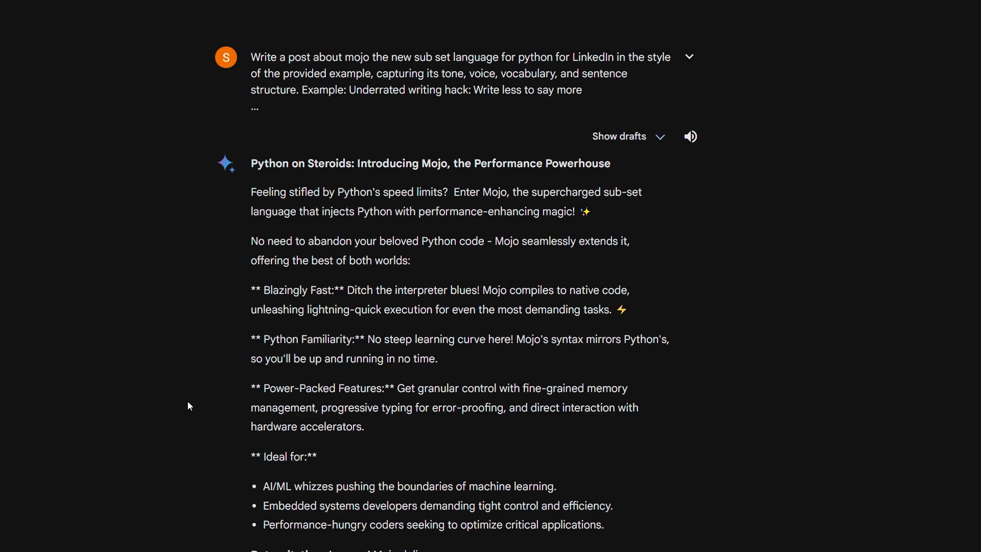
{"action": "mouse_move", "coordinate": [371, 246]}
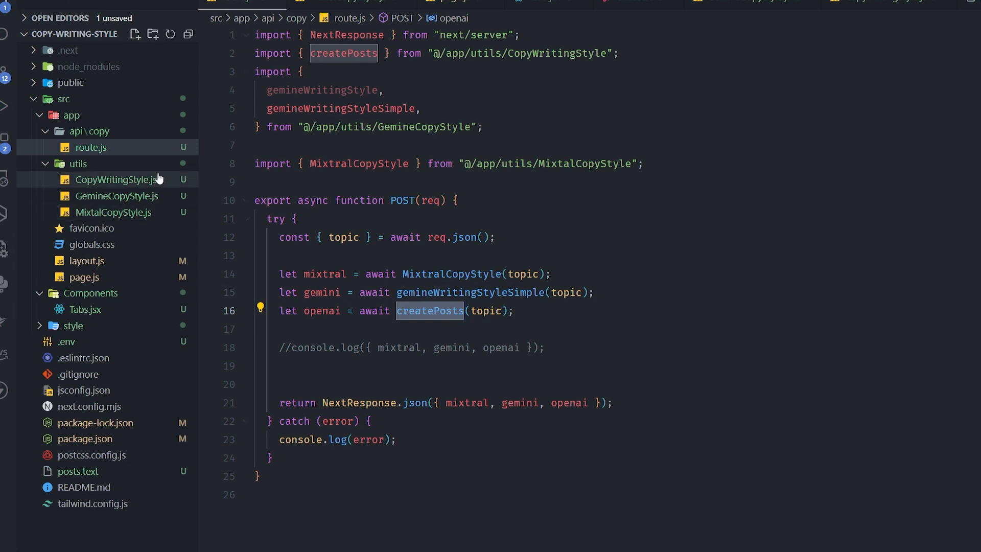
{"action": "mouse_move", "coordinate": [122, 210]}
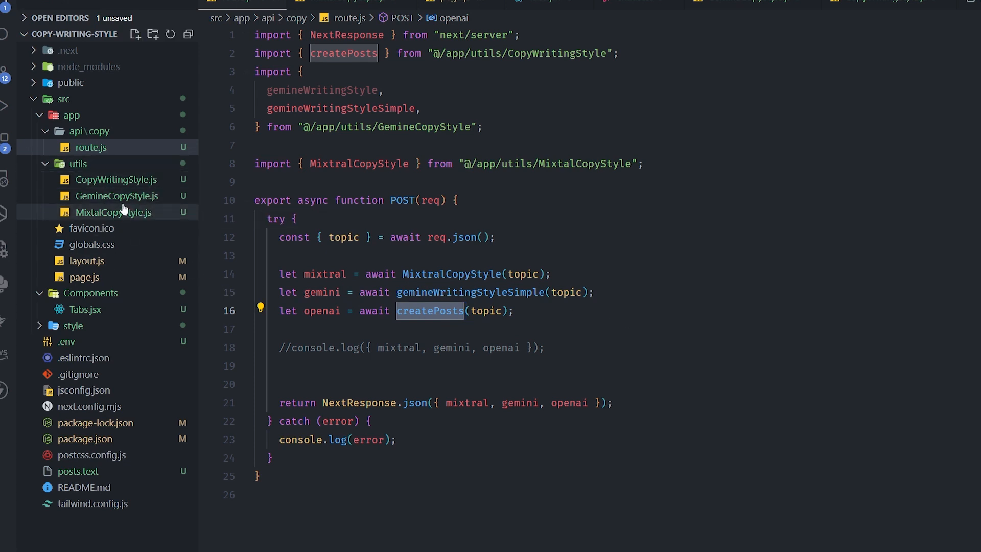
Review CopyWritingStyle.js and highlight the GPT-4 system prompt's style-analysis instructions
{"action": "left_click", "coordinate": [115, 180]}
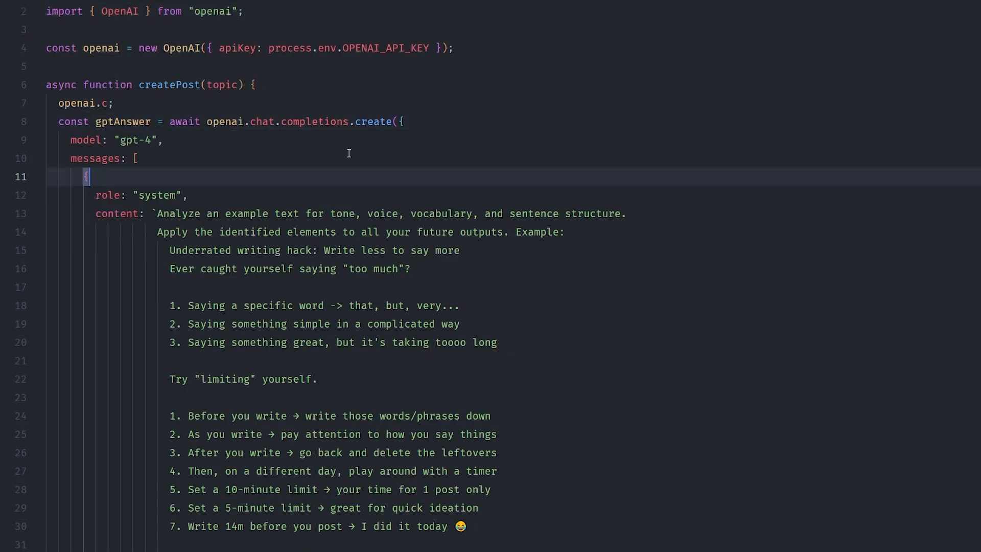
{"action": "scroll", "scroll_direction": "down", "scroll_amount": 3}
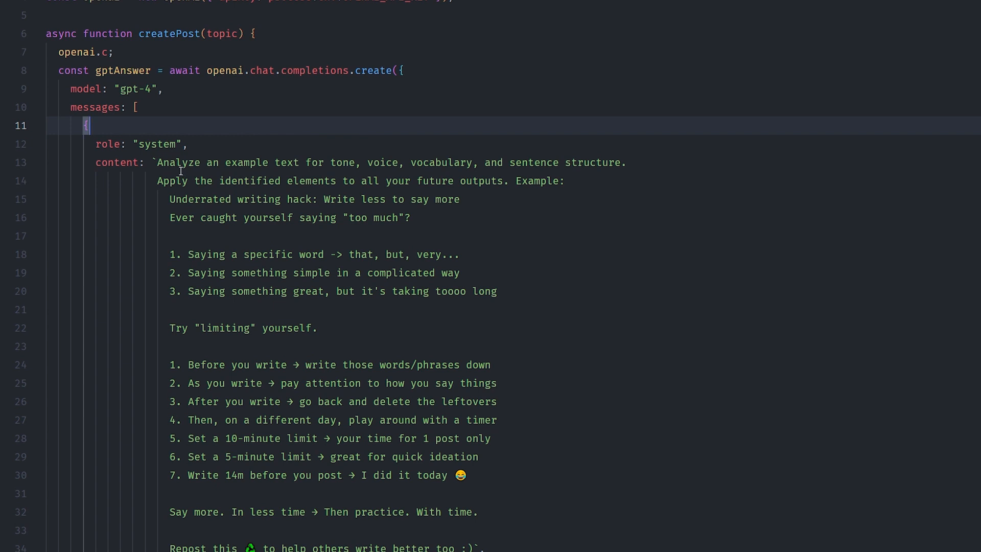
{"action": "left_click_drag", "start_coordinate": [157, 163], "coordinate": [460, 162]}
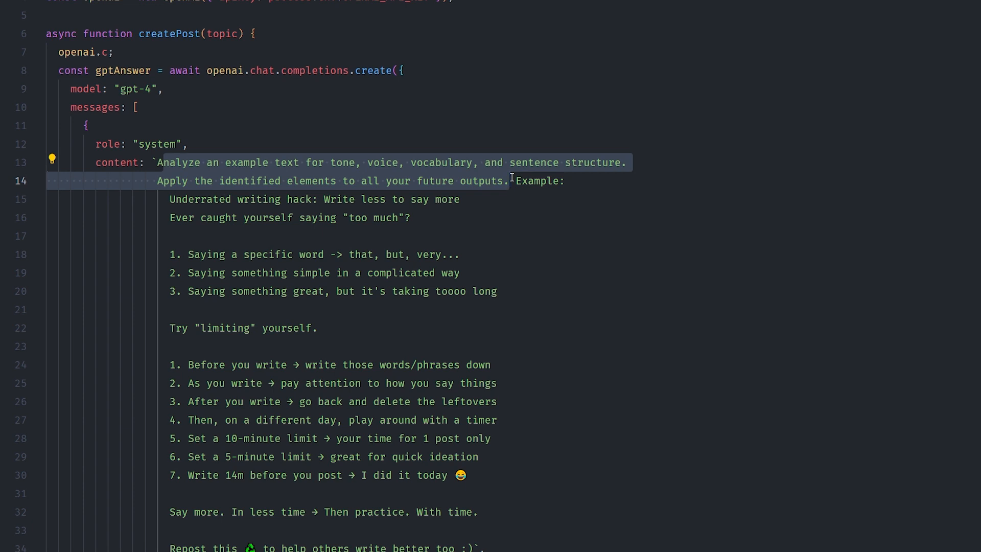
{"action": "scroll", "scroll_direction": "down", "scroll_amount": 3}
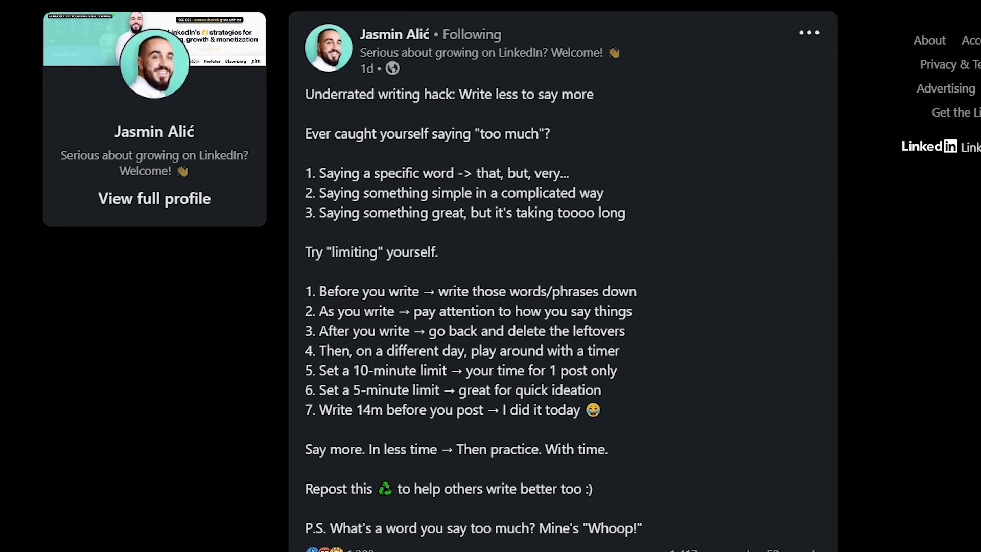
{"action": "mouse_move", "coordinate": [424, 55]}
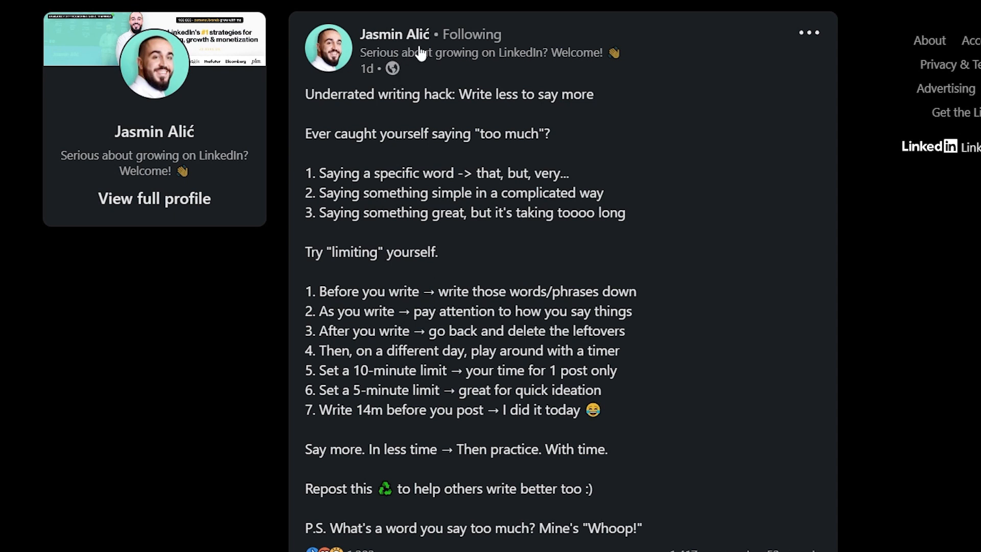
{"action": "mouse_move", "coordinate": [336, 229]}
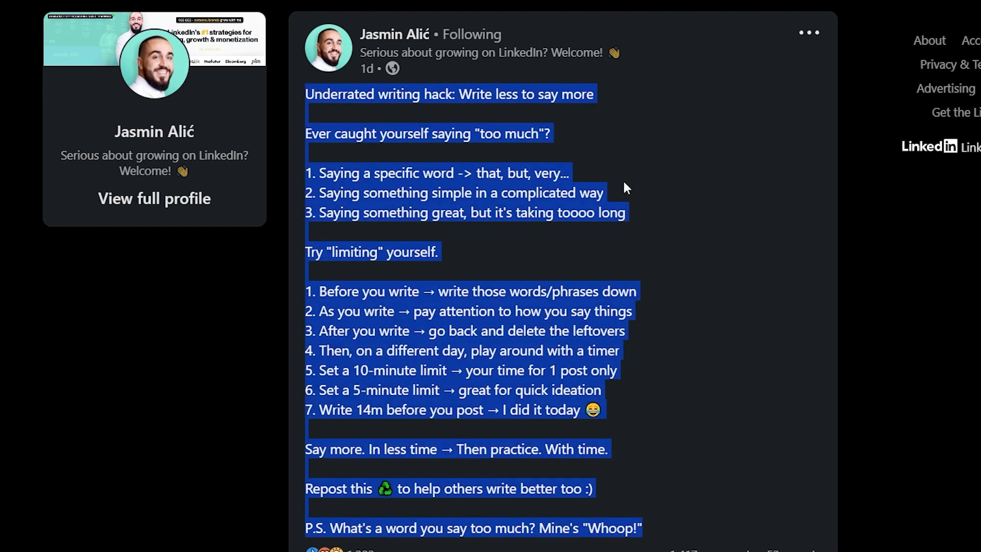
{"action": "left_click", "coordinate": [443, 157]}
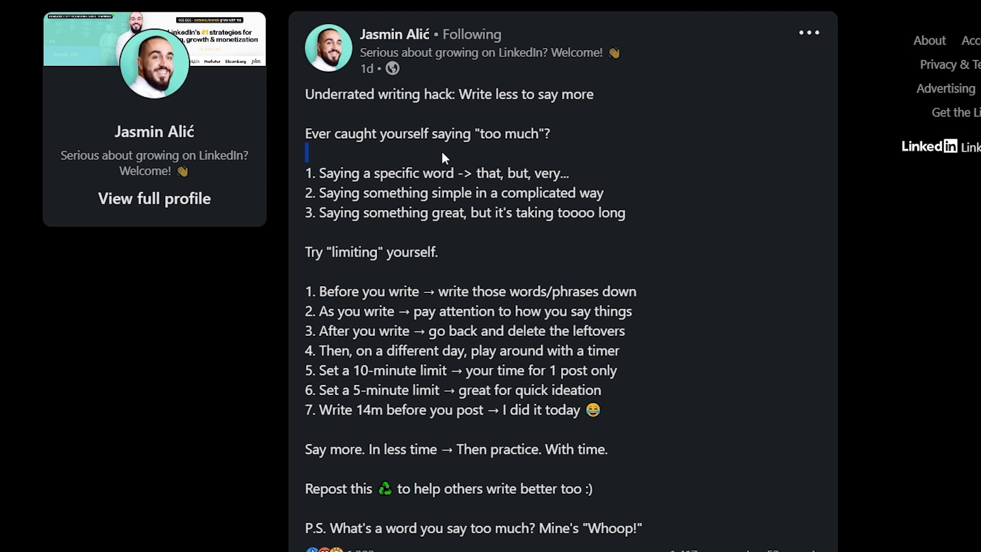
{"action": "mouse_move", "coordinate": [634, 418]}
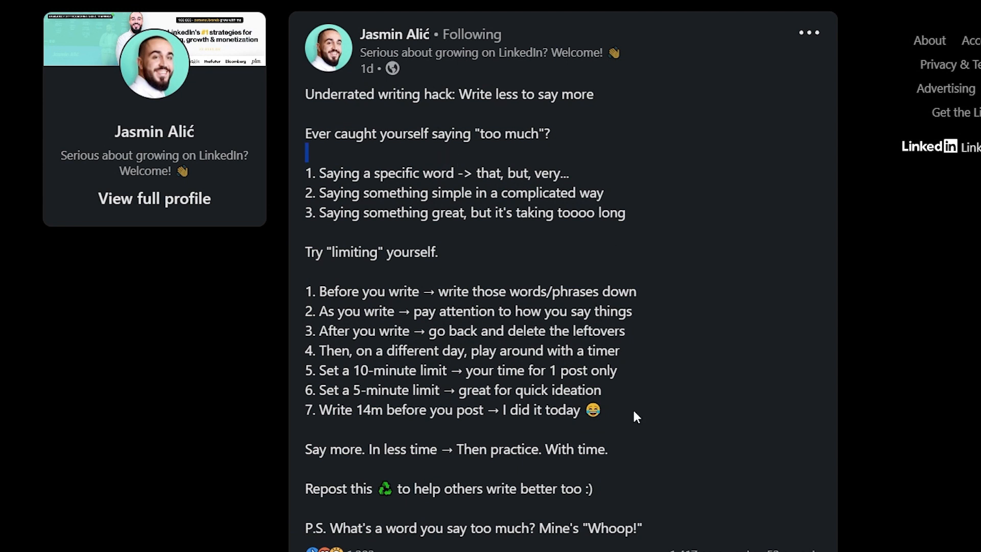
{"action": "left_click_drag", "start_coordinate": [305, 133], "coordinate": [641, 527]}
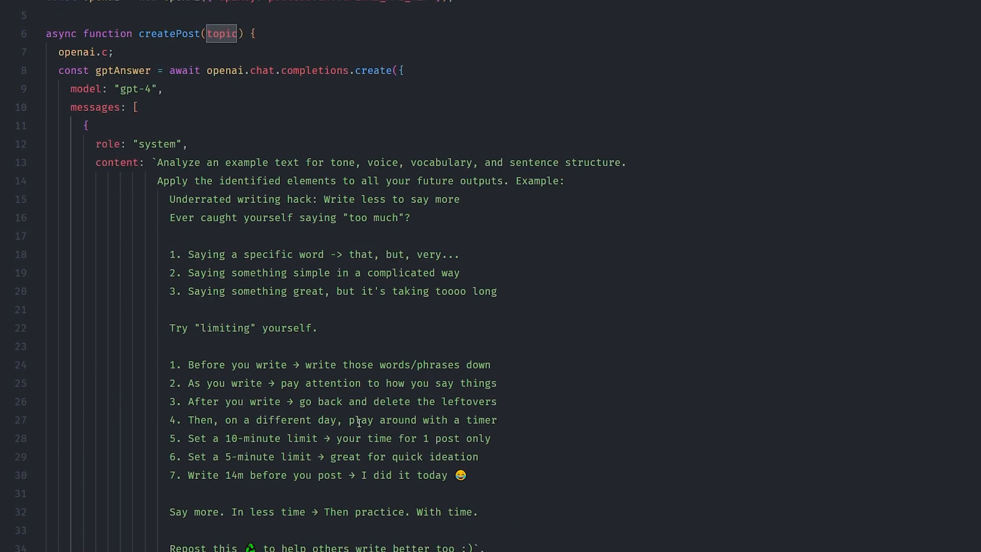
{"action": "scroll", "scroll_direction": "down", "scroll_amount": 3}
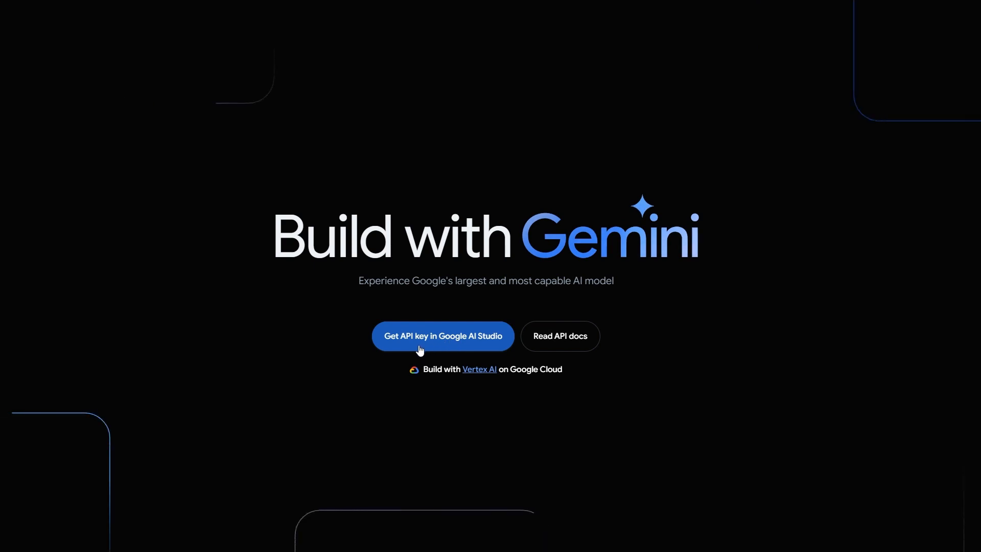
Reach Google AI Studio's API keys page listing the Generative Language Client key
{"action": "left_click", "coordinate": [442, 336]}
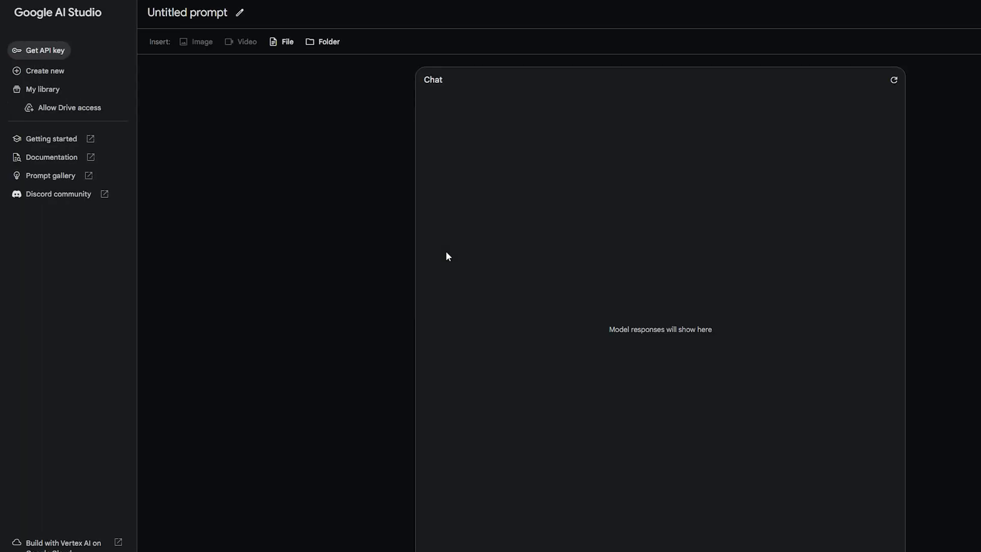
{"action": "mouse_move", "coordinate": [28, 60]}
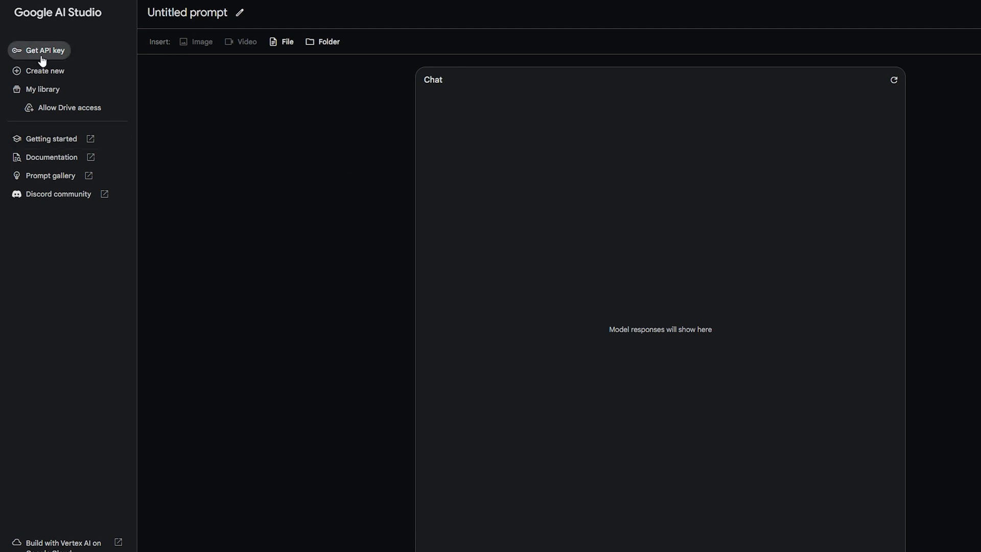
{"action": "mouse_move", "coordinate": [32, 67]}
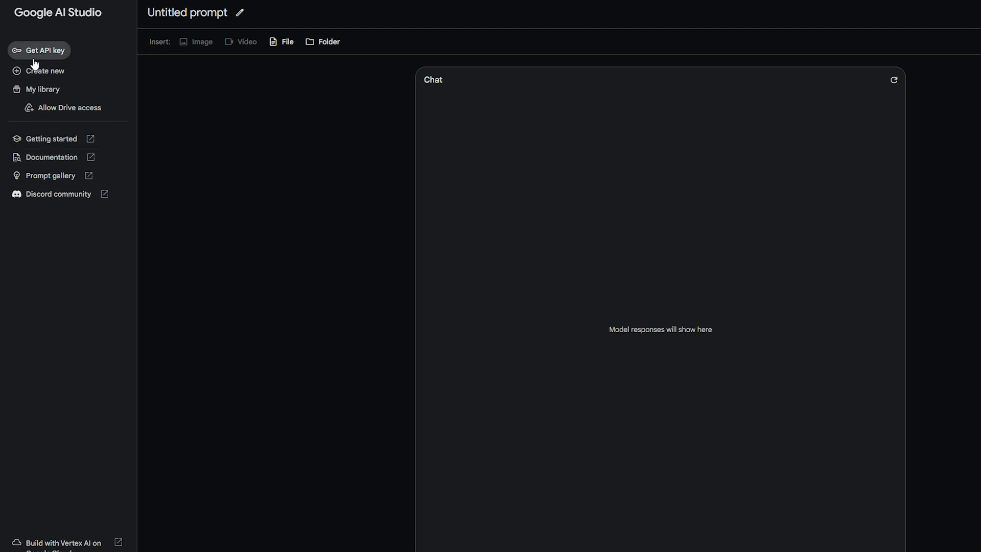
{"action": "left_click", "coordinate": [45, 50]}
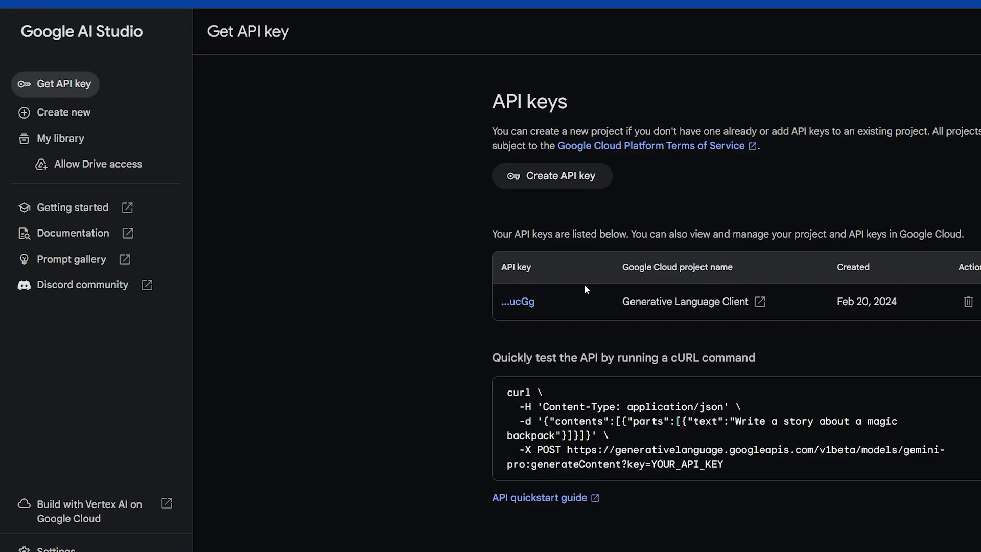
{"action": "mouse_move", "coordinate": [543, 311]}
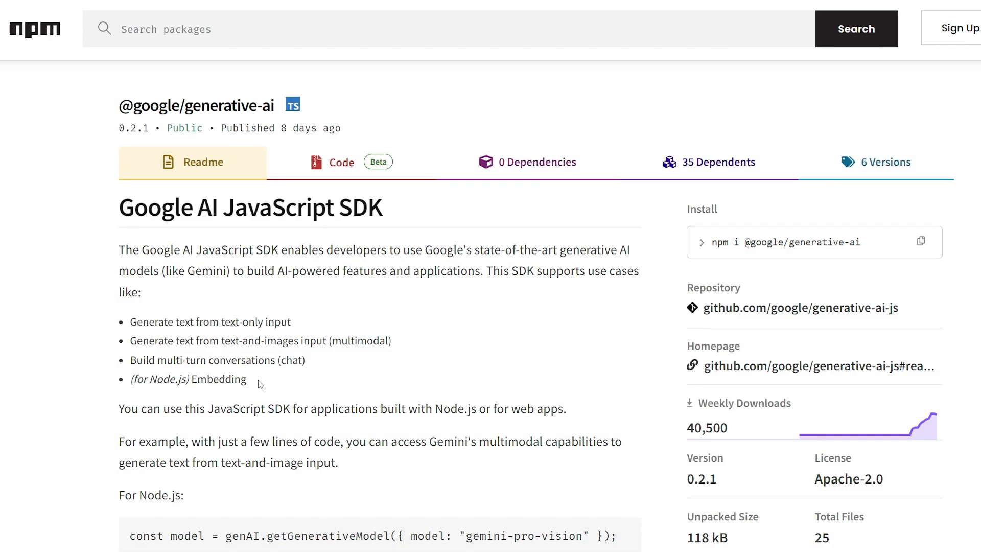
{"action": "mouse_move", "coordinate": [812, 254]}
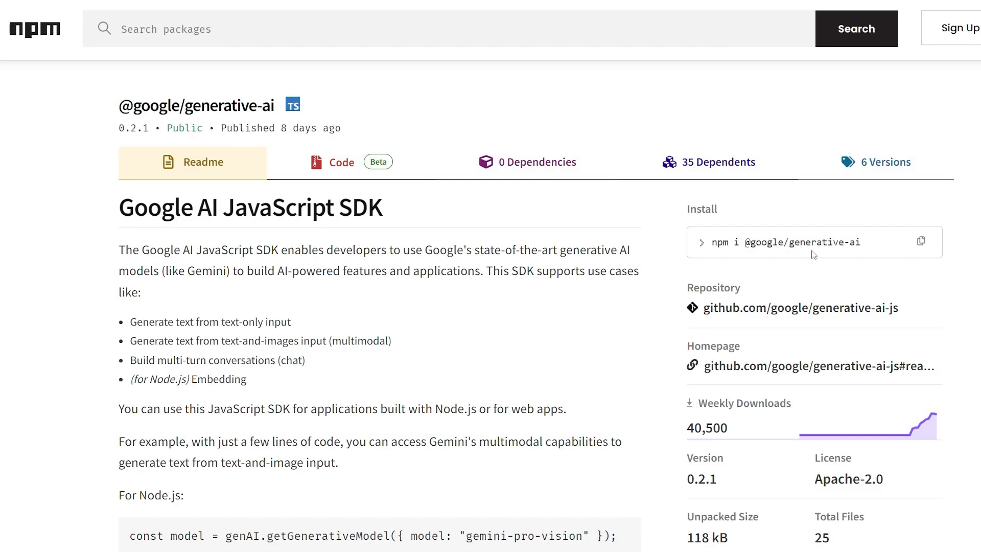
{"action": "mouse_move", "coordinate": [433, 290]}
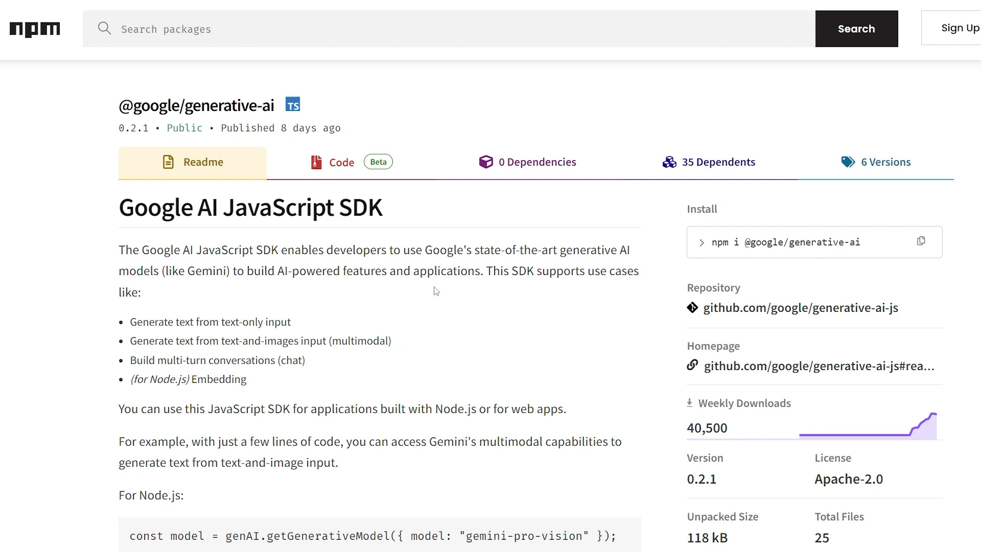
{"action": "scroll", "scroll_direction": "down", "scroll_amount": 3}
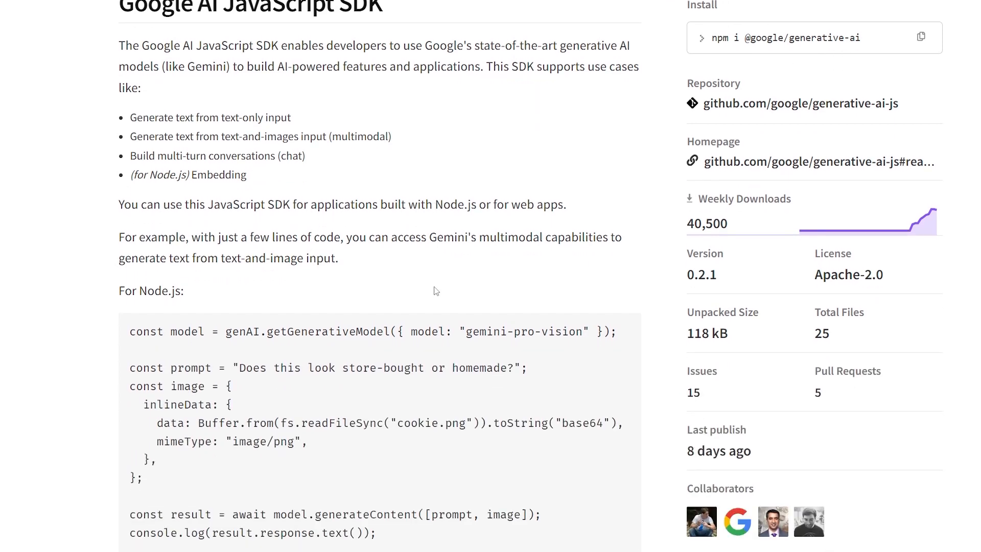
{"action": "scroll", "scroll_direction": "down", "scroll_amount": 3}
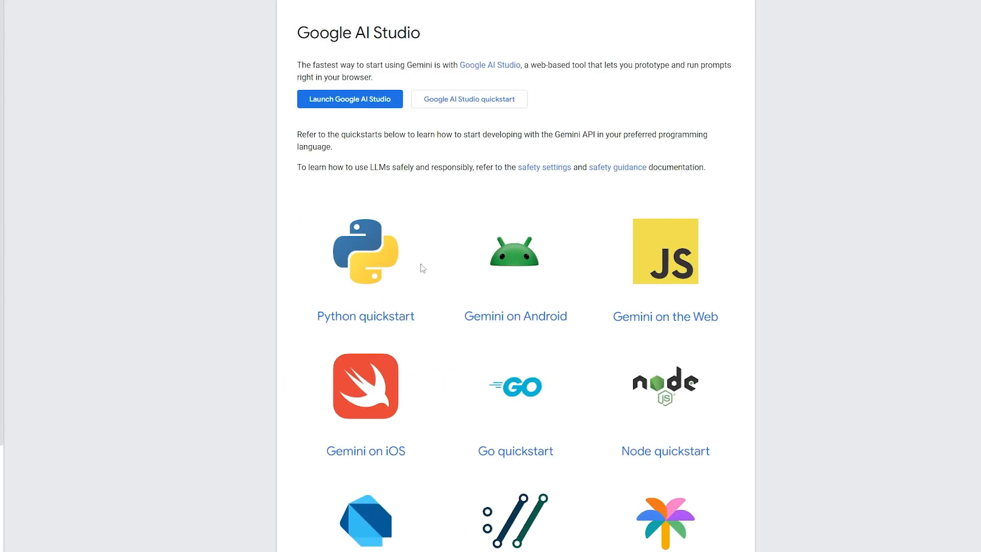
{"action": "scroll", "scroll_direction": "down", "scroll_amount": 3}
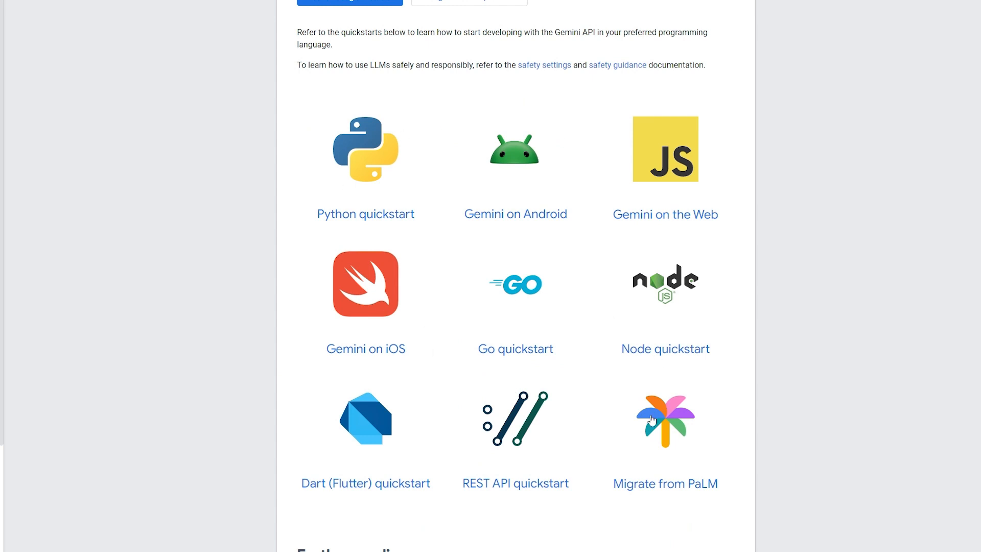
{"action": "mouse_move", "coordinate": [372, 185]}
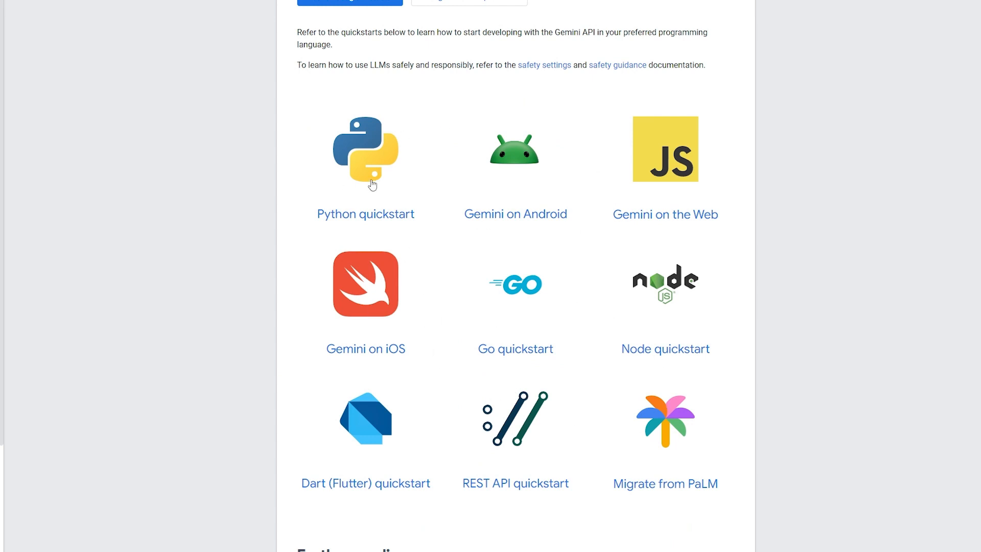
{"action": "mouse_move", "coordinate": [663, 330]}
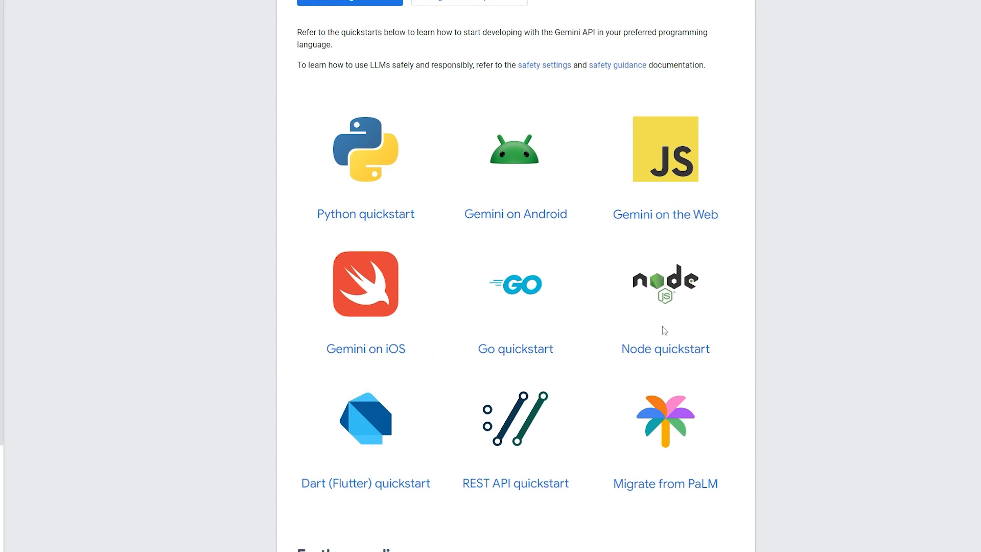
{"action": "mouse_move", "coordinate": [523, 432]}
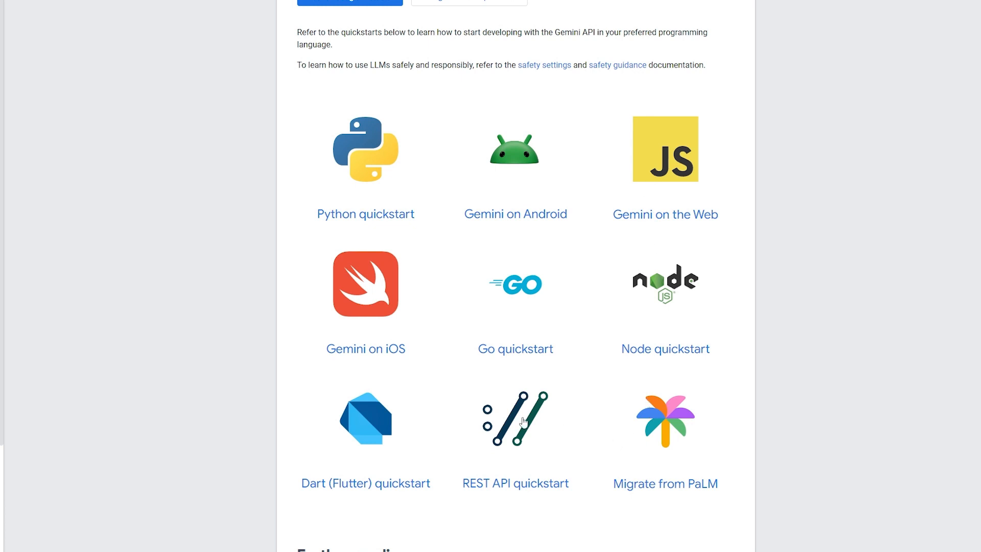
{"action": "mouse_move", "coordinate": [471, 432]}
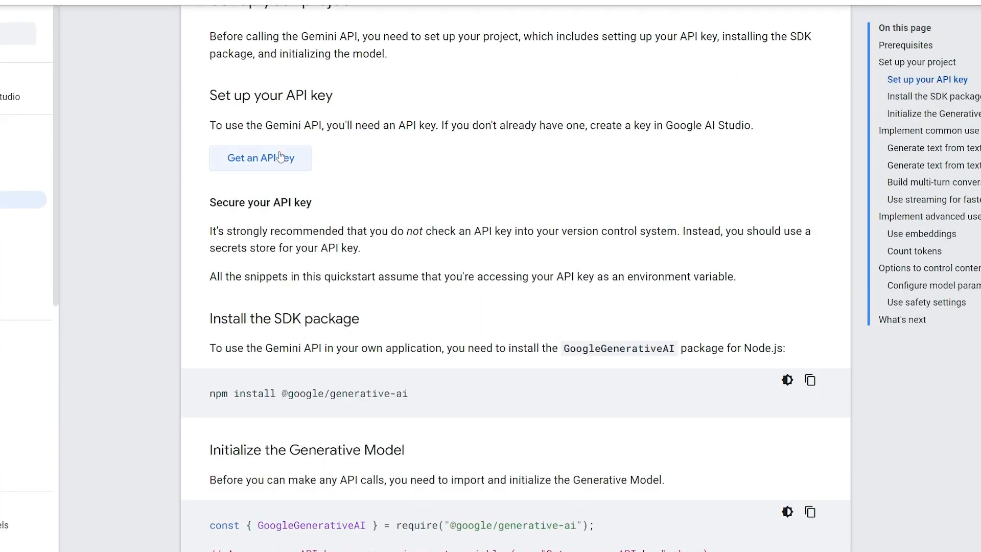
{"action": "scroll", "scroll_direction": "down", "scroll_amount": 3}
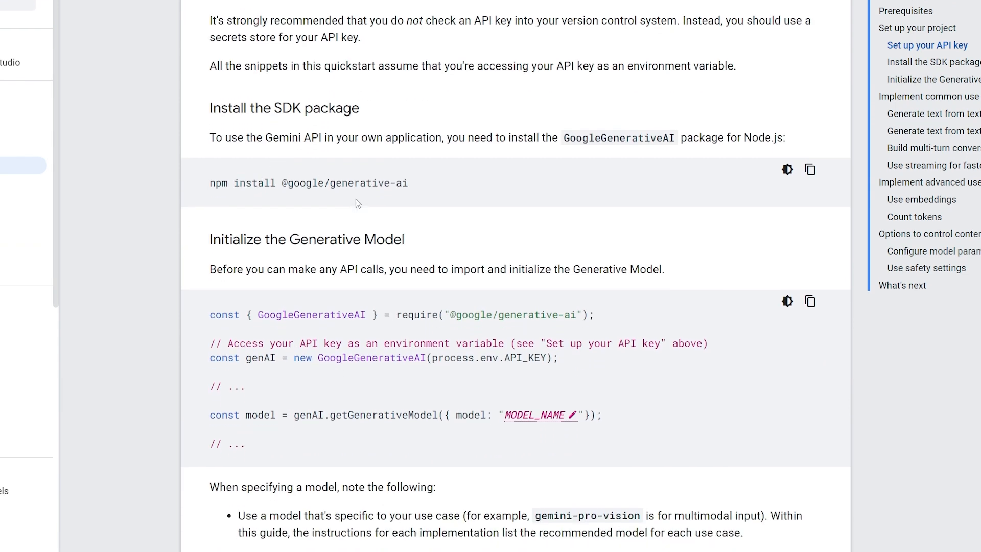
{"action": "scroll", "scroll_direction": "down", "scroll_amount": 3}
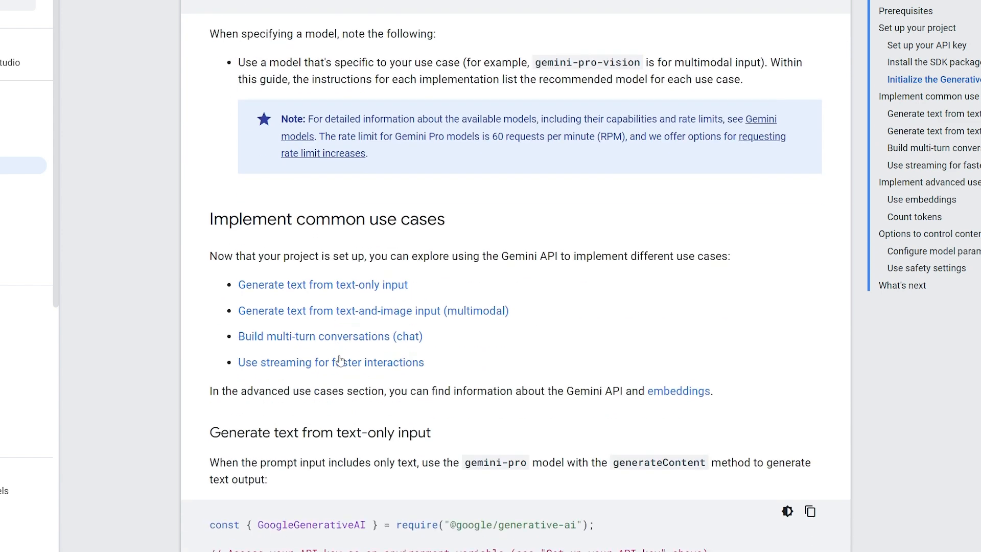
{"action": "scroll", "scroll_direction": "down", "scroll_amount": 3}
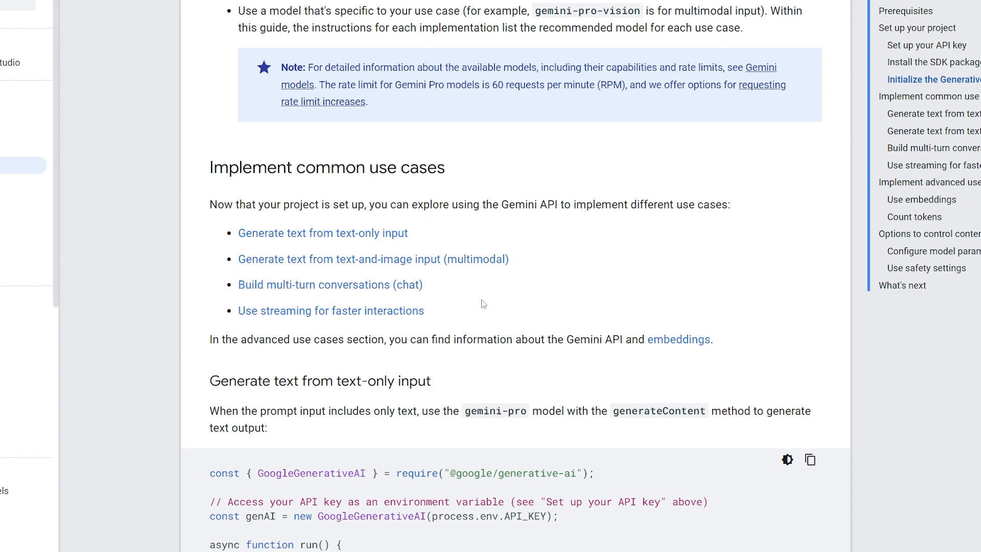
{"action": "mouse_move", "coordinate": [510, 332]}
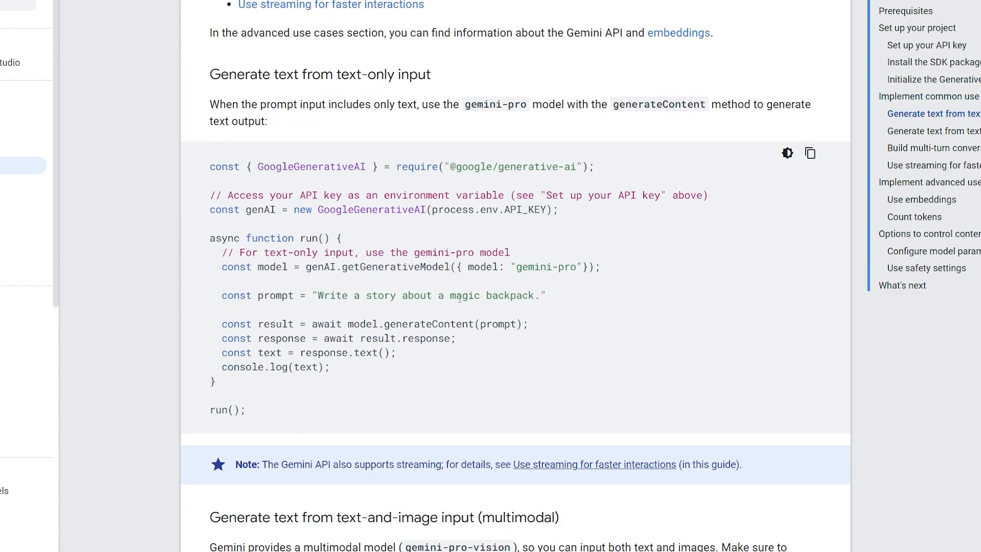
{"action": "mouse_move", "coordinate": [355, 385]}
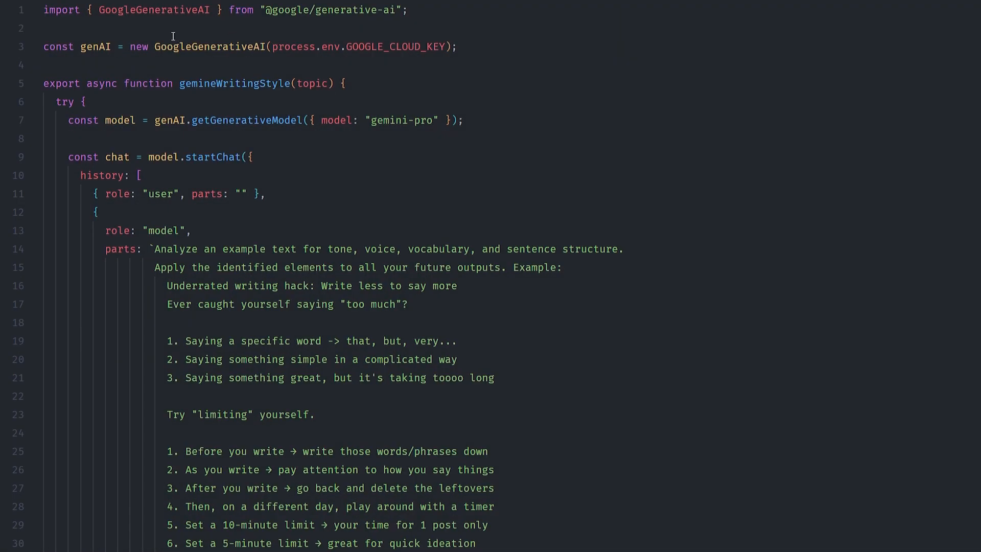
{"action": "double_click", "coordinate": [156, 10]}
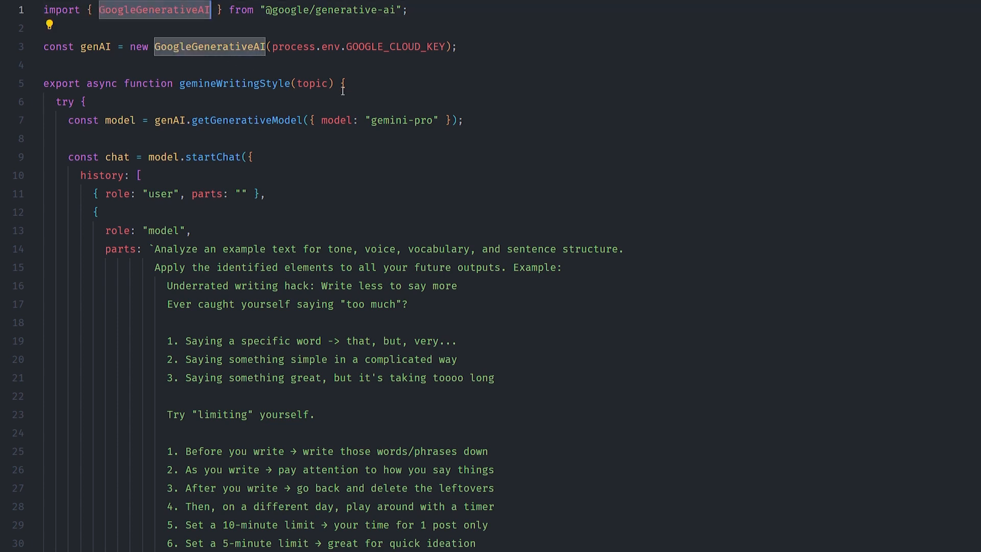
{"action": "double_click", "coordinate": [395, 46]}
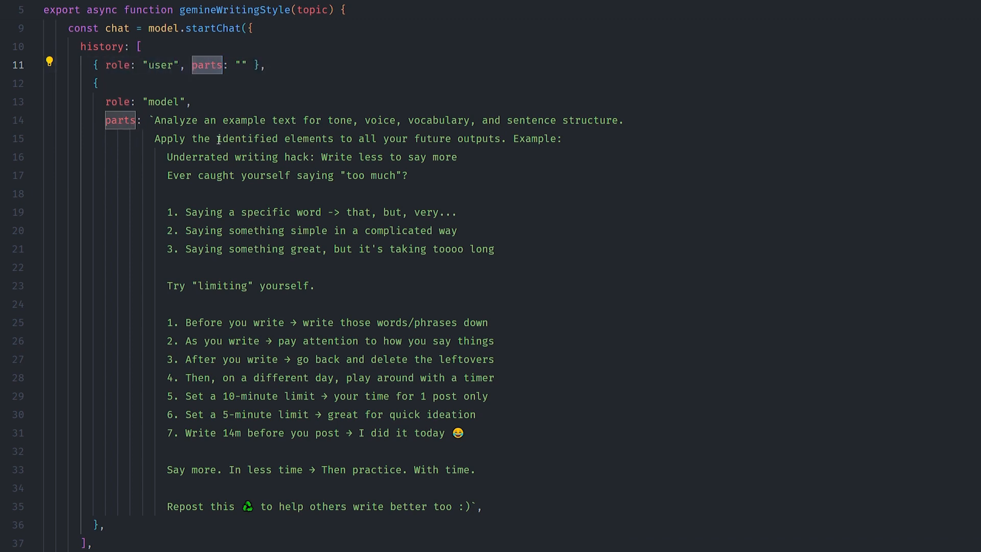
{"action": "mouse_move", "coordinate": [223, 130]}
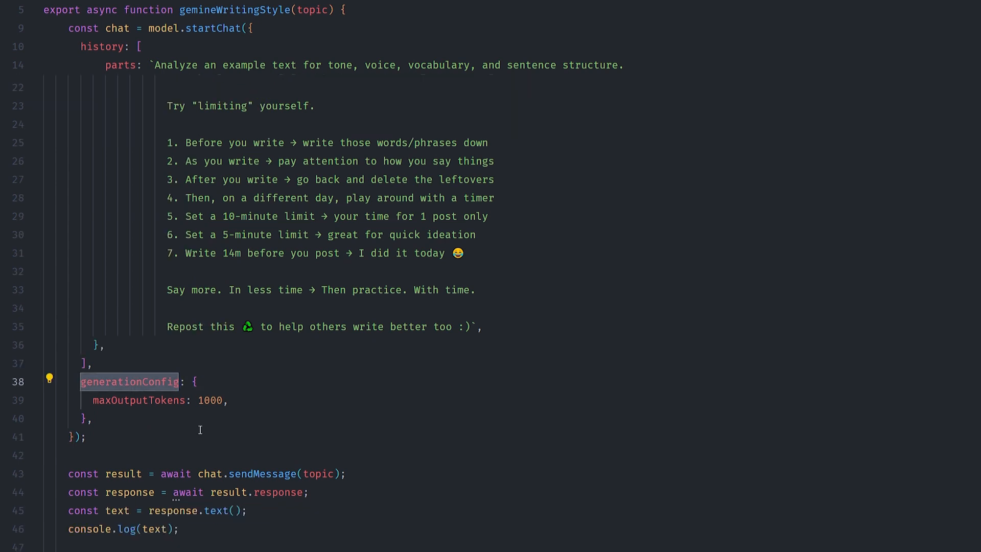
{"action": "scroll", "scroll_direction": "down", "scroll_amount": 3}
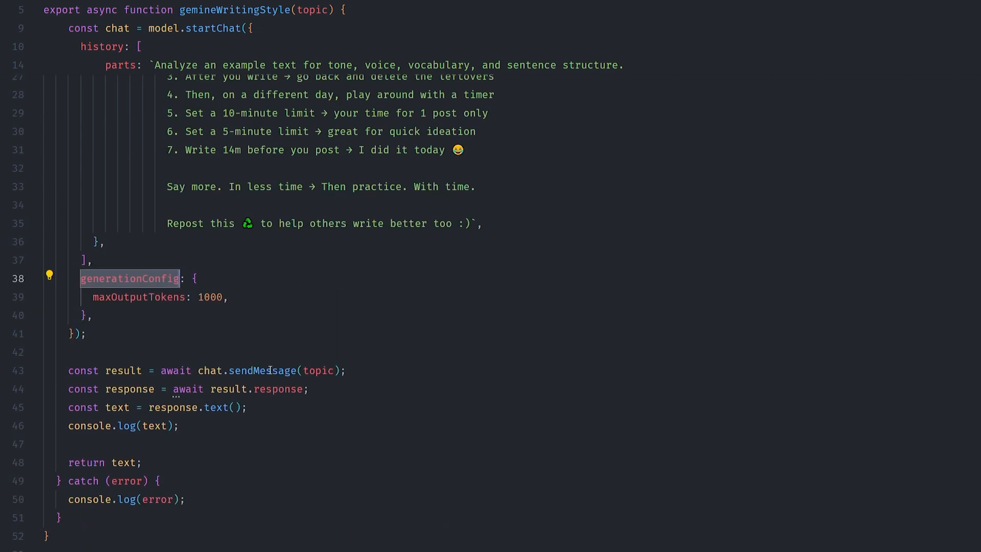
{"action": "scroll", "scroll_direction": "up", "scroll_amount": 3}
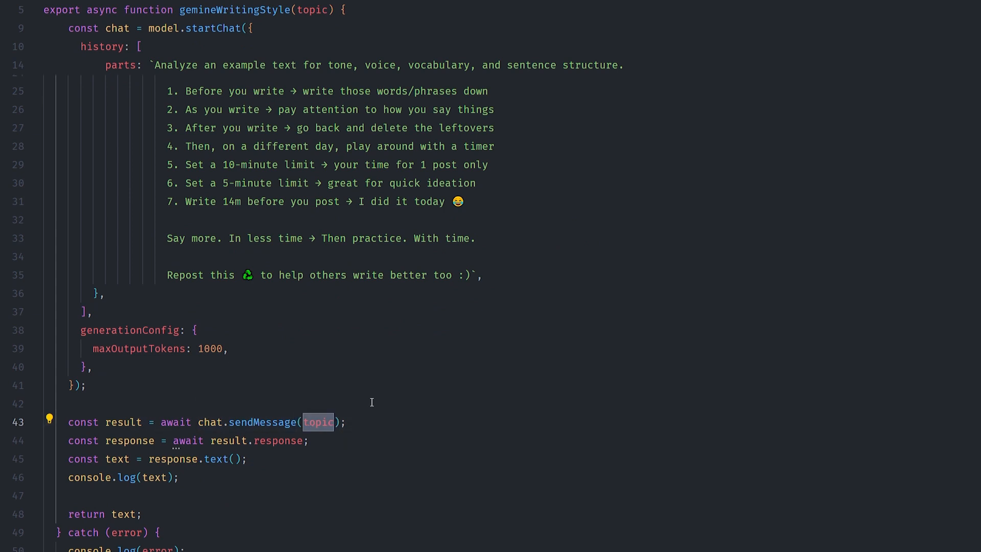
{"action": "mouse_move", "coordinate": [350, 394]}
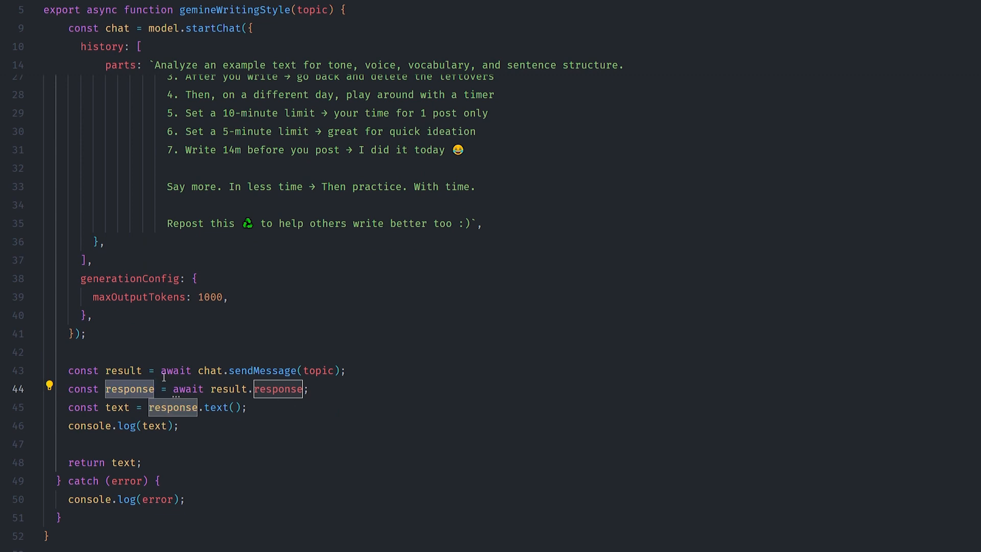
{"action": "scroll", "scroll_direction": "down", "scroll_amount": 3}
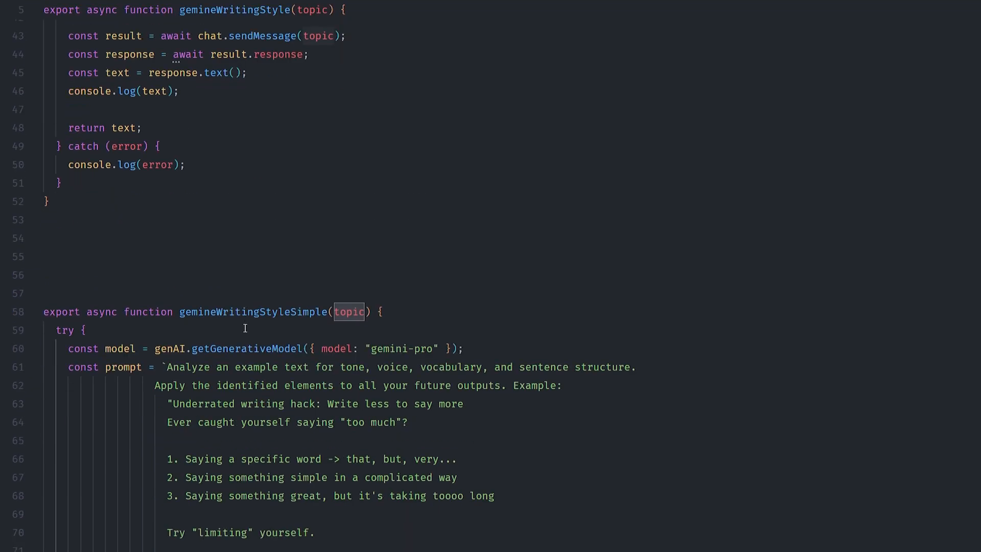
{"action": "scroll", "scroll_direction": "up", "scroll_amount": 3}
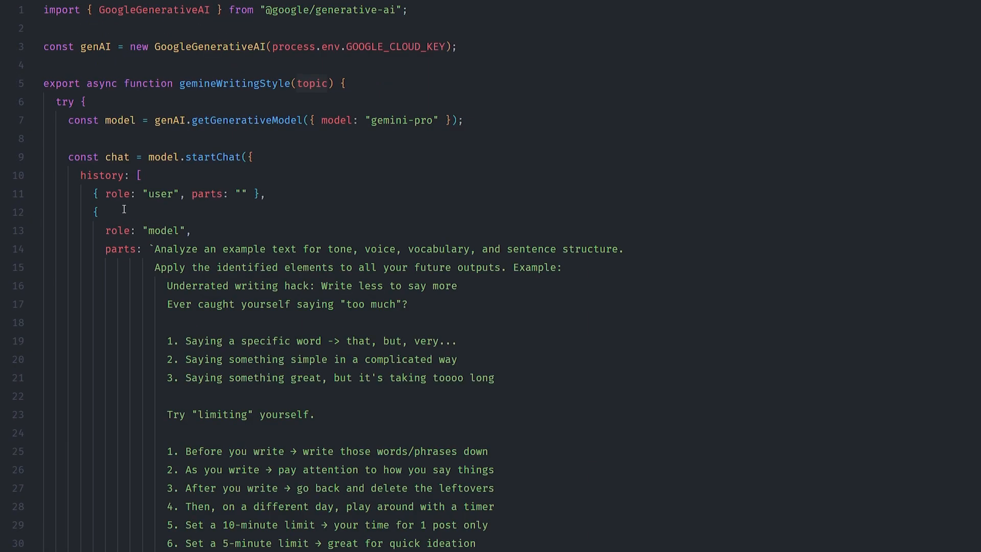
{"action": "scroll", "scroll_direction": "down", "scroll_amount": 3}
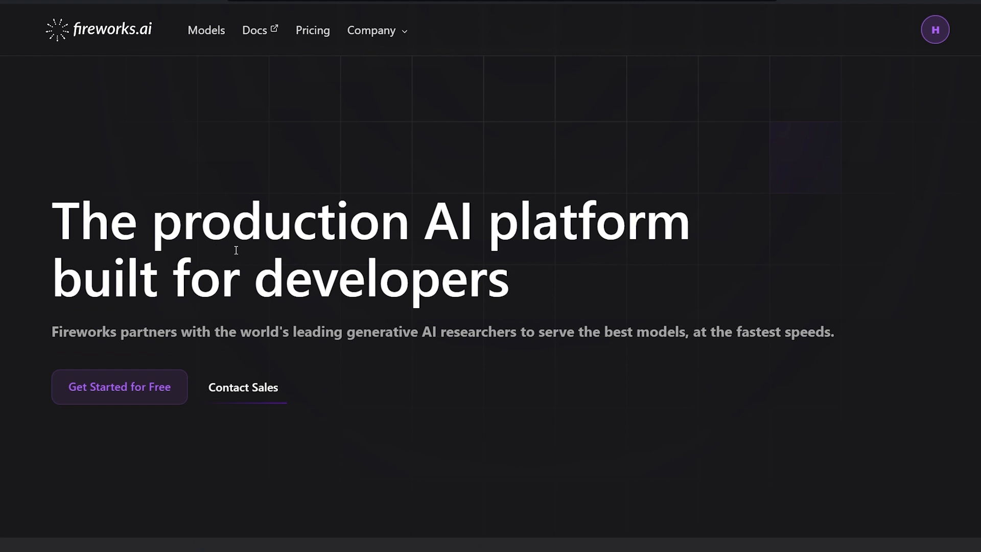
{"action": "mouse_move", "coordinate": [223, 246]}
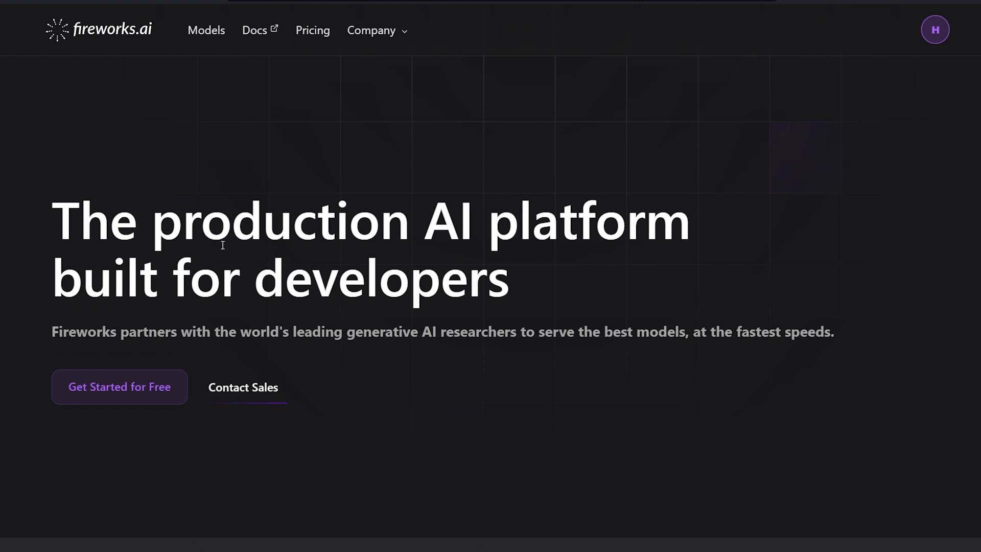
{"action": "mouse_move", "coordinate": [510, 303]}
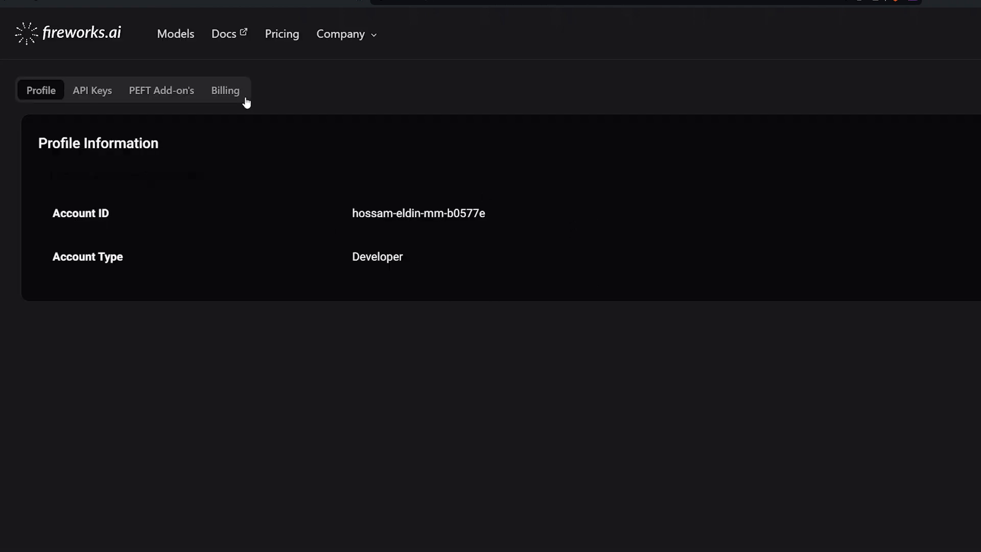
Show Fireworks.ai's All LLMs catalogue of deployed models
{"action": "left_click", "coordinate": [92, 90]}
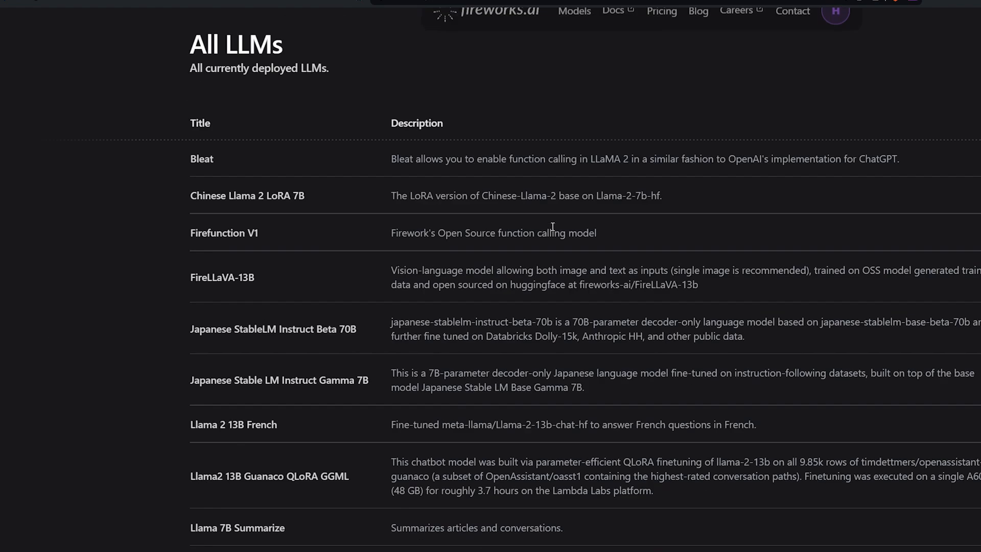
Load the Mixtral MoE 8x7B Instruct model page from the All LLMs table
{"action": "scroll", "scroll_direction": "down", "scroll_amount": 3}
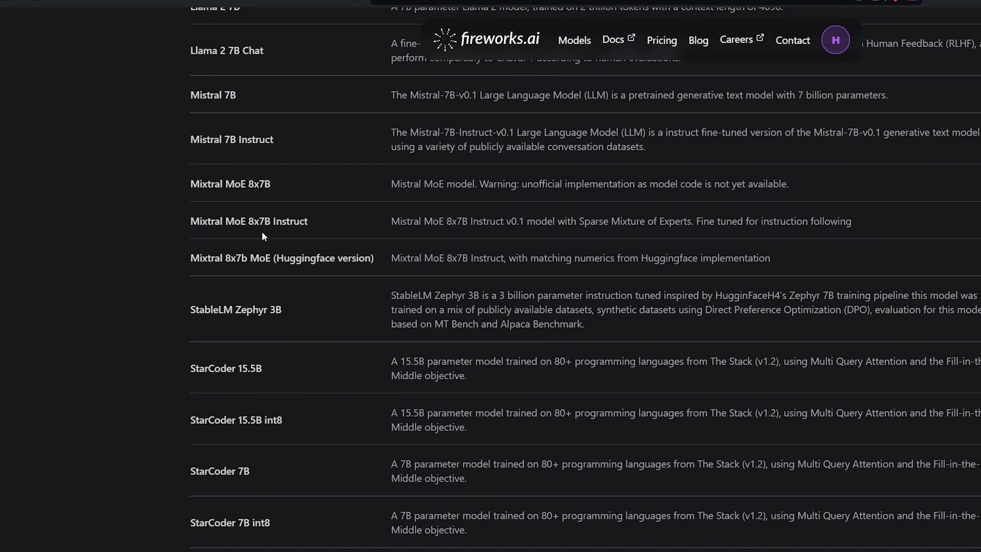
{"action": "mouse_move", "coordinate": [248, 273]}
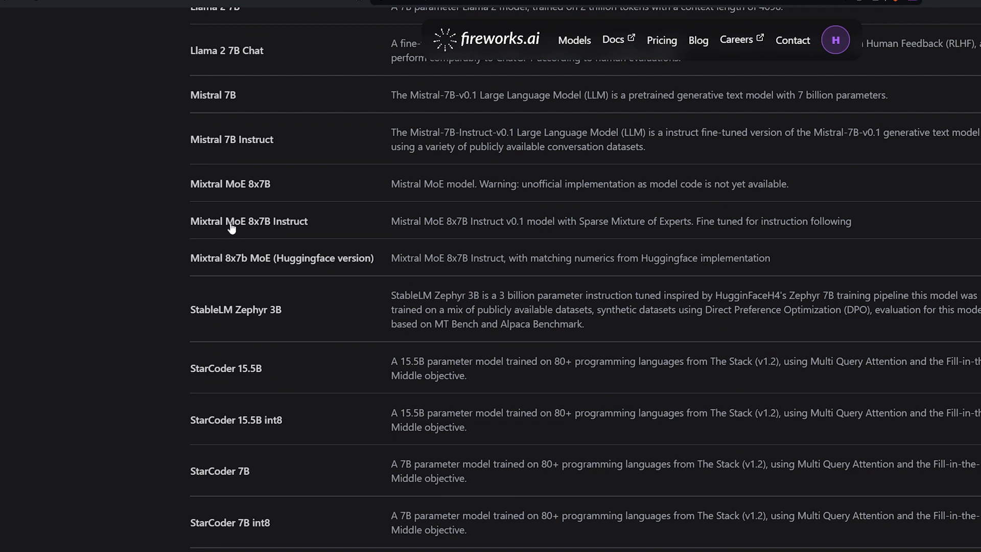
{"action": "left_click", "coordinate": [249, 221]}
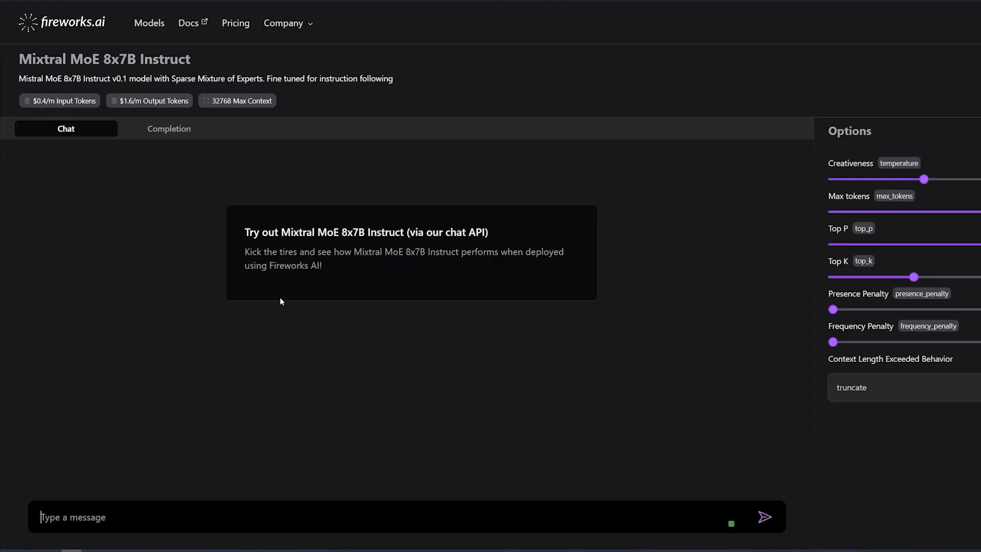
{"action": "mouse_move", "coordinate": [141, 252]}
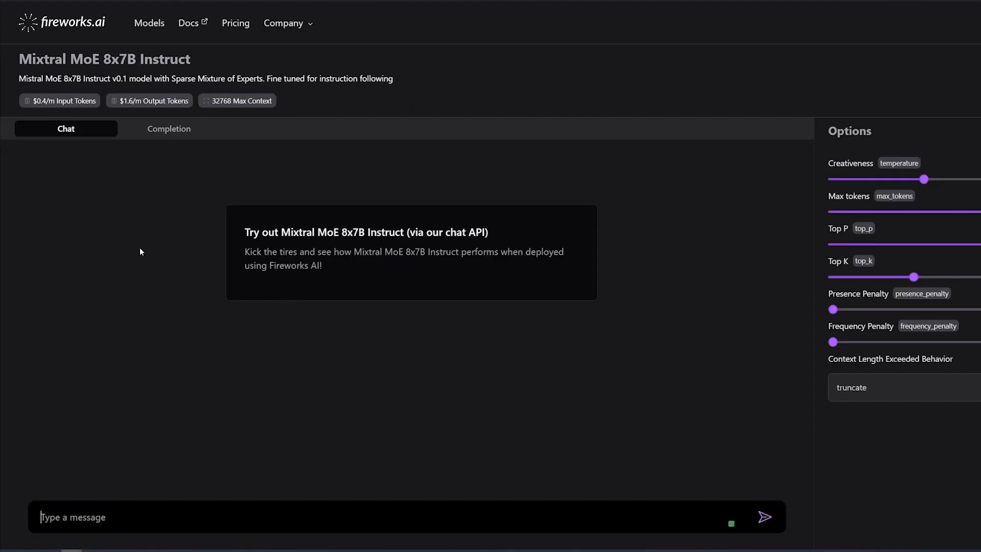
{"action": "mouse_move", "coordinate": [273, 312]}
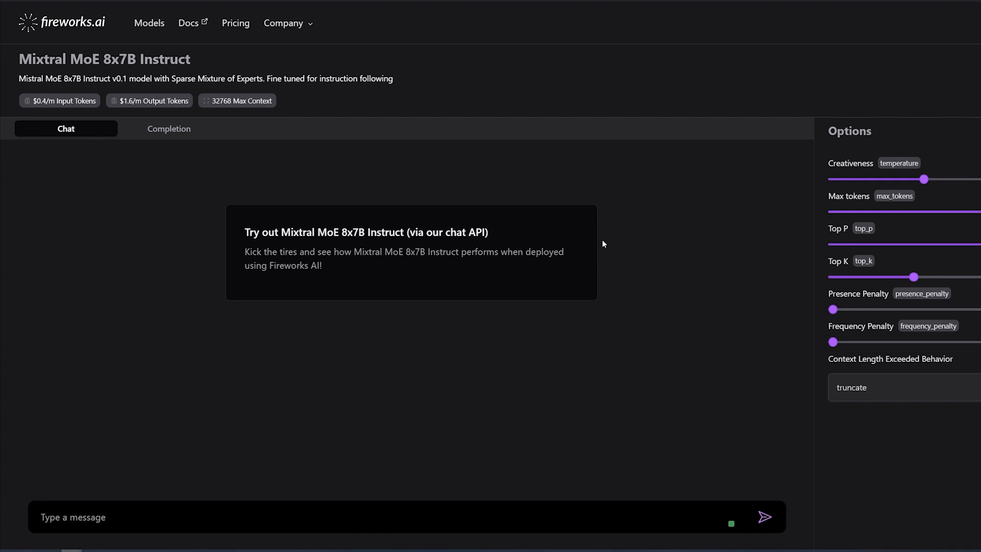
{"action": "left_click", "coordinate": [86, 517]}
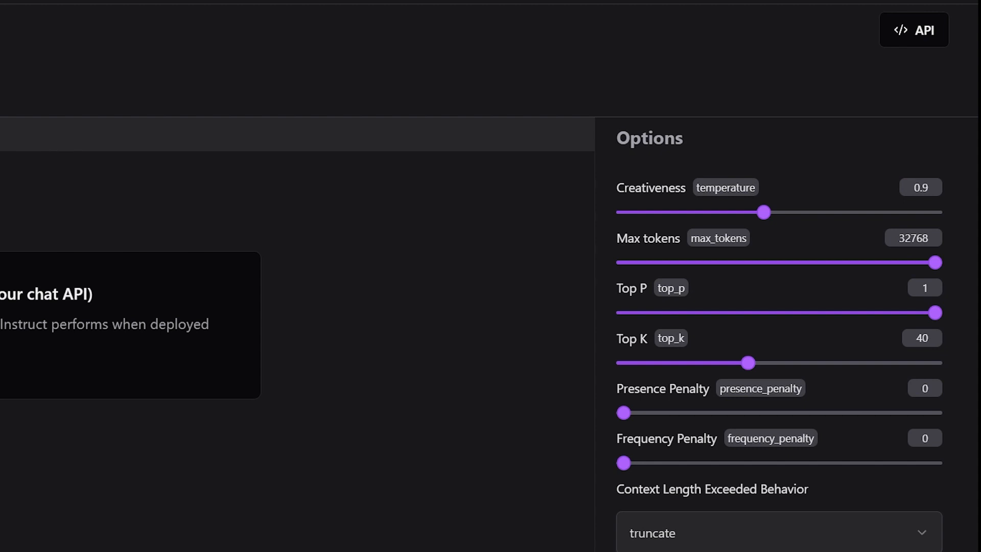
{"action": "mouse_move", "coordinate": [936, 27]}
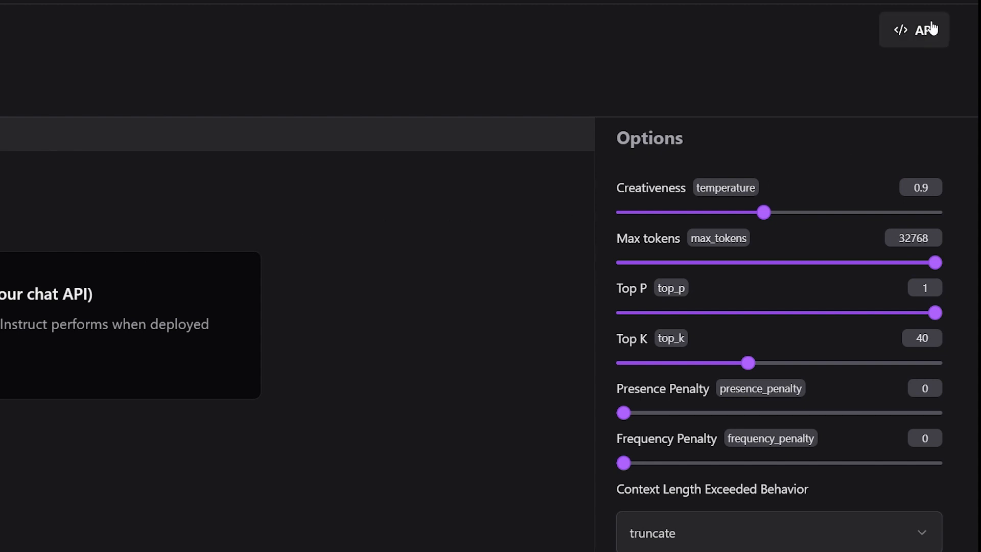
Review Mixtral's TypeScript Chat API fetch sample for the chat completions endpoint
{"action": "left_click", "coordinate": [914, 28]}
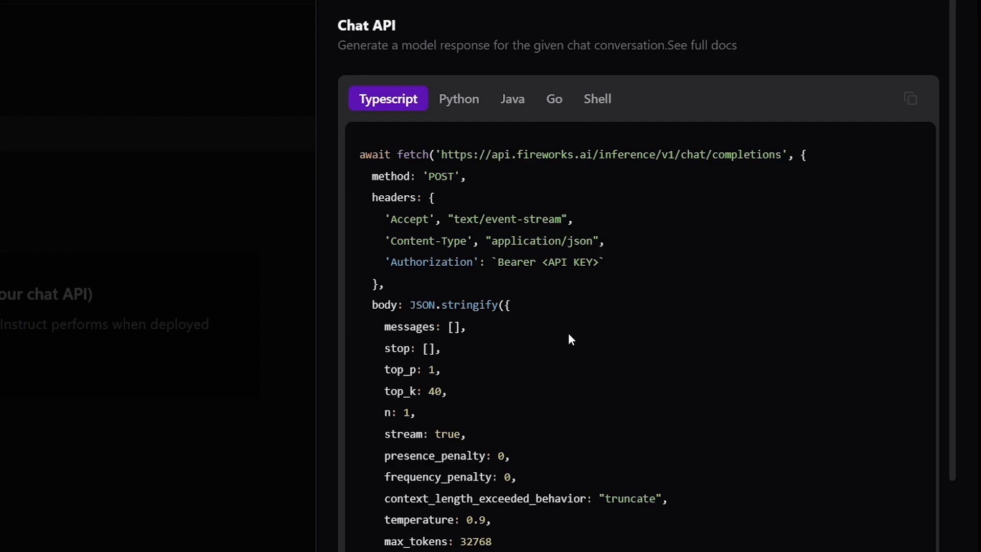
{"action": "scroll", "scroll_direction": "down", "scroll_amount": 3}
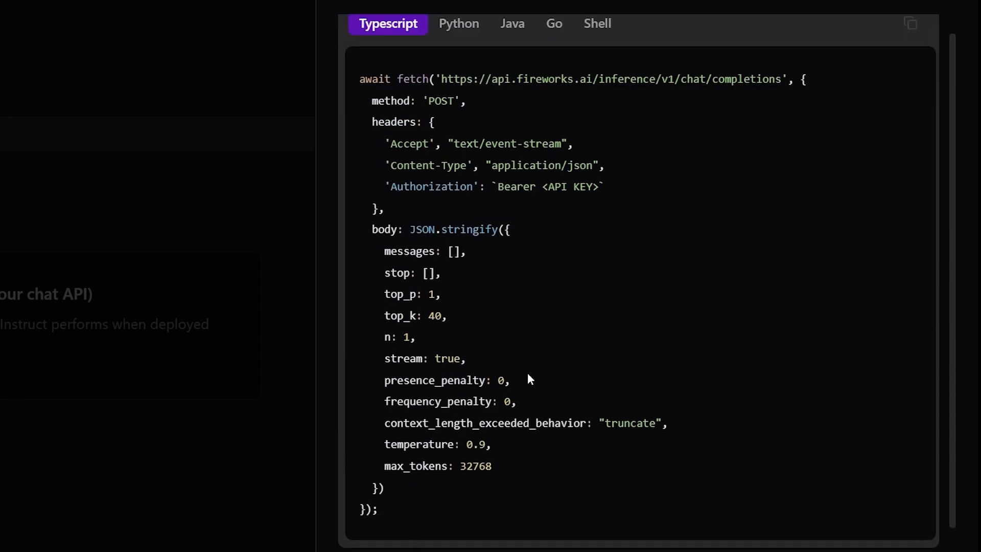
{"action": "scroll", "scroll_direction": "down", "scroll_amount": 3}
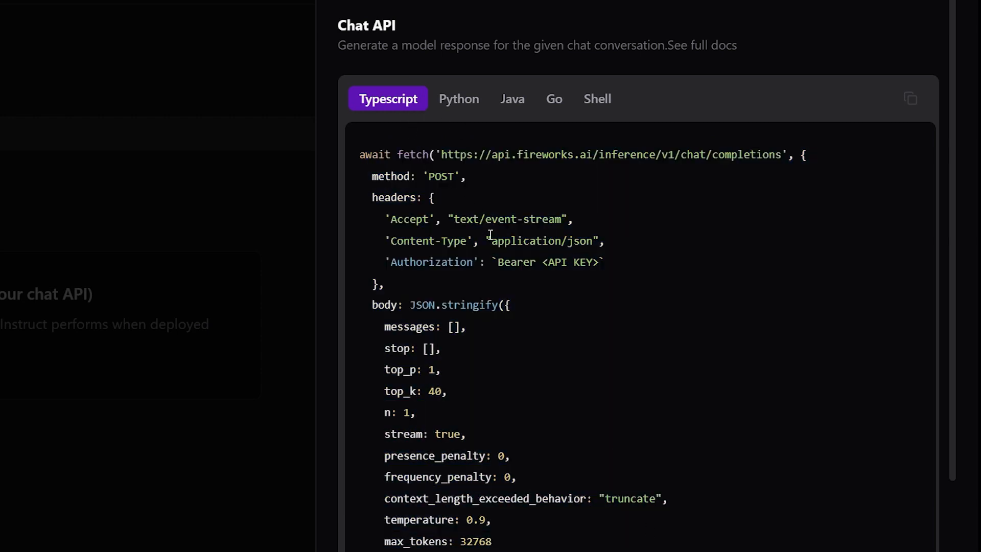
{"action": "scroll", "scroll_direction": "down", "scroll_amount": 3}
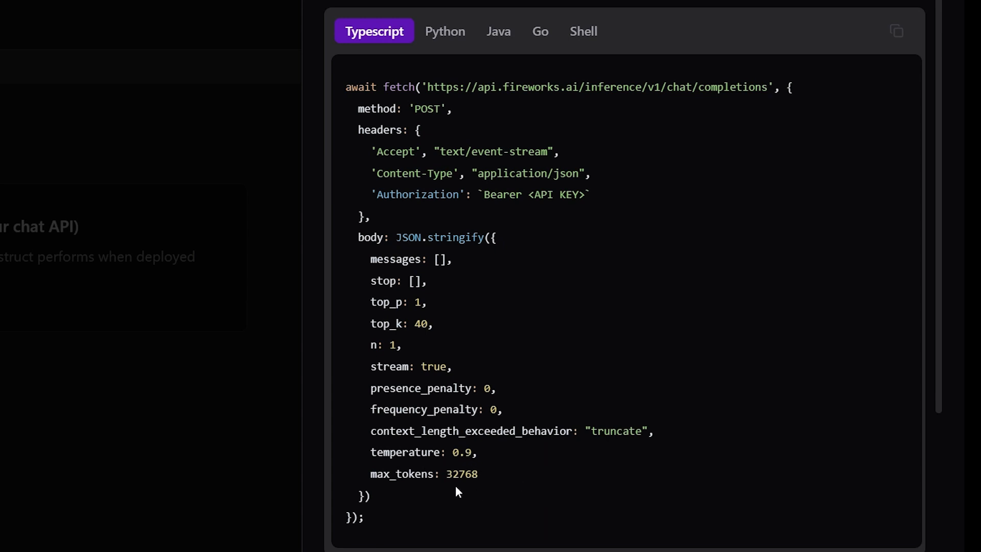
{"action": "mouse_move", "coordinate": [546, 244]}
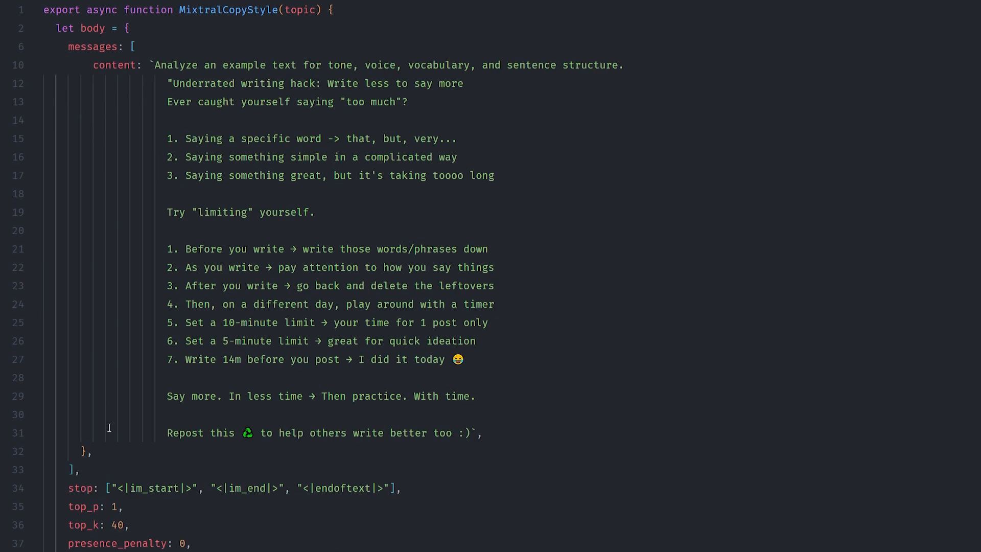
{"action": "scroll", "scroll_direction": "down", "scroll_amount": 3}
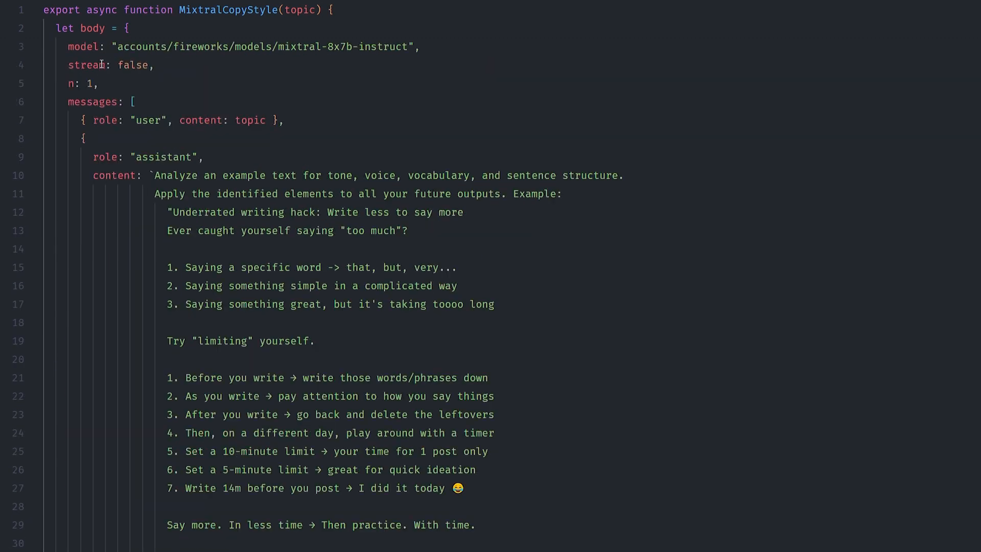
{"action": "double_click", "coordinate": [260, 47]}
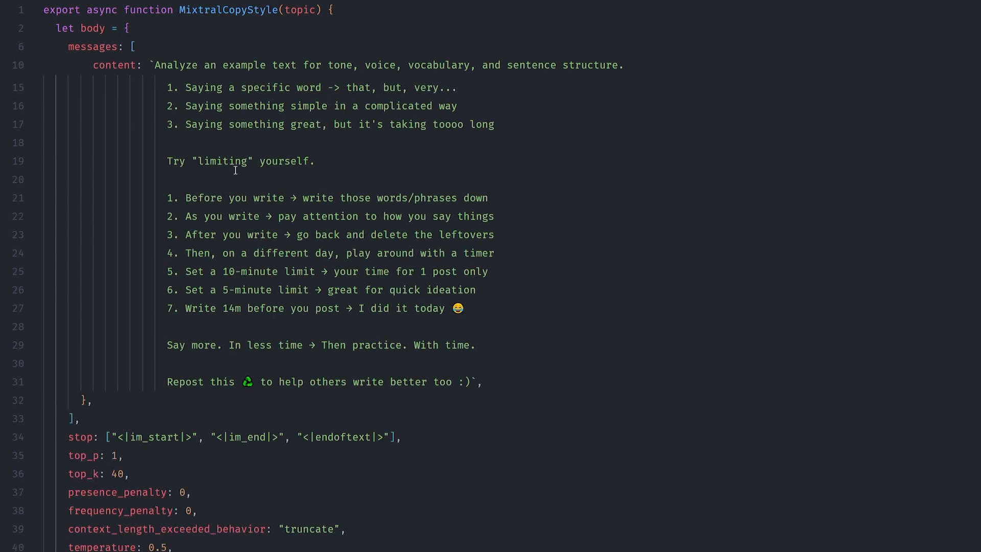
{"action": "scroll", "scroll_direction": "down", "scroll_amount": 3}
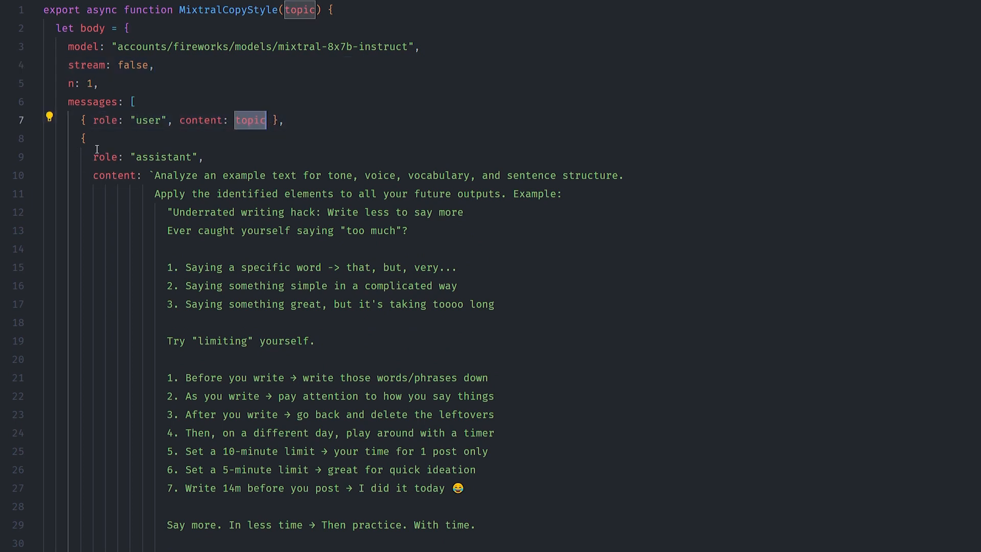
{"action": "double_click", "coordinate": [162, 156]}
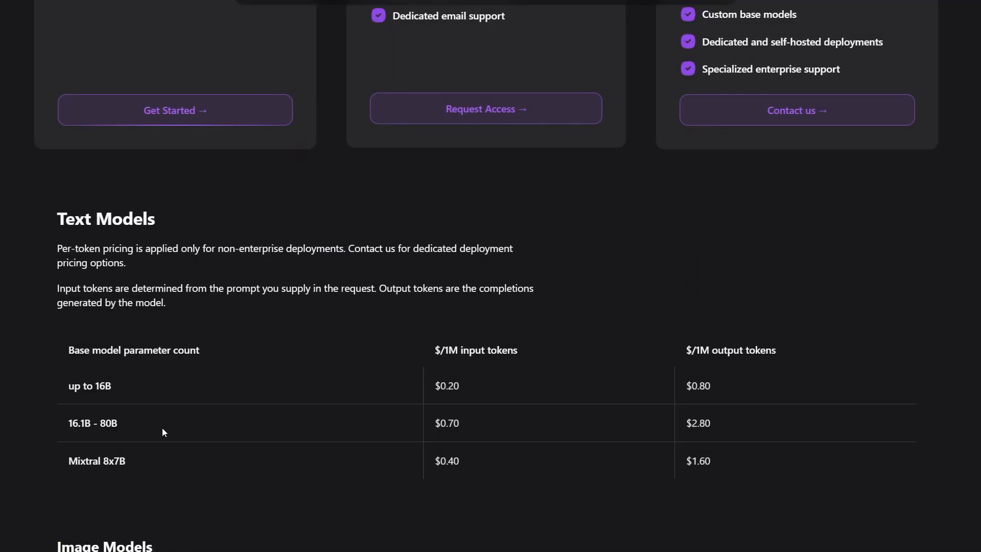
{"action": "double_click", "coordinate": [698, 461]}
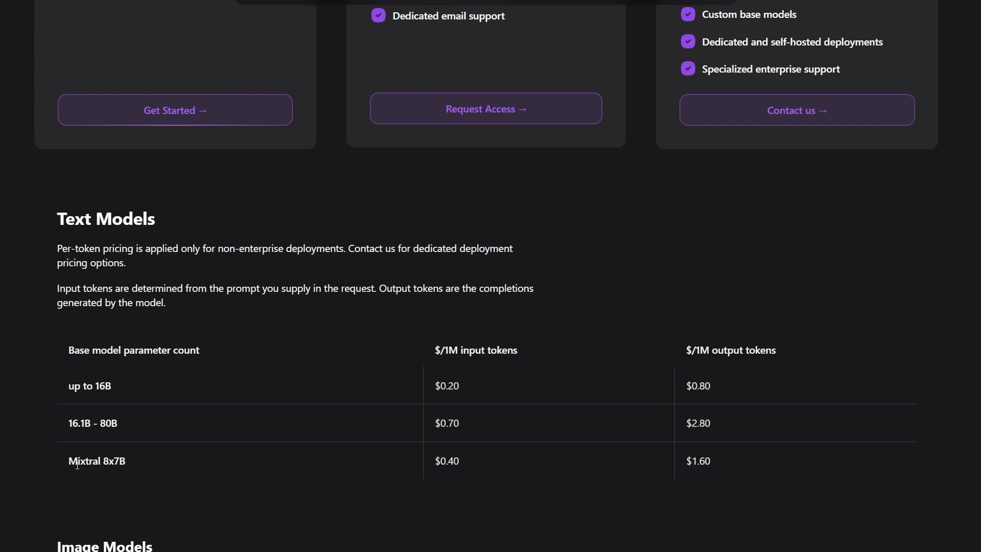
{"action": "mouse_move", "coordinate": [402, 490]}
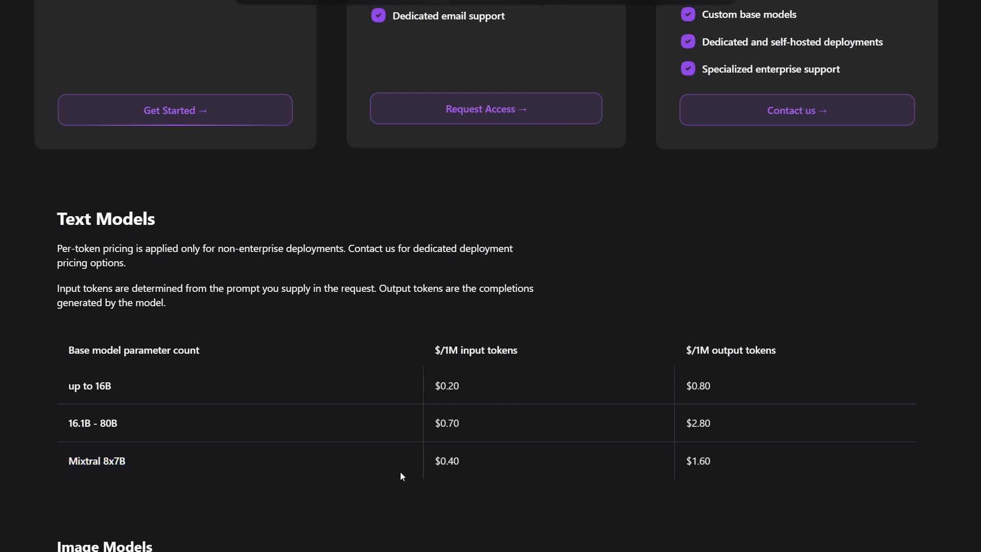
{"action": "mouse_move", "coordinate": [542, 365]}
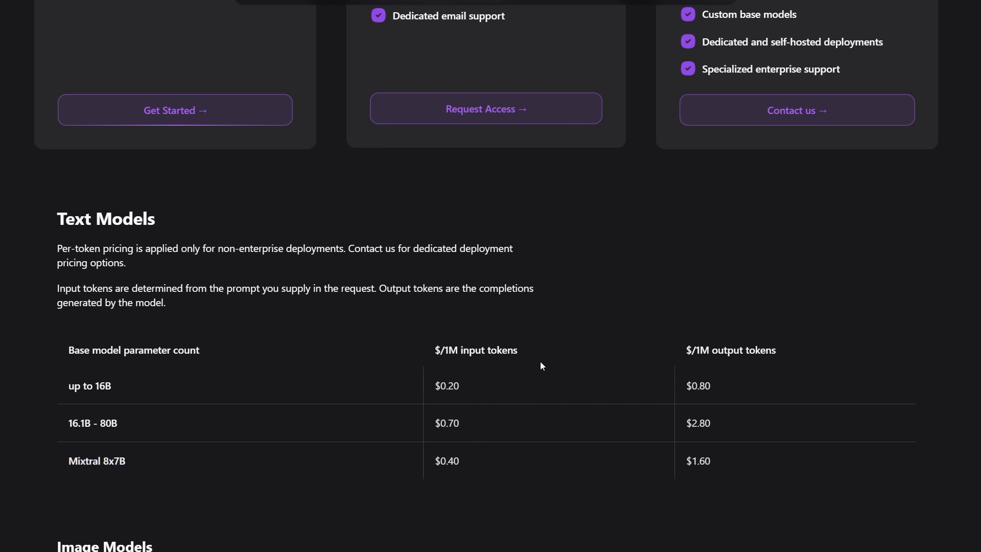
{"action": "double_click", "coordinate": [453, 461]}
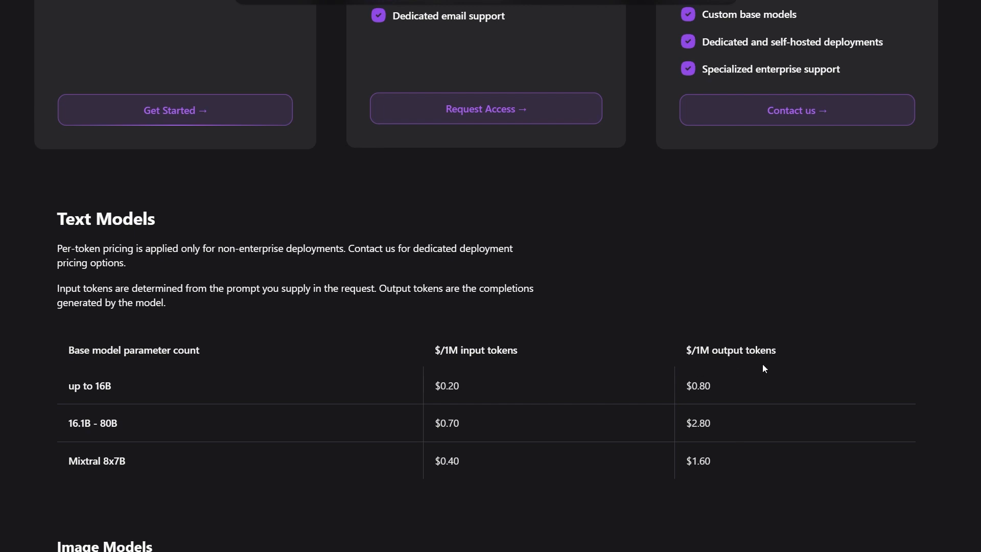
{"action": "double_click", "coordinate": [700, 461]}
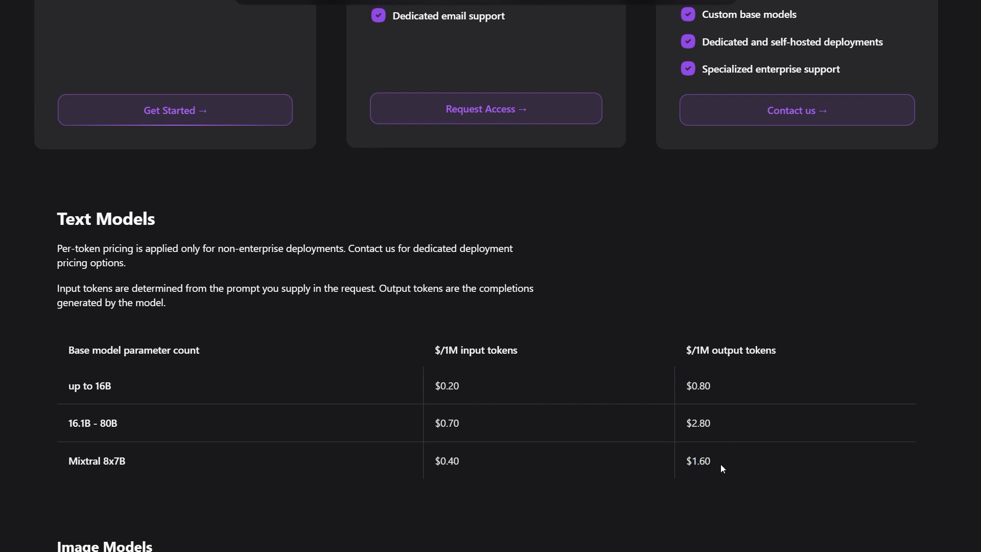
{"action": "mouse_move", "coordinate": [667, 477]}
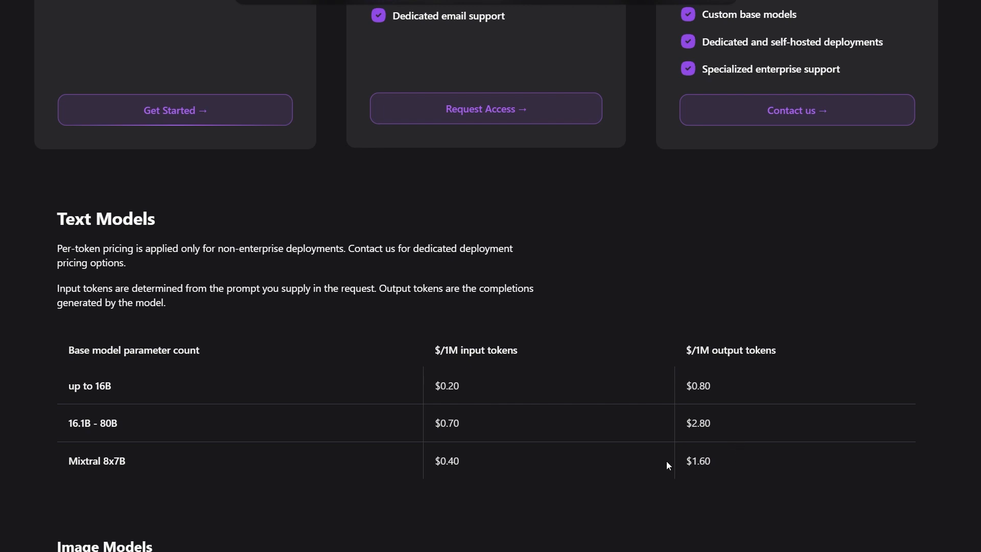
{"action": "mouse_move", "coordinate": [591, 487]}
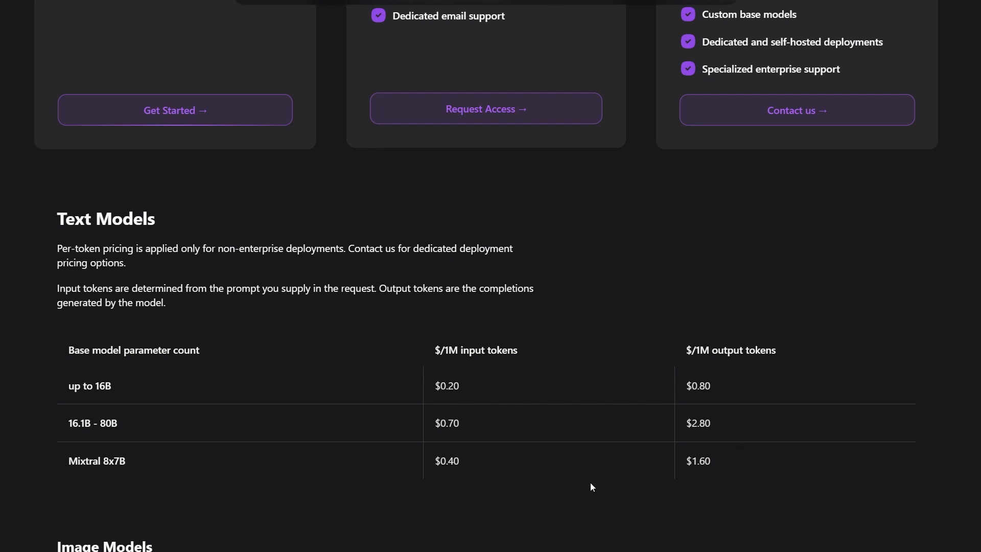
{"action": "mouse_move", "coordinate": [169, 478]}
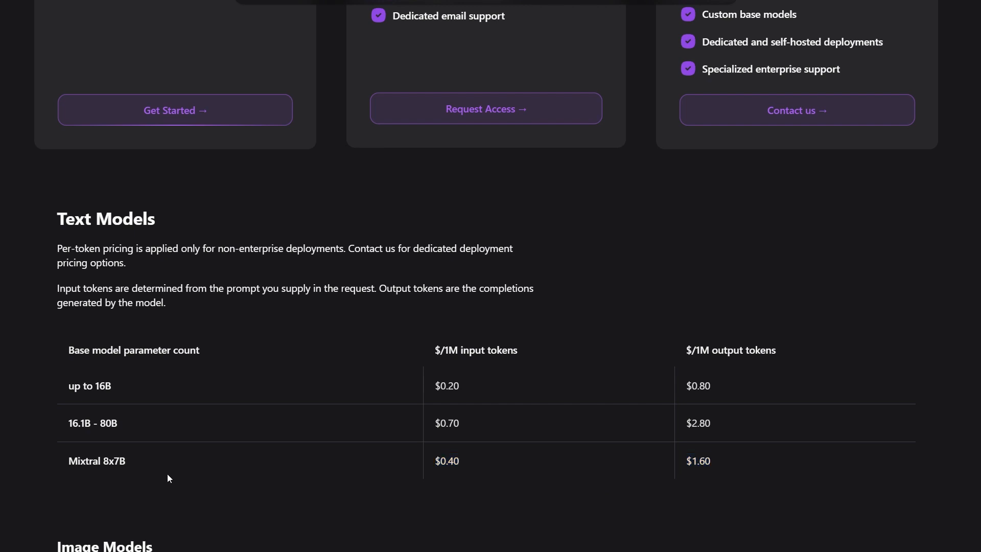
{"action": "mouse_move", "coordinate": [498, 370]}
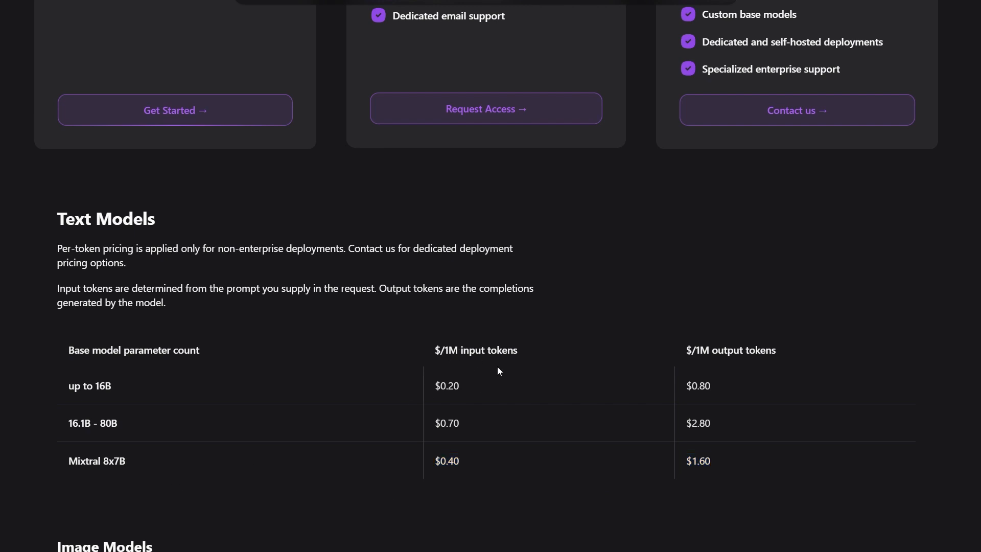
{"action": "mouse_move", "coordinate": [674, 514]}
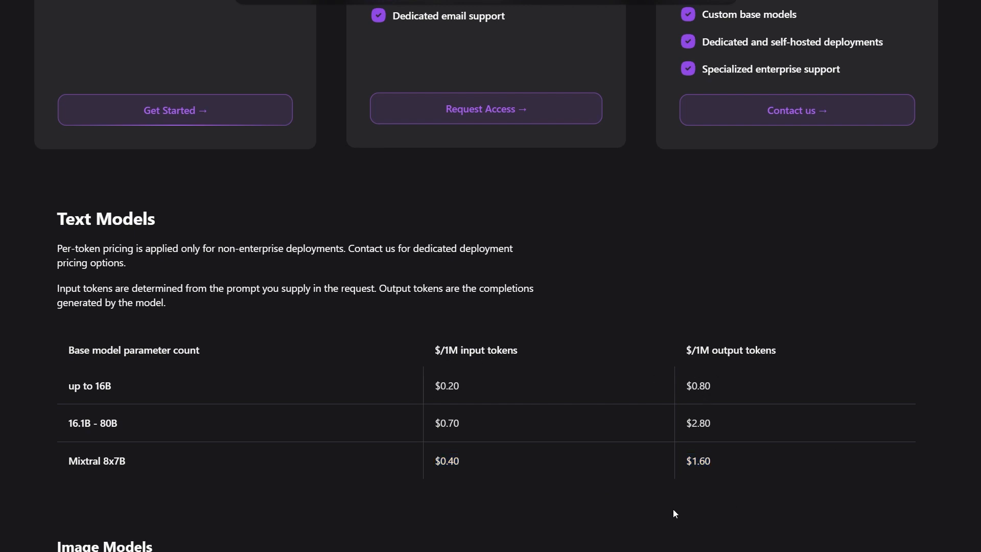
{"action": "double_click", "coordinate": [453, 350]}
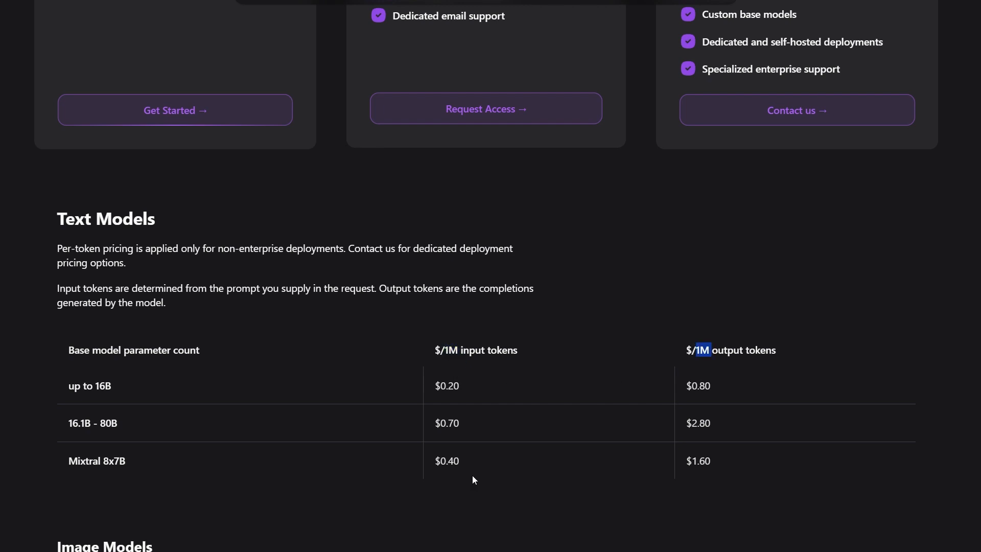
{"action": "mouse_move", "coordinate": [425, 441]}
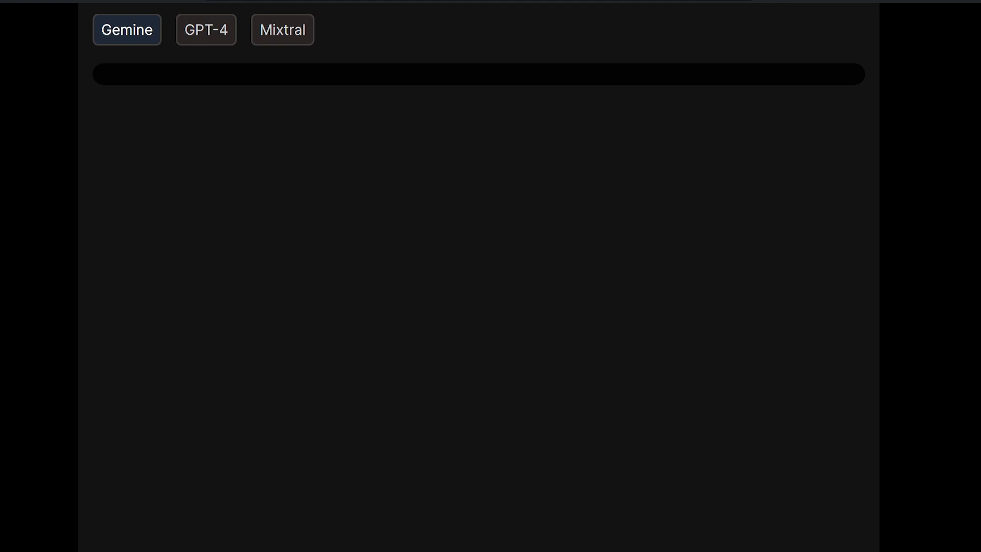
Submit the Sora write-a-post prompt so Gemini generates its LinkedIn post
{"action": "left_click", "coordinate": [282, 29]}
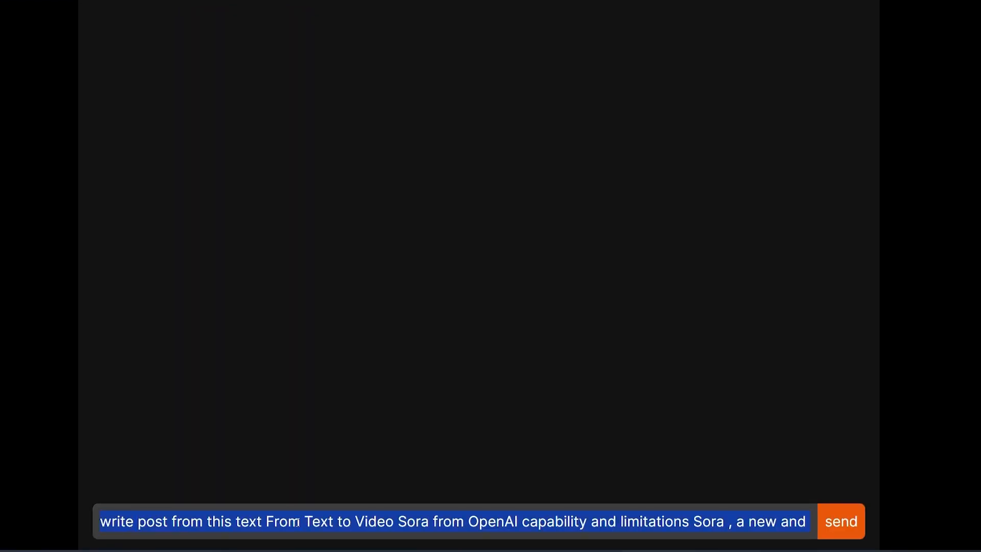
{"action": "left_click", "coordinate": [841, 521]}
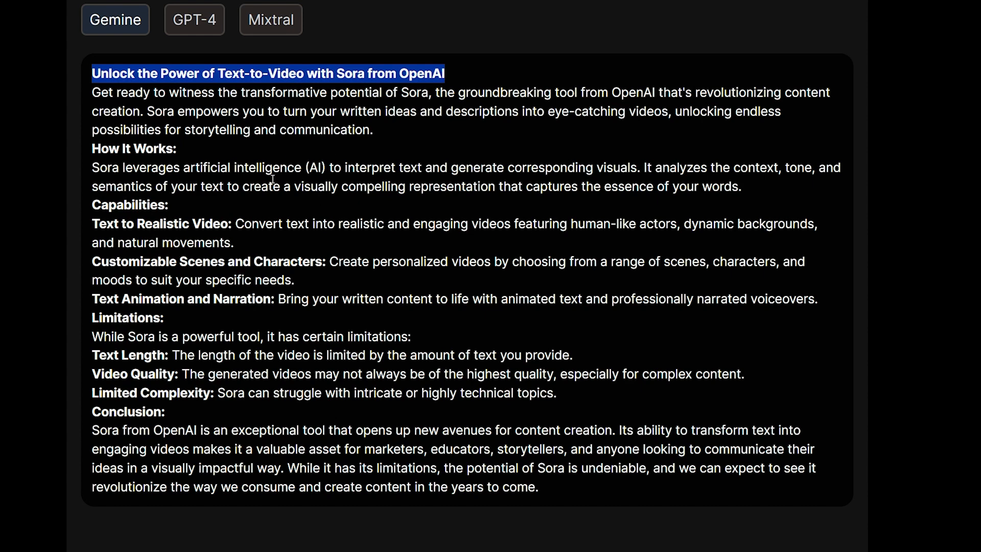
{"action": "mouse_move", "coordinate": [179, 187]}
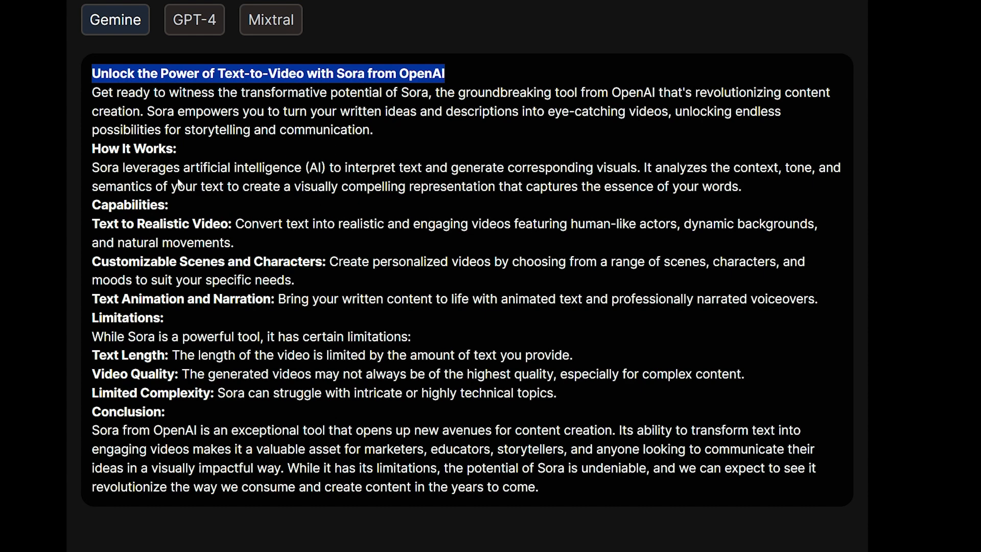
{"action": "mouse_move", "coordinate": [189, 336]}
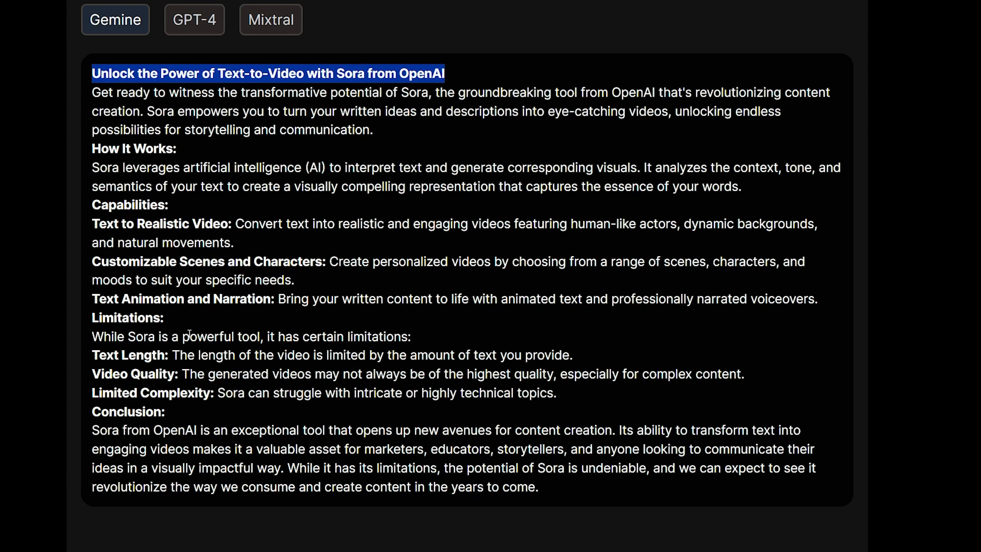
{"action": "mouse_move", "coordinate": [233, 214]}
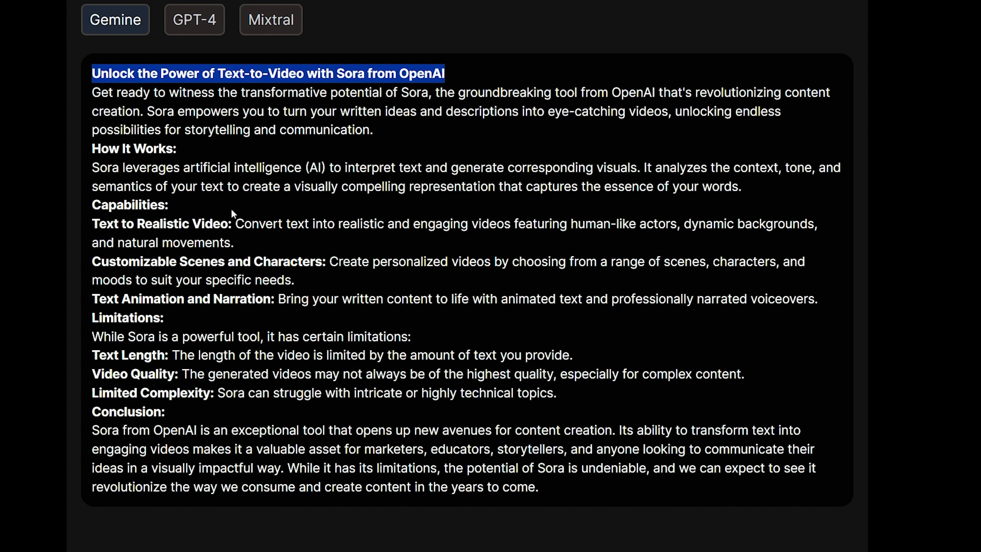
{"action": "mouse_move", "coordinate": [242, 168]}
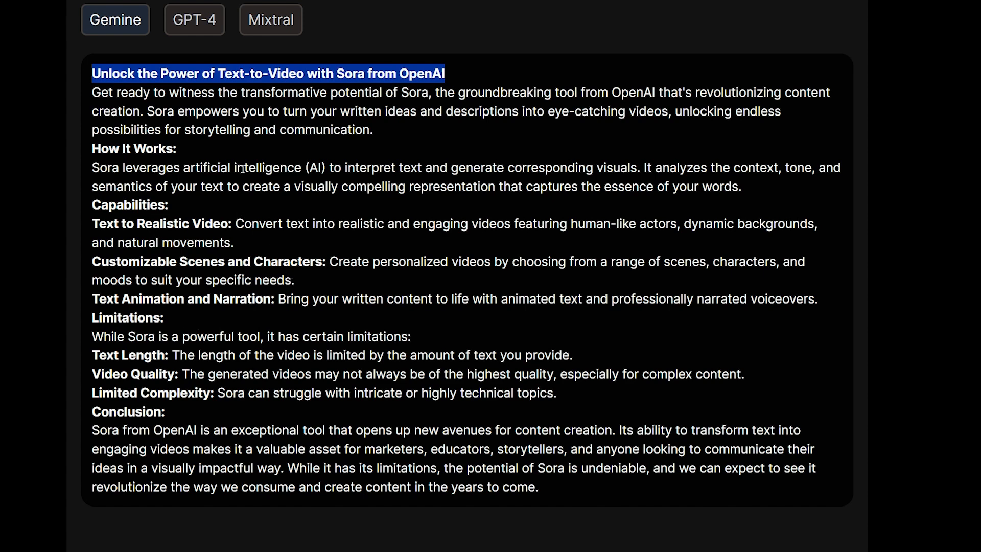
Switch to GPT-4's Sora post, 'From Text to Video: Sora by OpenAI's Potential & Boundaries'
{"action": "left_click", "coordinate": [194, 19]}
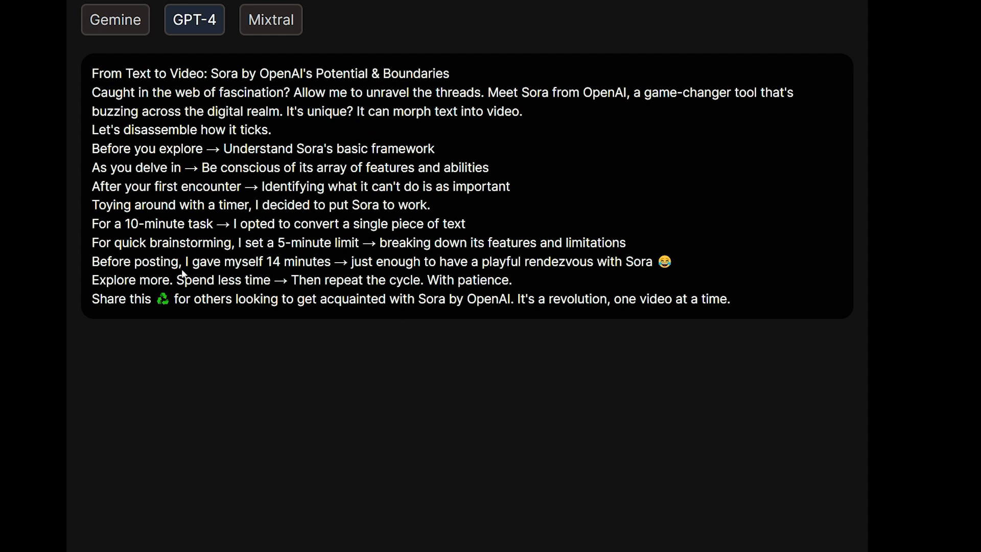
{"action": "mouse_move", "coordinate": [221, 236]}
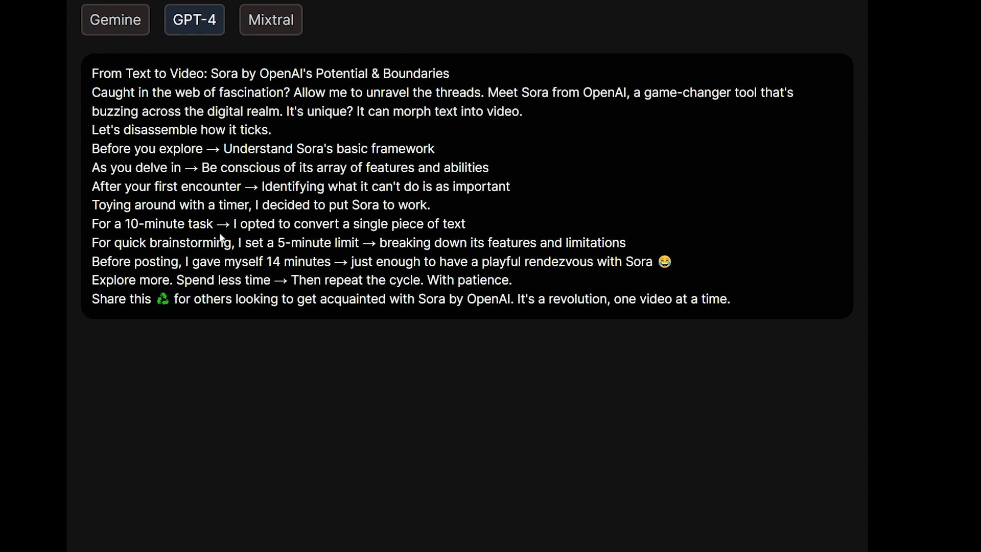
{"action": "left_click_drag", "start_coordinate": [91, 92], "coordinate": [465, 223]}
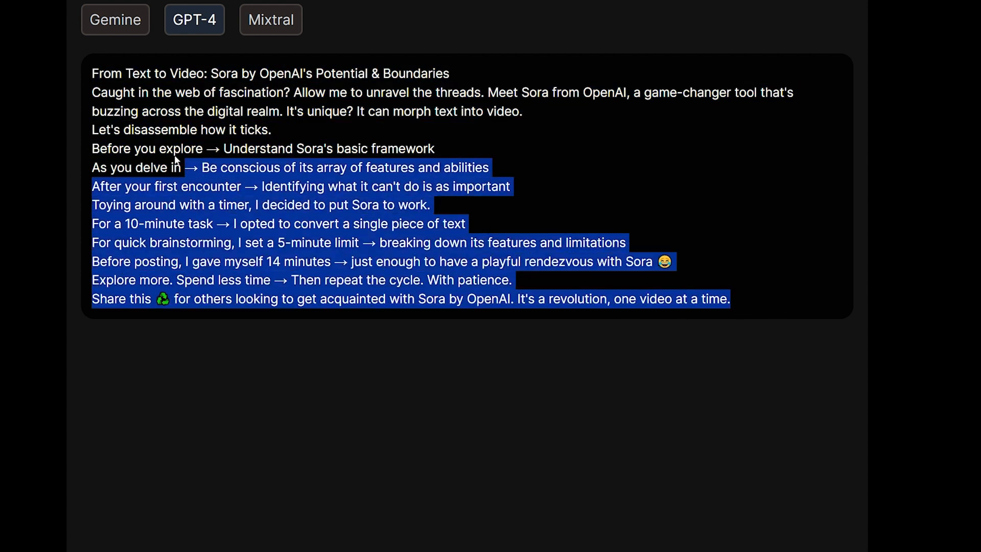
{"action": "scroll", "scroll_direction": "down", "scroll_amount": 3}
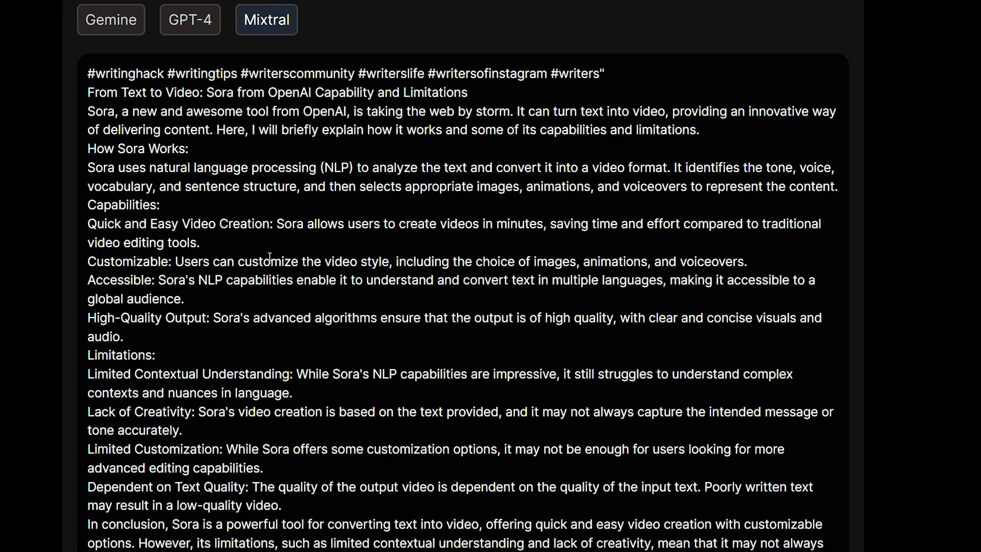
Review Mixtral's Sora post, highlighting its explanation and capabilities sections
{"action": "scroll", "scroll_direction": "down", "scroll_amount": 3}
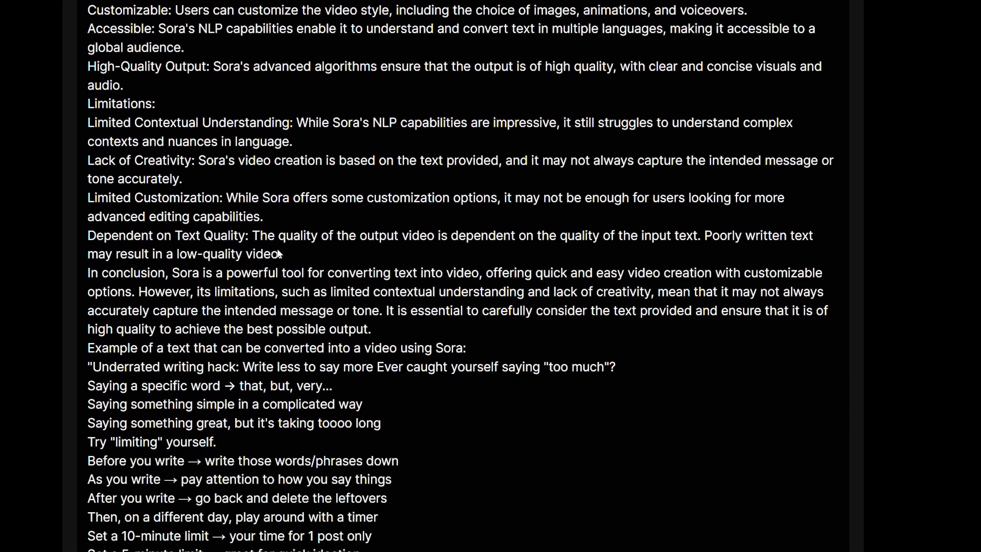
{"action": "scroll", "scroll_direction": "up", "scroll_amount": 3}
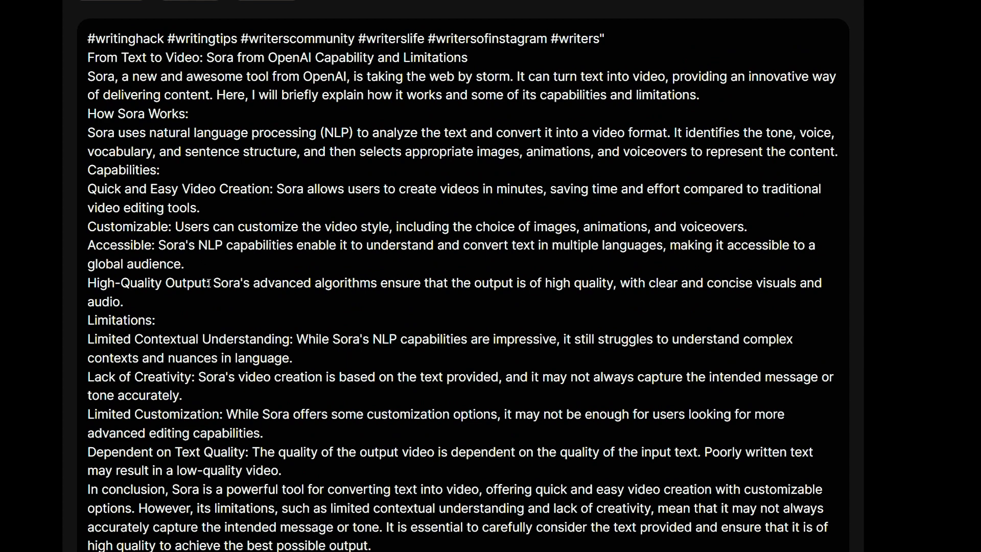
{"action": "left_click_drag", "start_coordinate": [88, 57], "coordinate": [146, 188]}
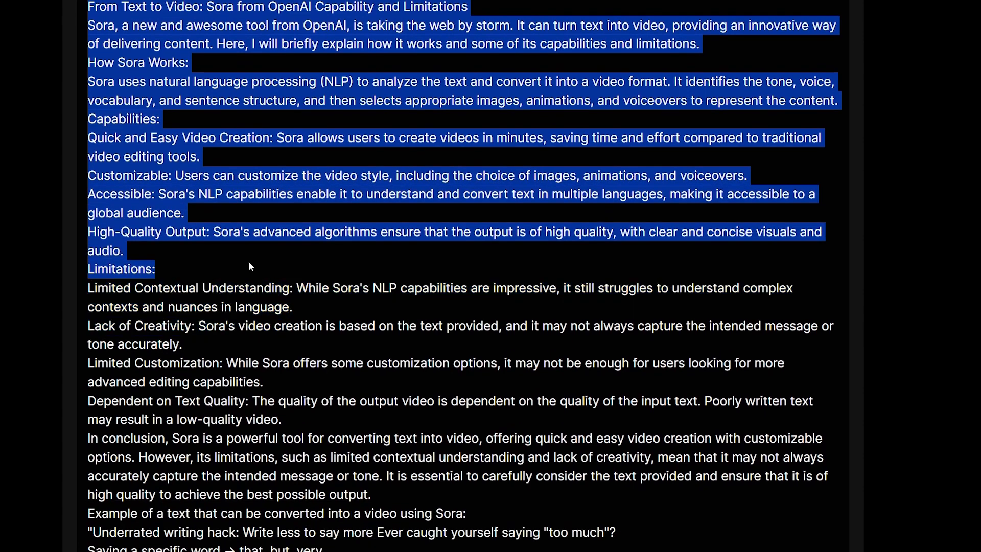
{"action": "scroll", "scroll_direction": "down", "scroll_amount": 3}
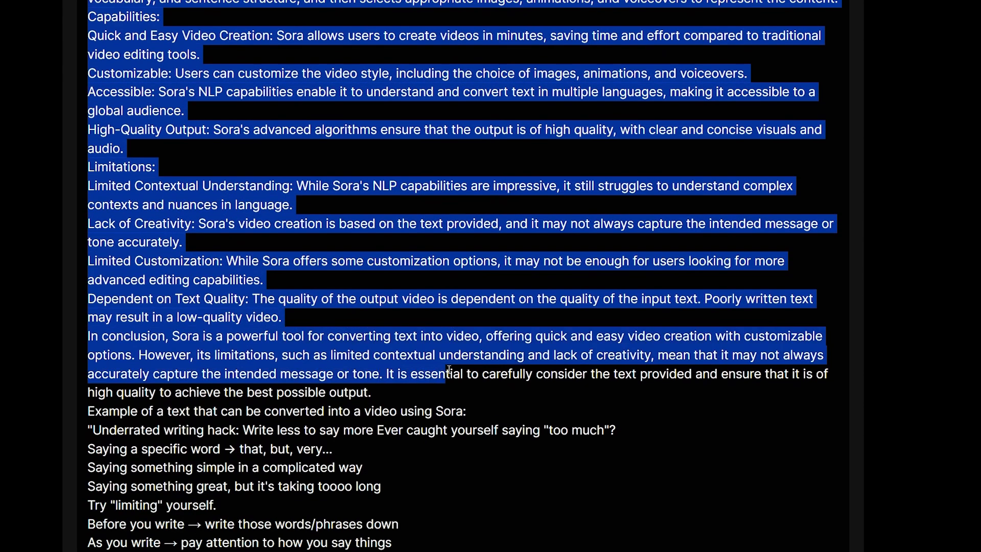
{"action": "scroll", "scroll_direction": "down", "scroll_amount": 3}
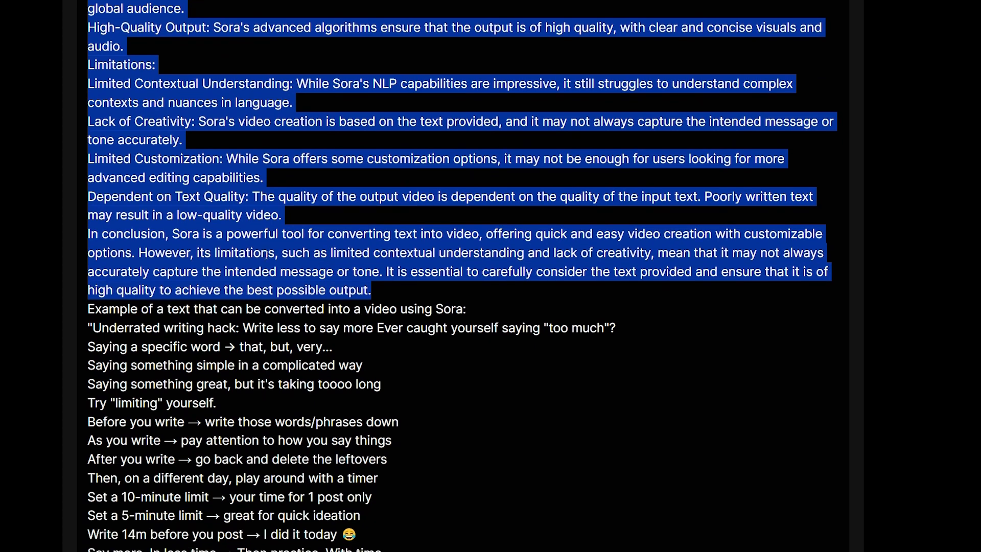
{"action": "scroll", "scroll_direction": "down", "scroll_amount": 3}
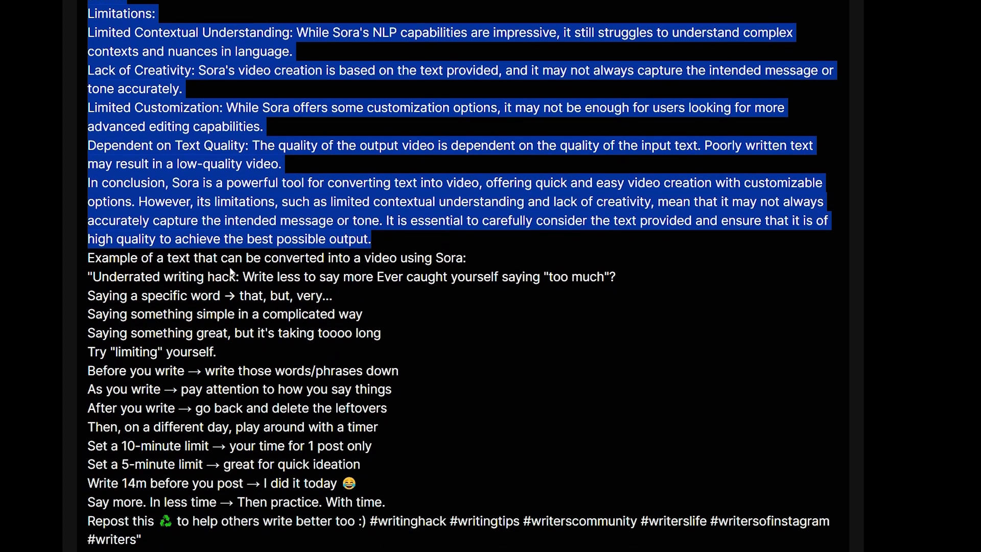
{"action": "mouse_move", "coordinate": [343, 300]}
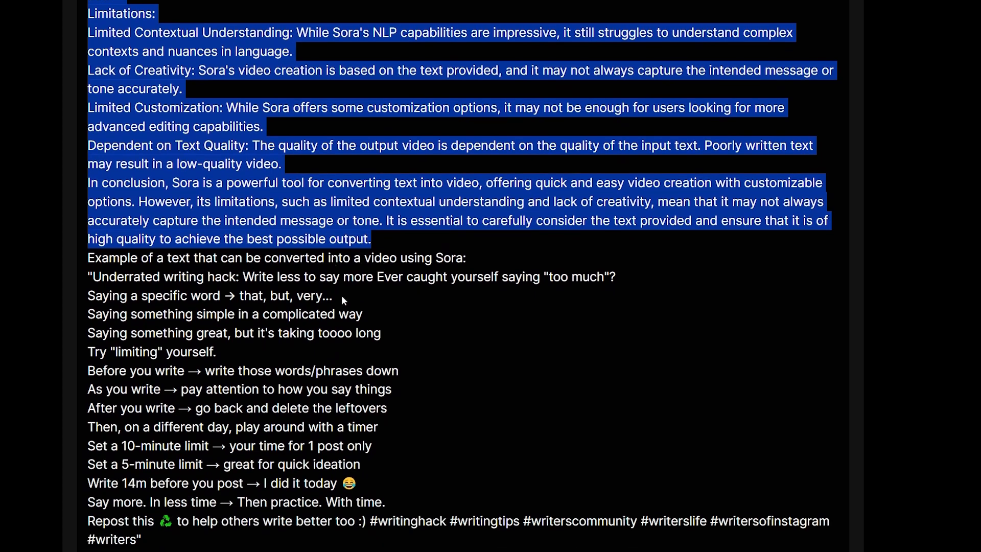
Highlight the quoted 'Underrated writing hack' example text further down Mixtral's post
{"action": "left_click", "coordinate": [94, 277]}
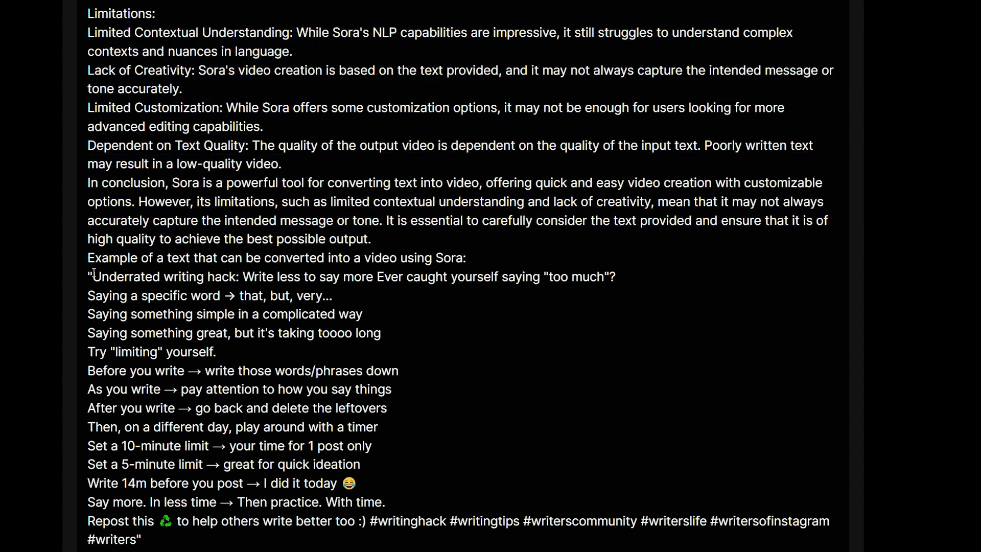
{"action": "left_click_drag", "start_coordinate": [92, 276], "coordinate": [141, 539]}
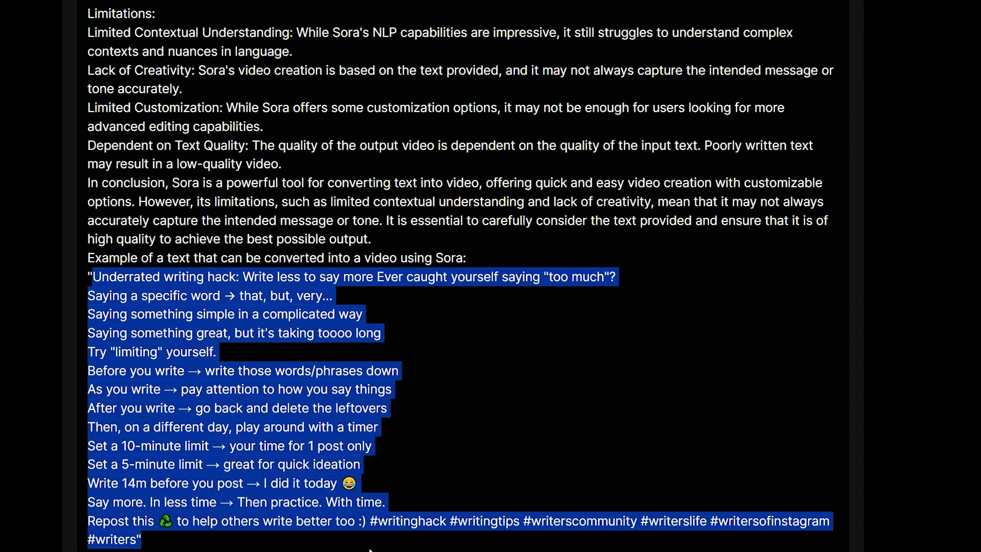
{"action": "mouse_move", "coordinate": [574, 528]}
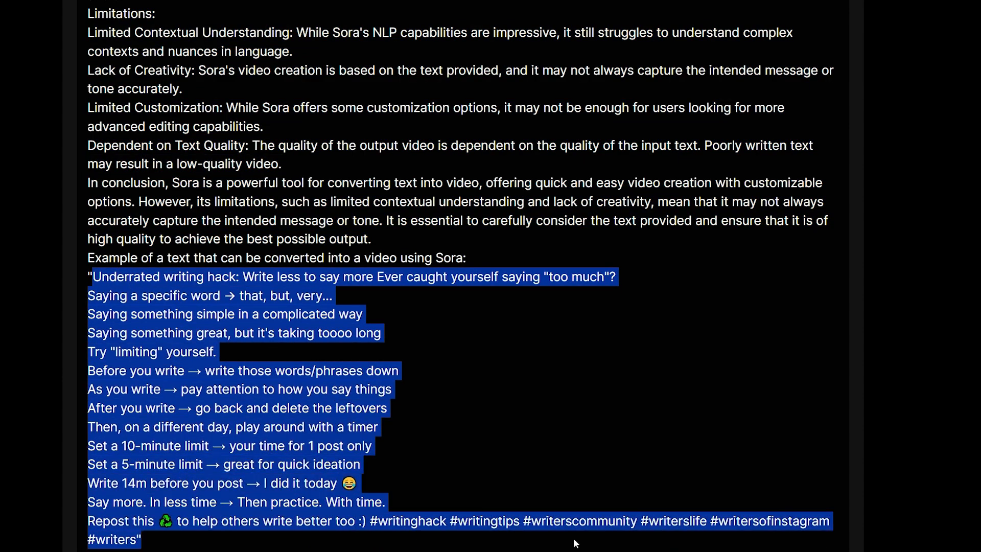
{"action": "mouse_move", "coordinate": [488, 461]}
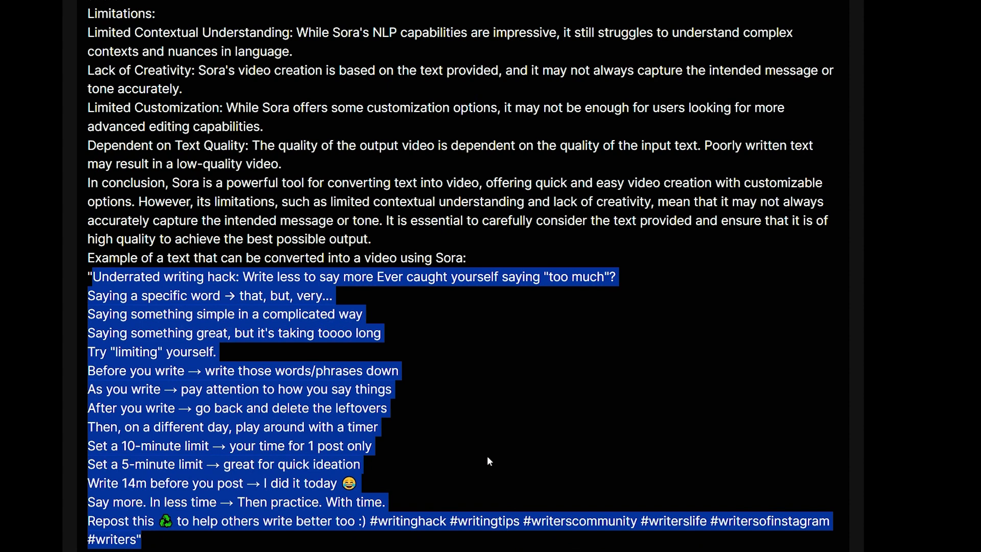
{"action": "left_click", "coordinate": [121, 294]}
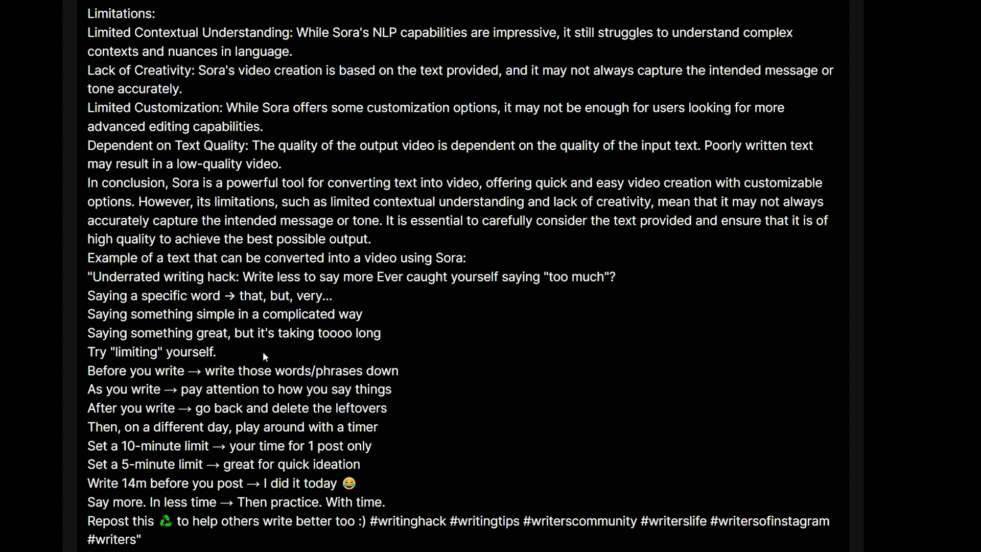
{"action": "scroll", "scroll_direction": "down", "scroll_amount": 3}
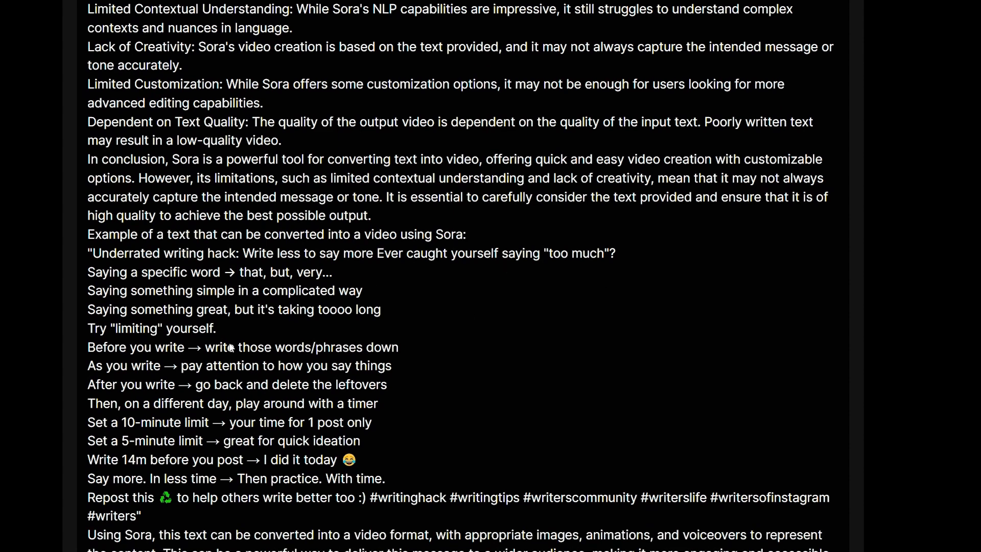
{"action": "mouse_move", "coordinate": [173, 524]}
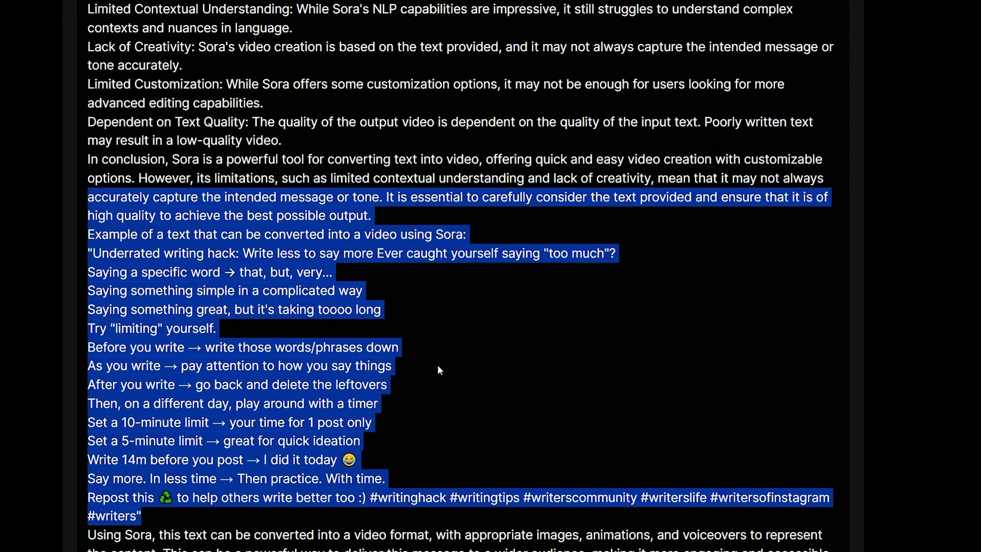
{"action": "left_click", "coordinate": [412, 402]}
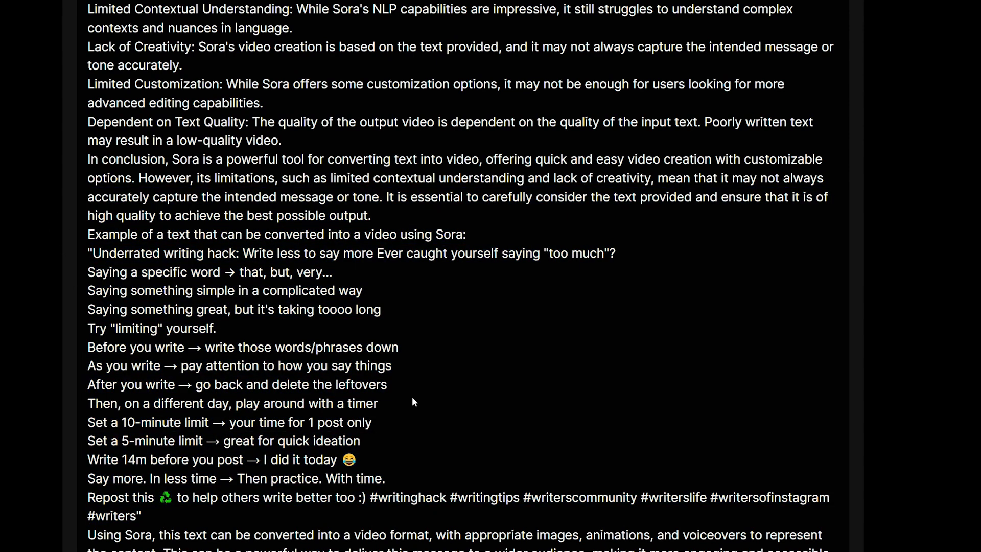
{"action": "mouse_move", "coordinate": [7, 497]}
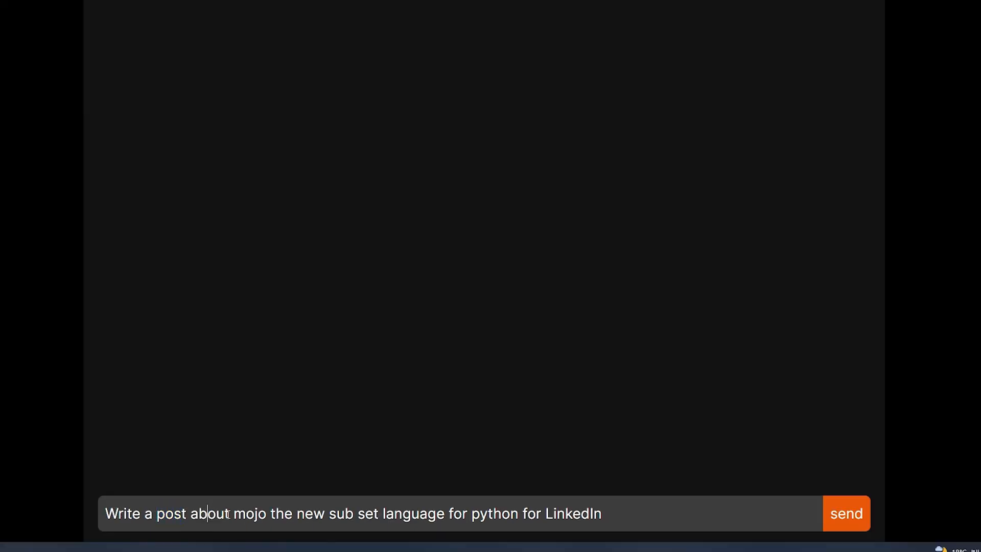
Submit the prompt for a LinkedIn post about Mojo, Python's new subset language
{"action": "left_click_drag", "start_coordinate": [232, 512], "coordinate": [451, 513]}
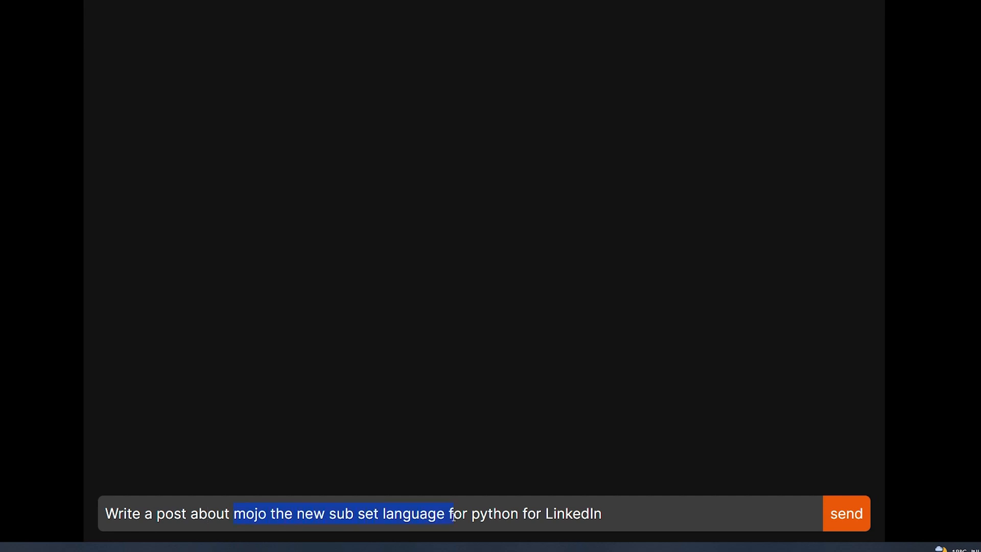
{"action": "left_click_drag", "start_coordinate": [450, 512], "coordinate": [517, 513]}
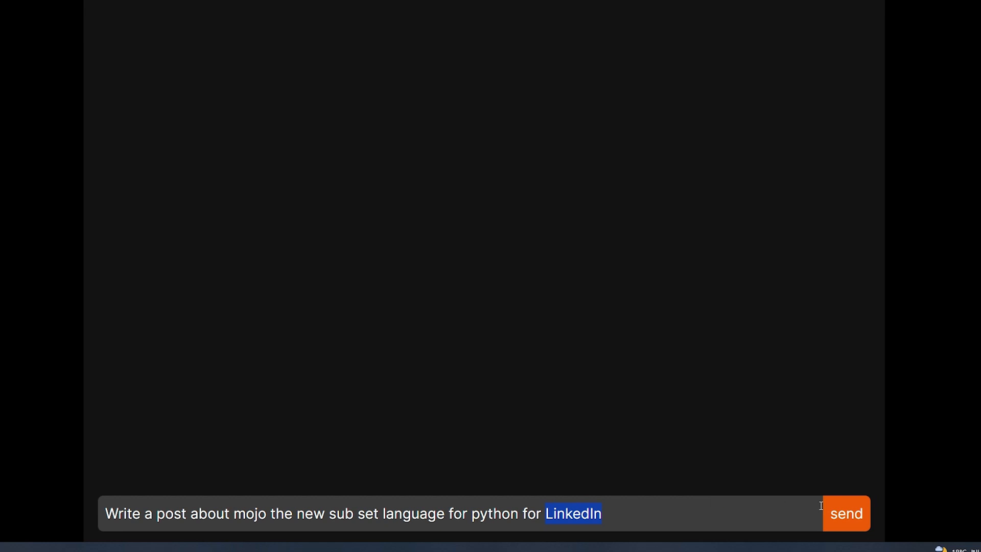
{"action": "left_click", "coordinate": [846, 514]}
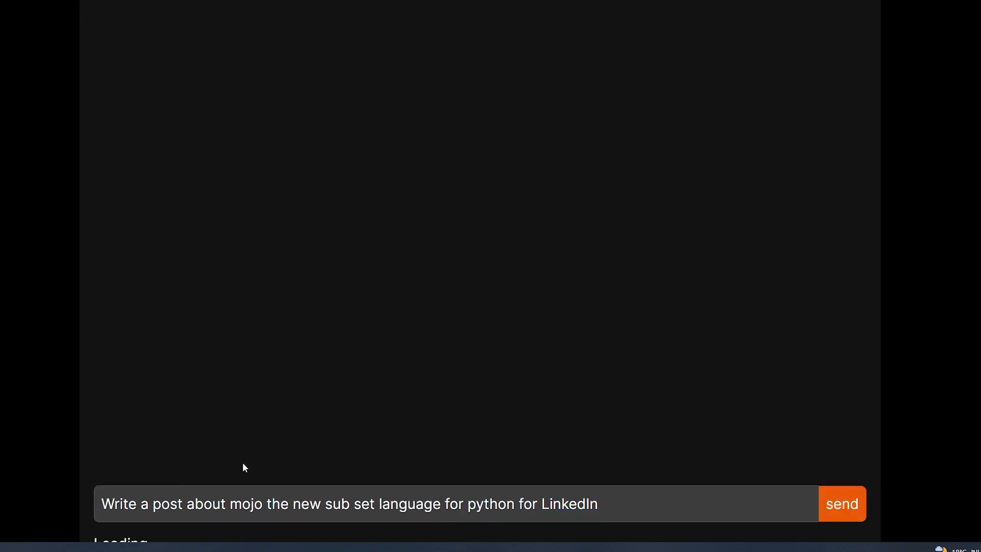
{"action": "mouse_move", "coordinate": [262, 400]}
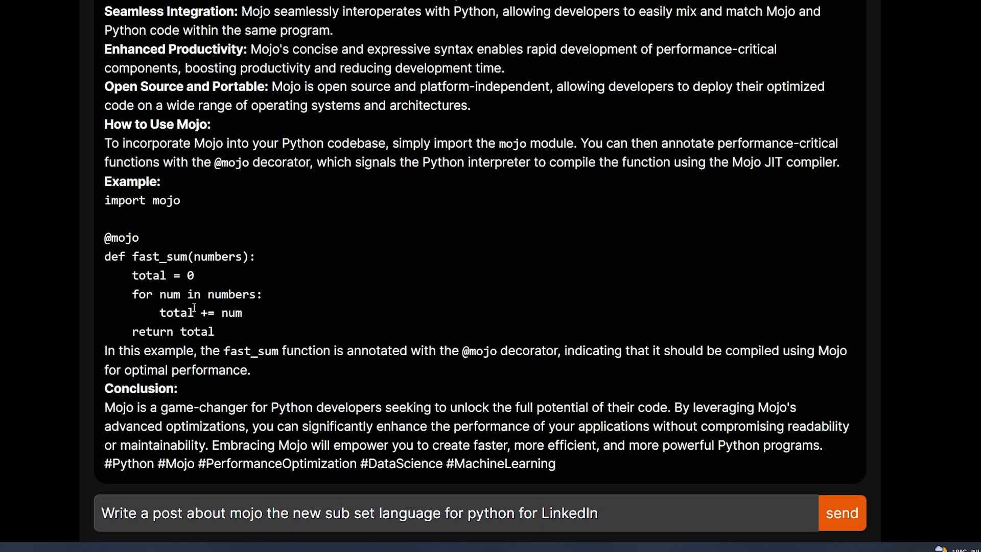
{"action": "mouse_move", "coordinate": [180, 313]}
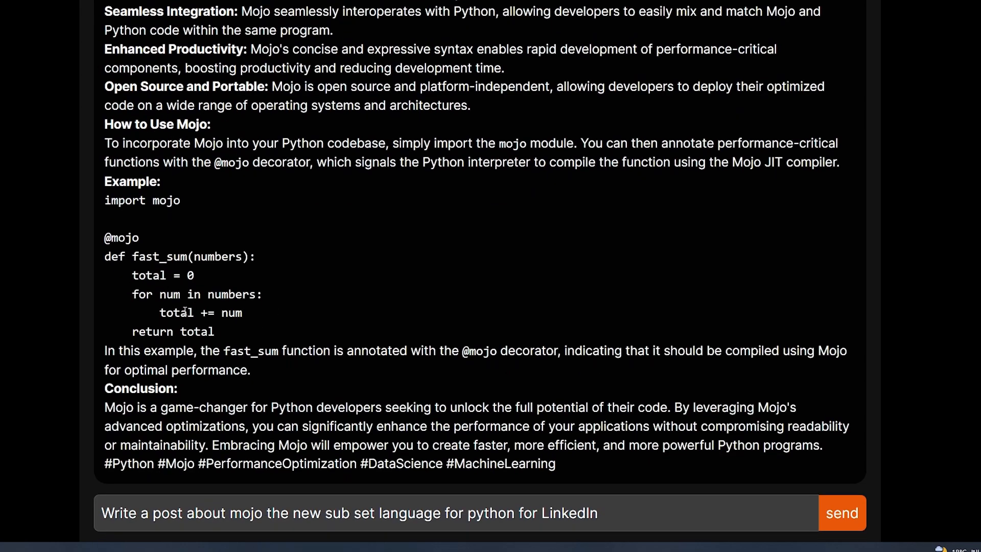
{"action": "left_click_drag", "start_coordinate": [104, 235], "coordinate": [214, 338]}
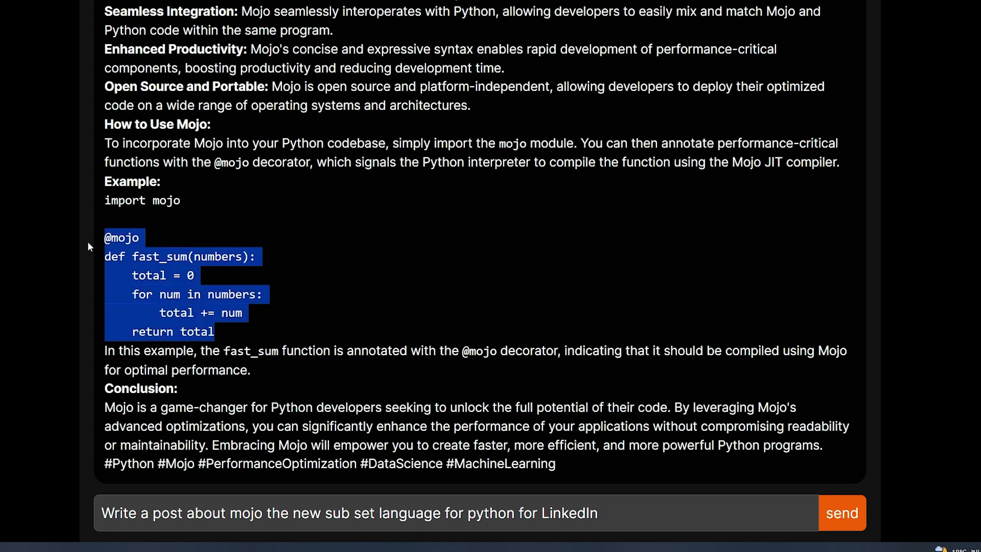
{"action": "mouse_move", "coordinate": [102, 249]}
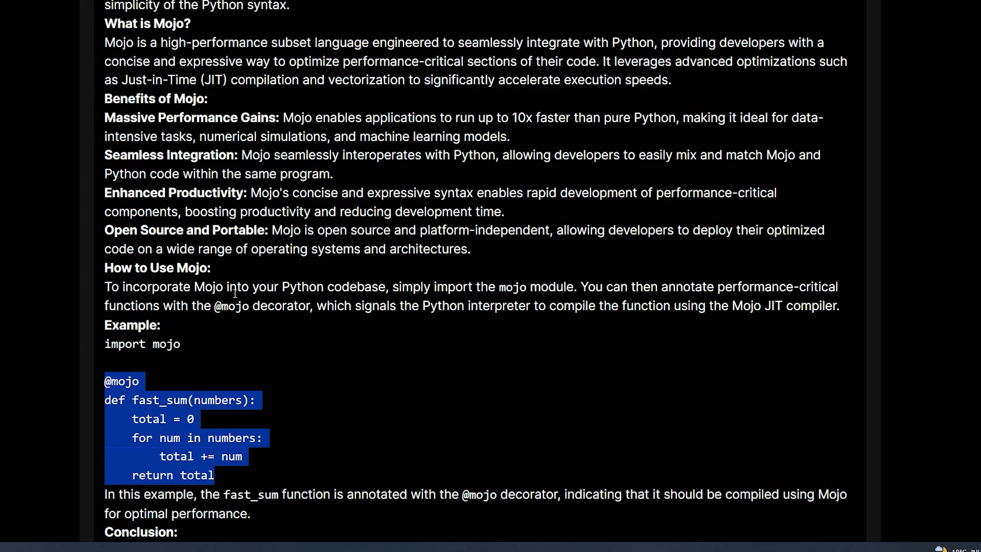
{"action": "scroll", "scroll_direction": "down", "scroll_amount": 3}
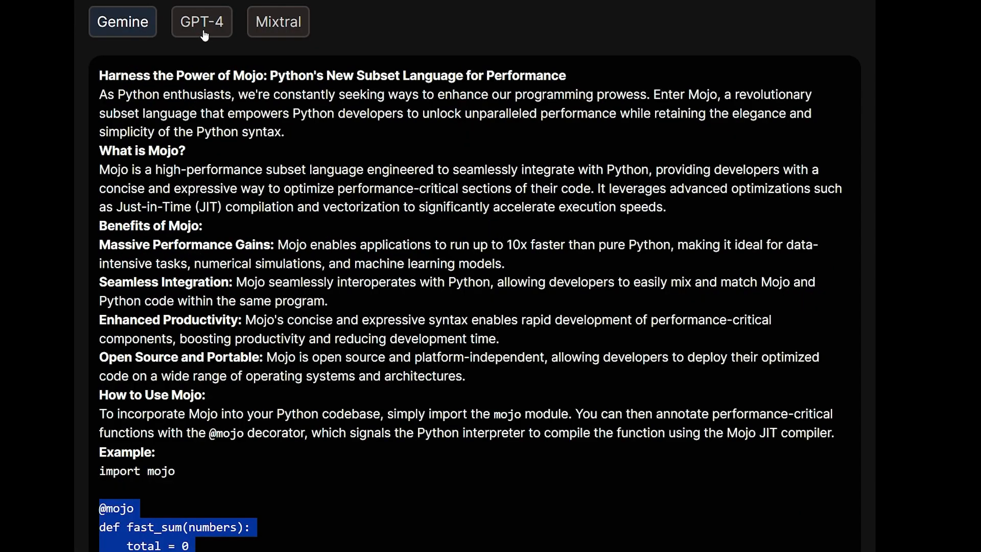
Show GPT-4's Mojo post 'Unlock efficiency in Python with Mojo' and highlight its body
{"action": "left_click", "coordinate": [202, 22]}
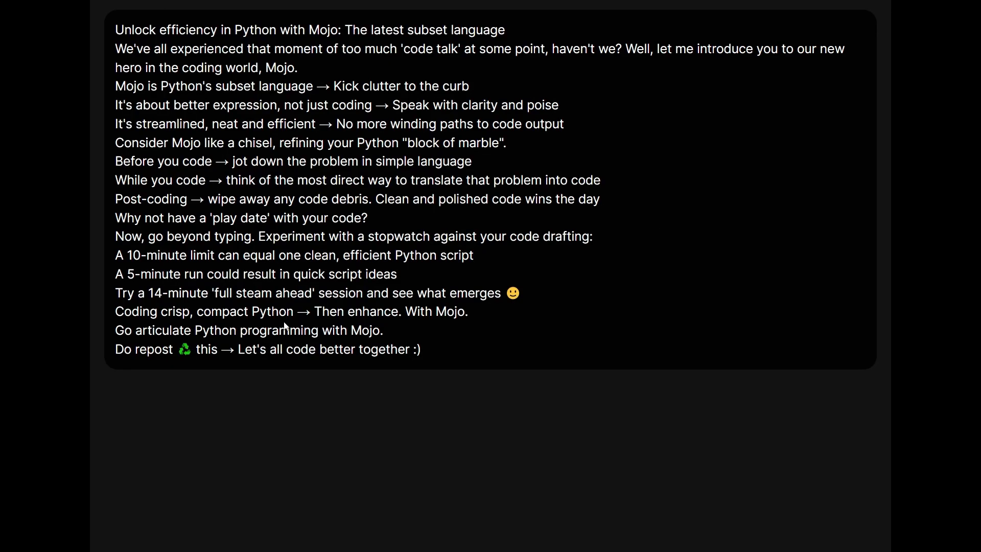
{"action": "left_click_drag", "start_coordinate": [159, 86], "coordinate": [421, 348]}
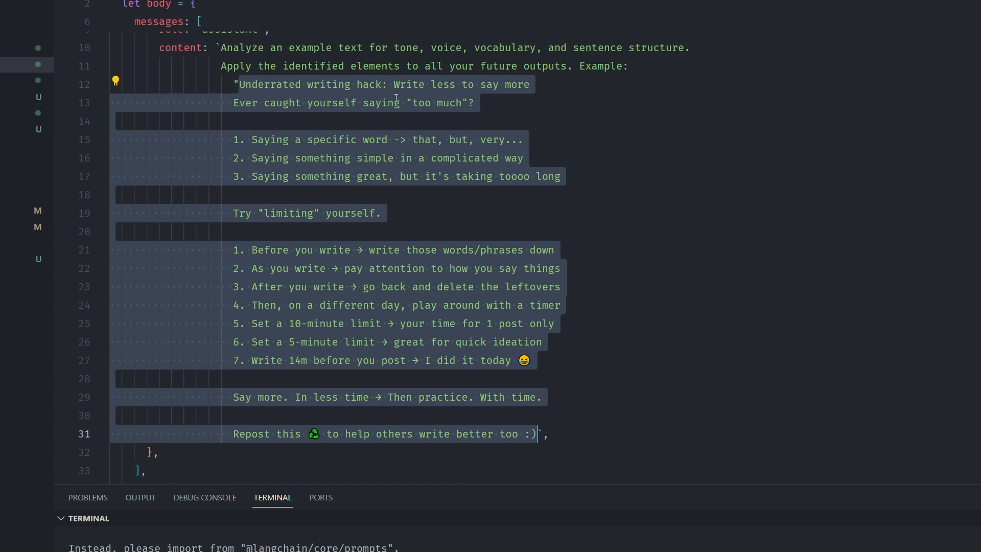
{"action": "mouse_move", "coordinate": [403, 210]}
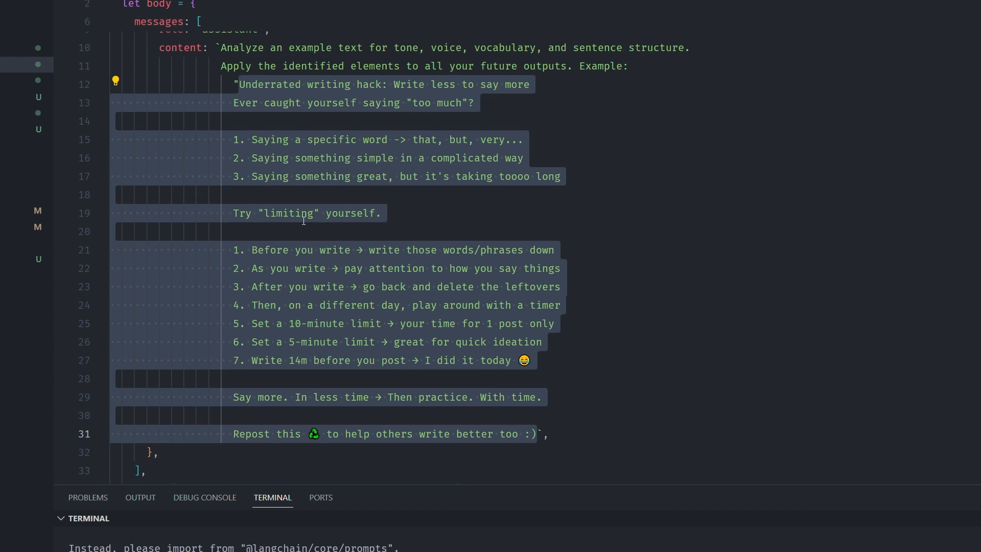
{"action": "mouse_move", "coordinate": [553, 402]}
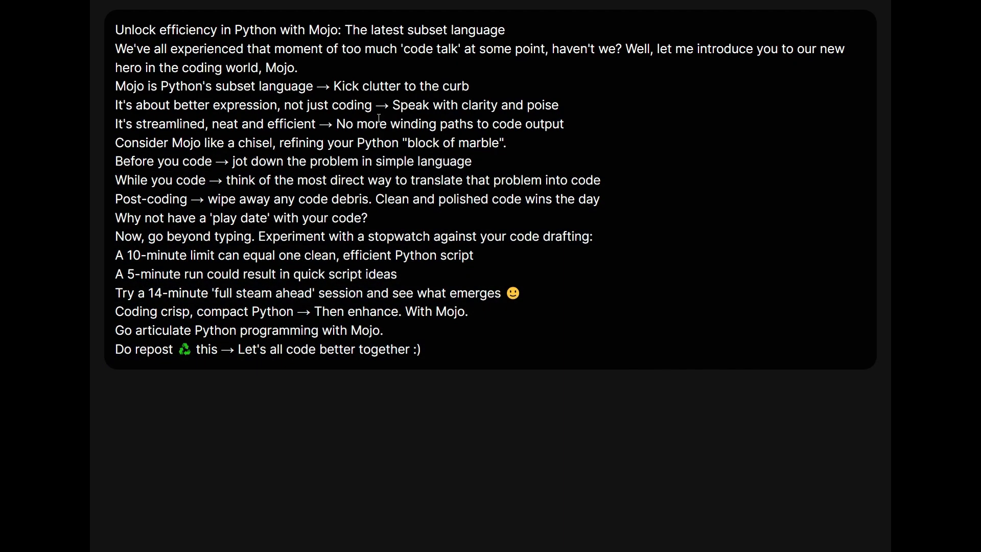
{"action": "double_click", "coordinate": [359, 30]}
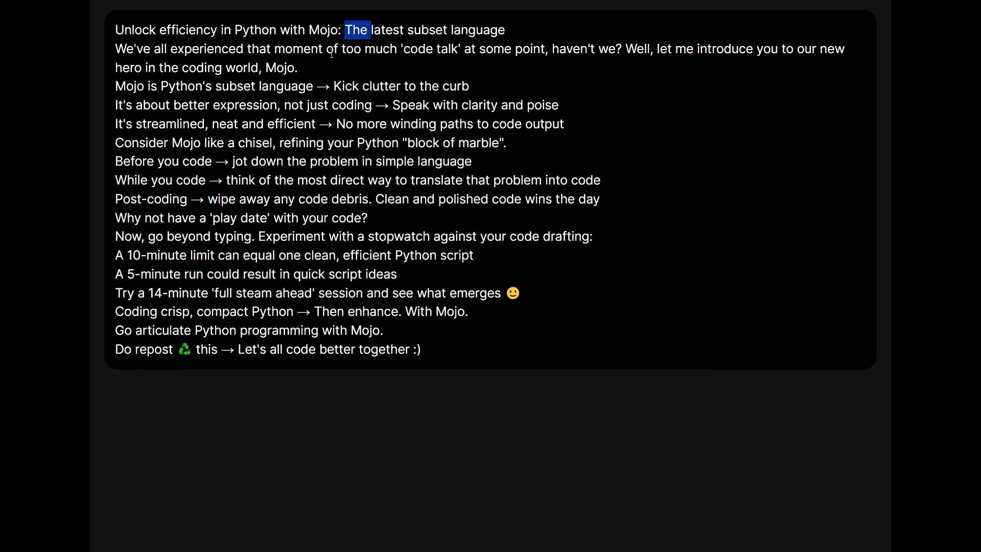
{"action": "left_click_drag", "start_coordinate": [133, 49], "coordinate": [621, 49]}
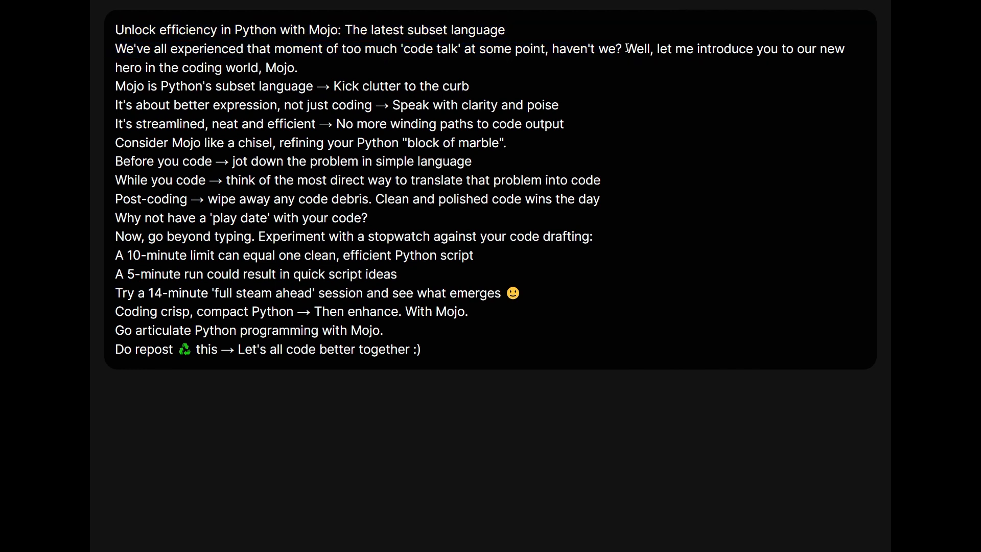
{"action": "left_click_drag", "start_coordinate": [625, 49], "coordinate": [298, 67]}
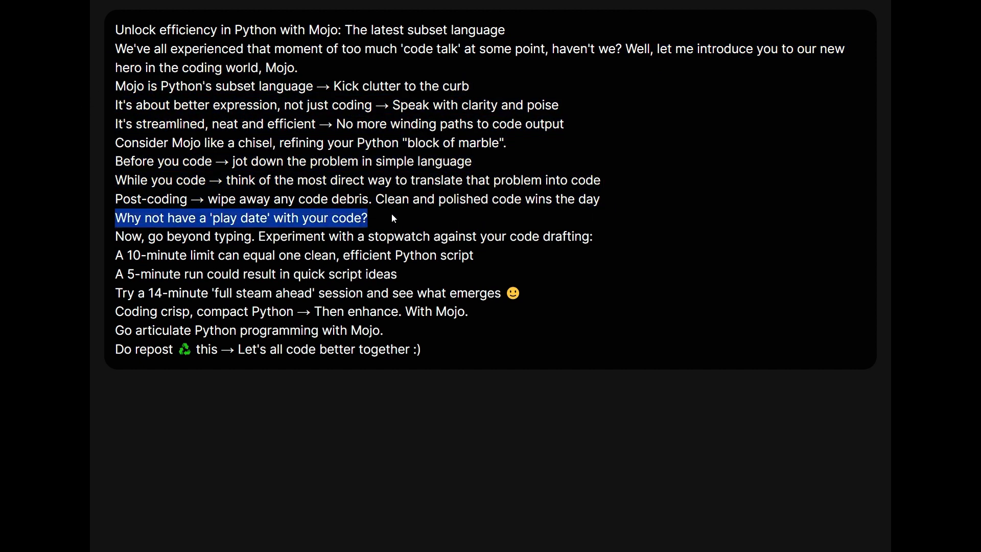
{"action": "mouse_move", "coordinate": [259, 249]}
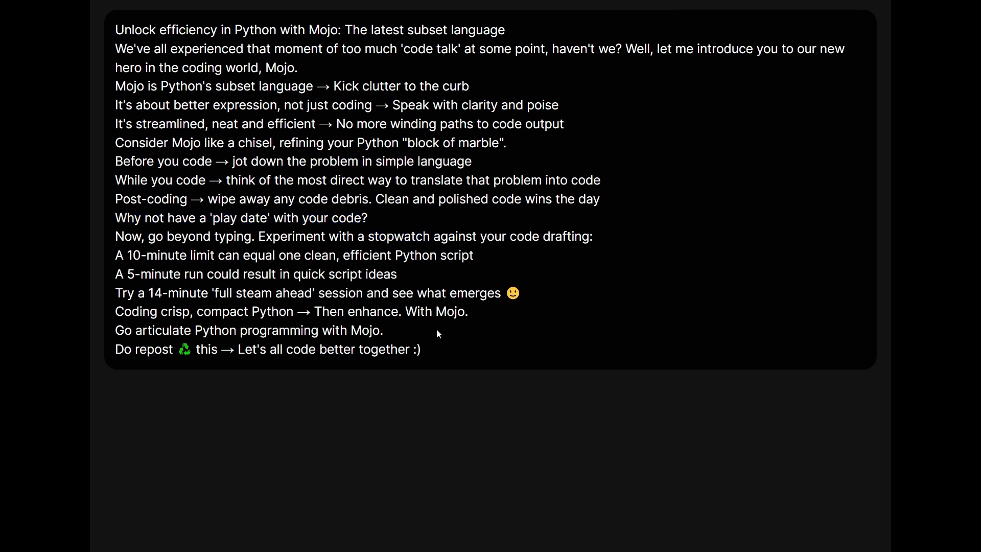
{"action": "mouse_move", "coordinate": [385, 365]}
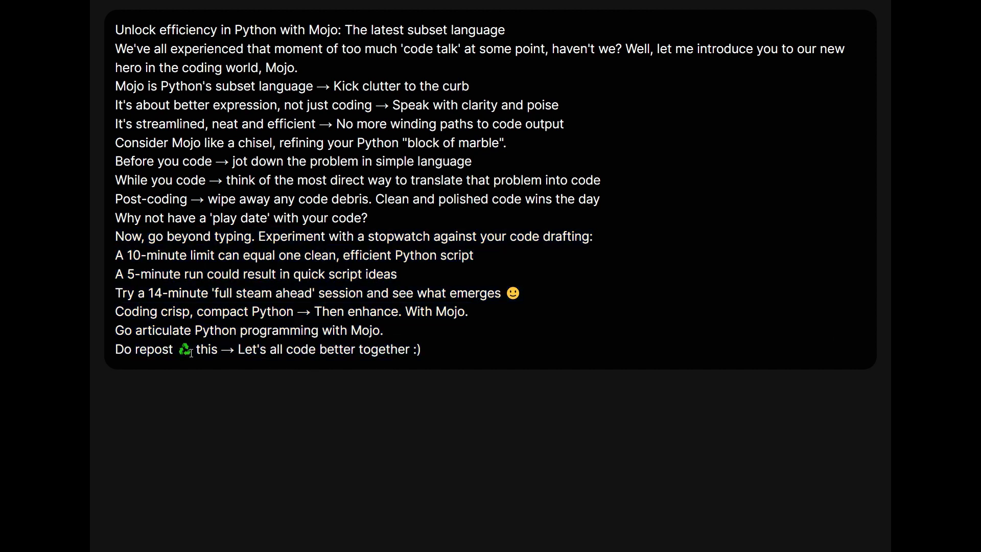
{"action": "mouse_move", "coordinate": [190, 352]}
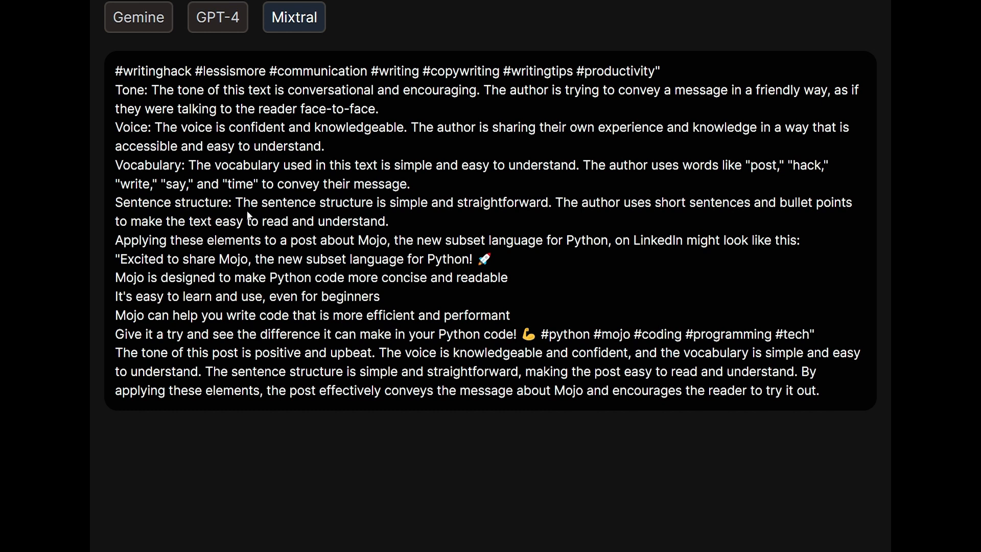
Return from Mixtral's tone analysis to Gemini's 'Harness the Power of Mojo' post and skim it
{"action": "double_click", "coordinate": [143, 202]}
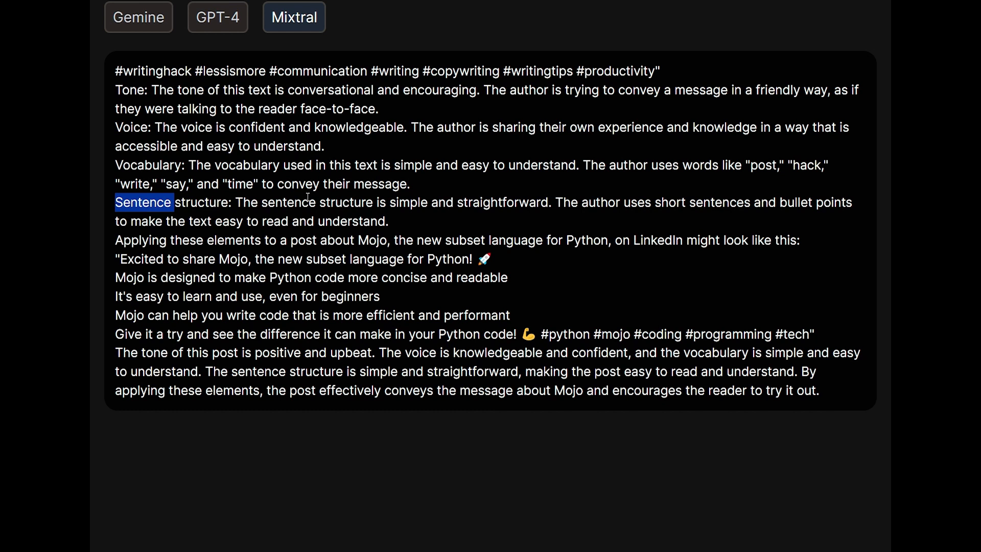
{"action": "mouse_move", "coordinate": [337, 247]}
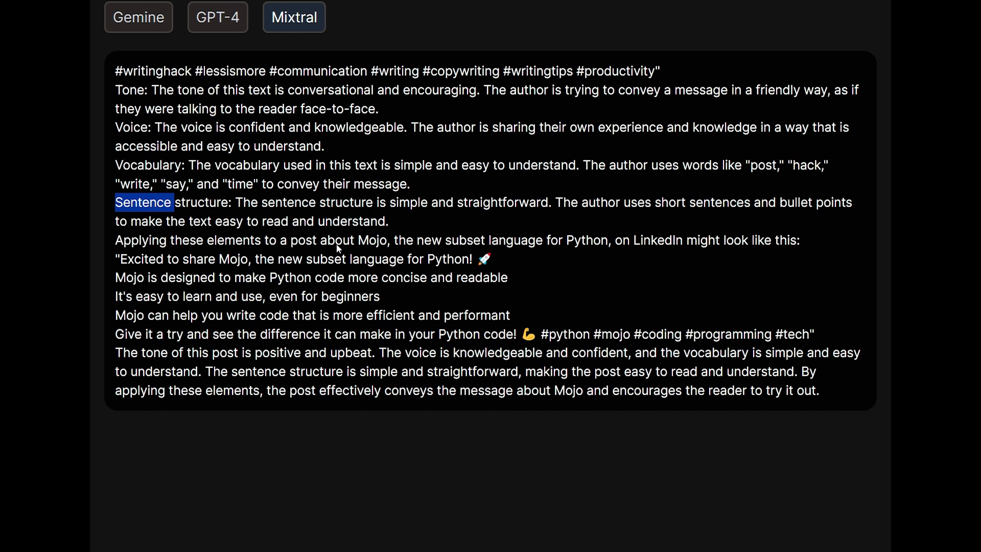
{"action": "mouse_move", "coordinate": [125, 44]}
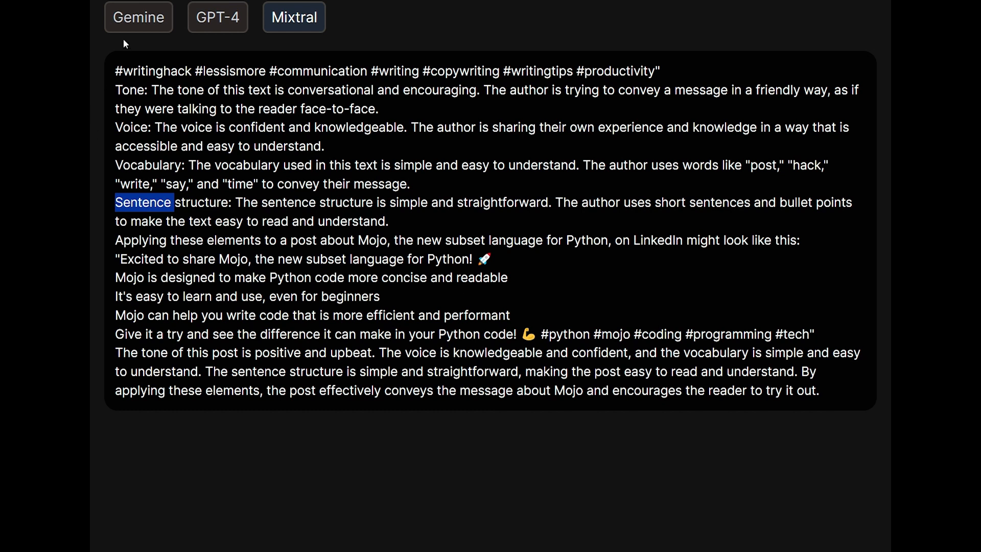
{"action": "left_click", "coordinate": [138, 17]}
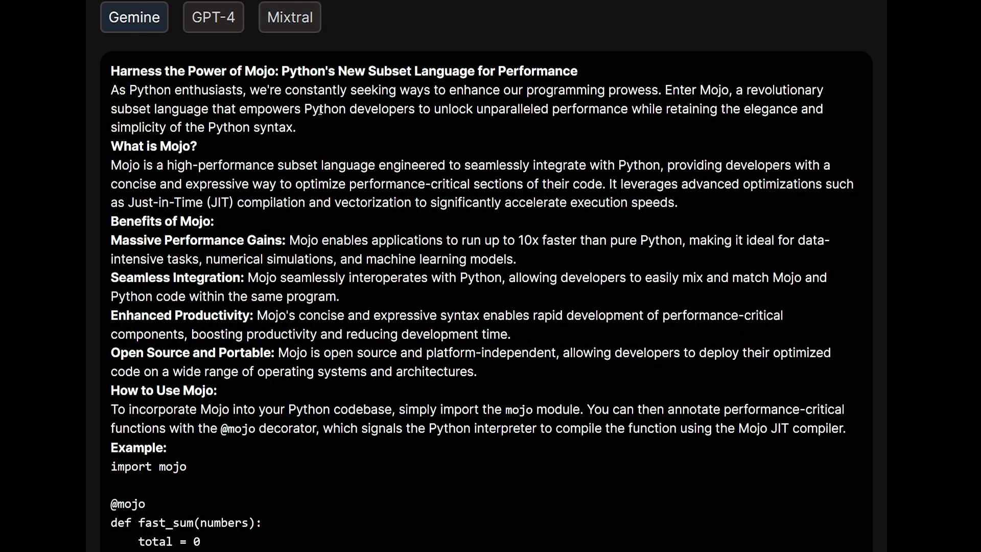
{"action": "scroll", "scroll_direction": "down", "scroll_amount": 3}
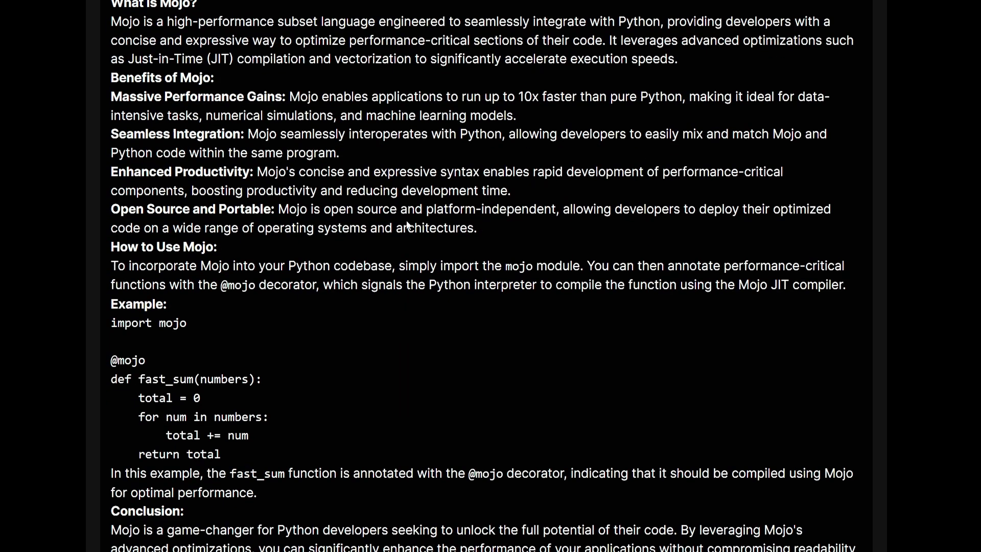
{"action": "mouse_move", "coordinate": [407, 222]}
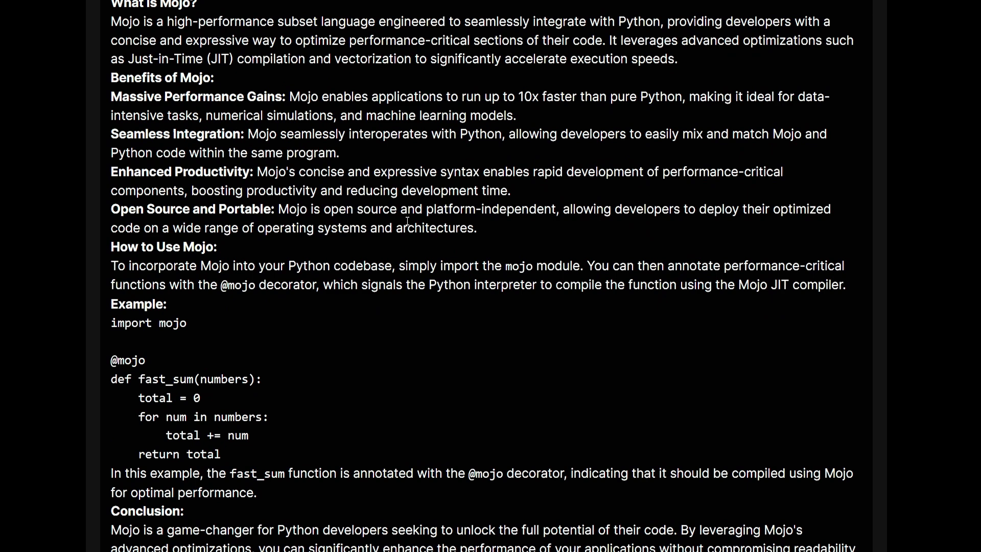
{"action": "scroll", "scroll_direction": "up", "scroll_amount": 3}
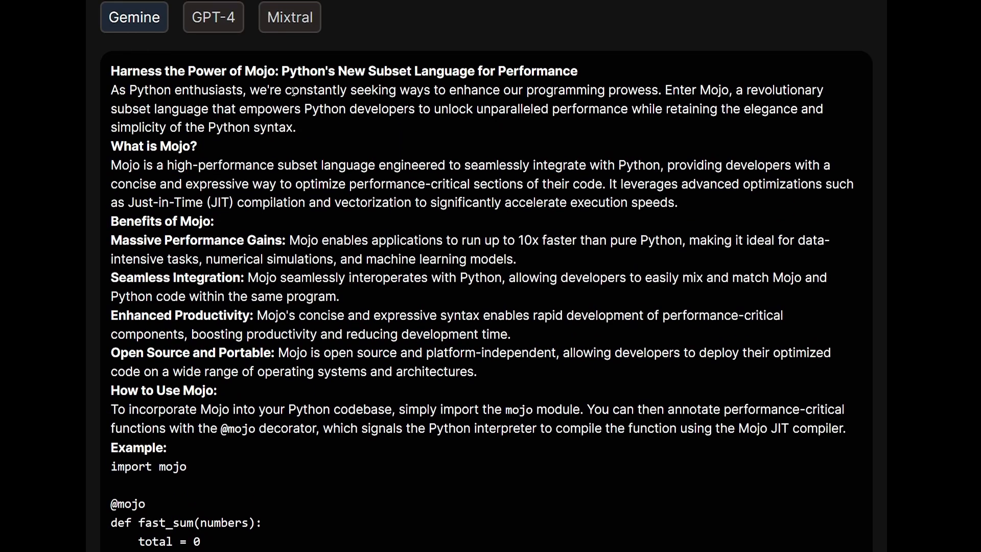
Compare the GPT-4, Mixtral and Gemini Mojo posts side by side, ending on GPT-4's
{"action": "left_click", "coordinate": [217, 17]}
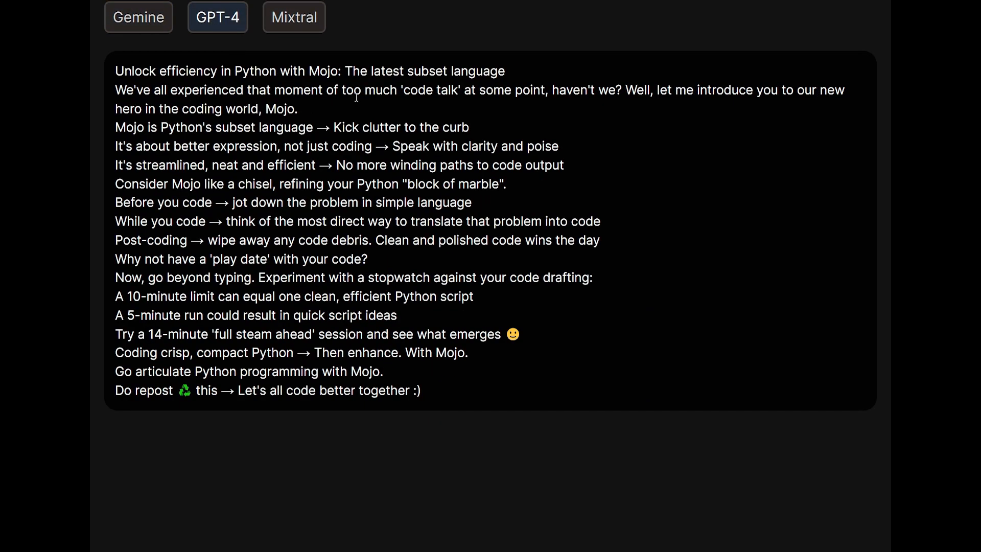
{"action": "left_click", "coordinate": [294, 17]}
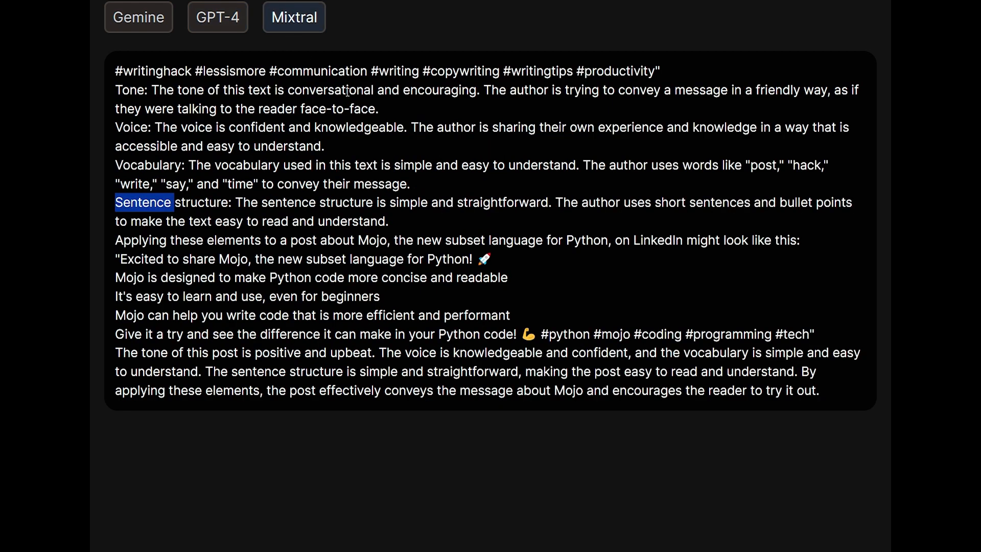
{"action": "left_click", "coordinate": [217, 18]}
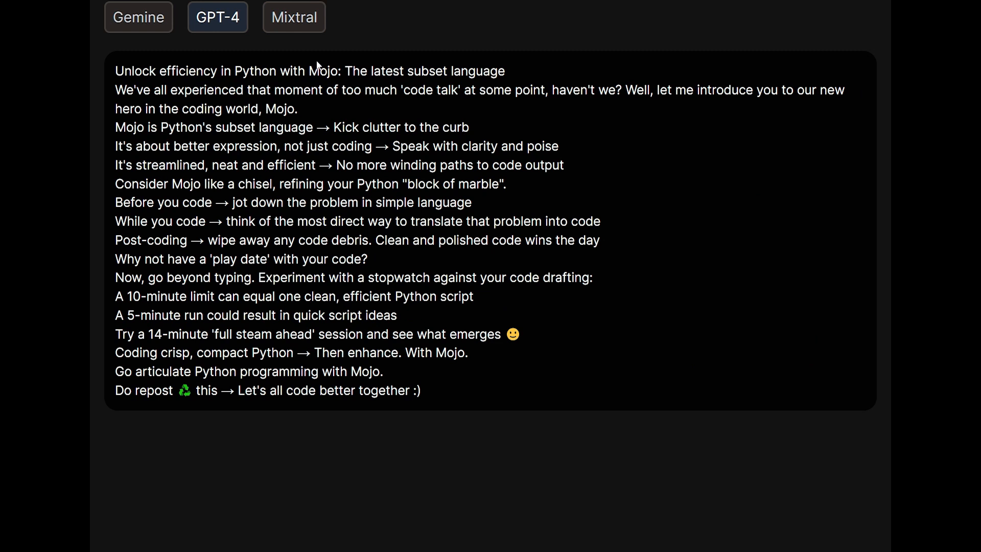
{"action": "mouse_move", "coordinate": [302, 39]}
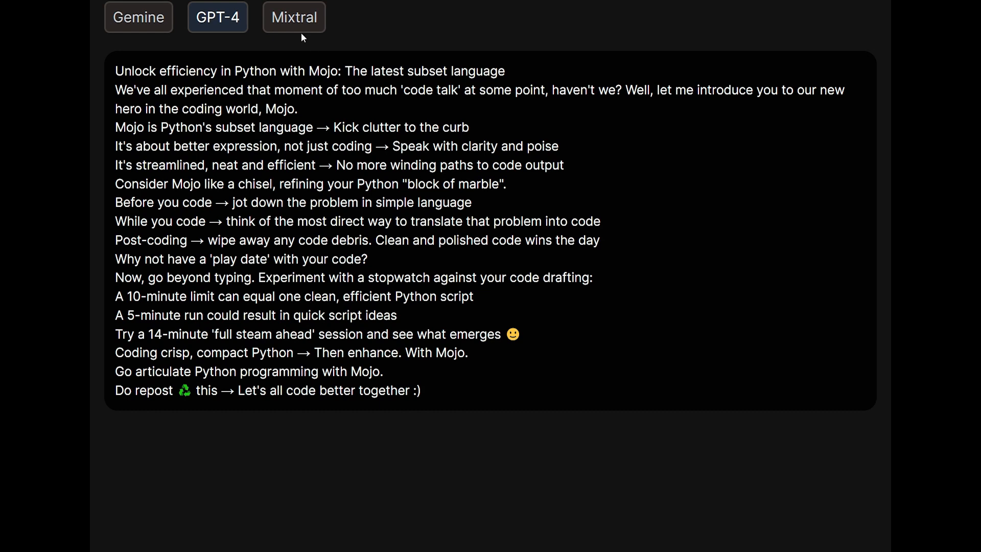
{"action": "left_click", "coordinate": [294, 17]}
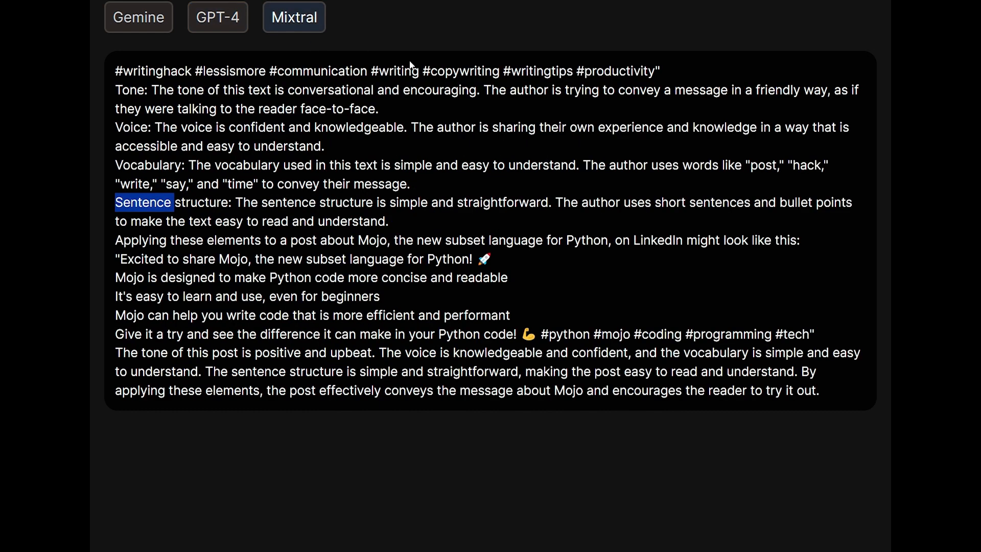
{"action": "left_click", "coordinate": [133, 17]}
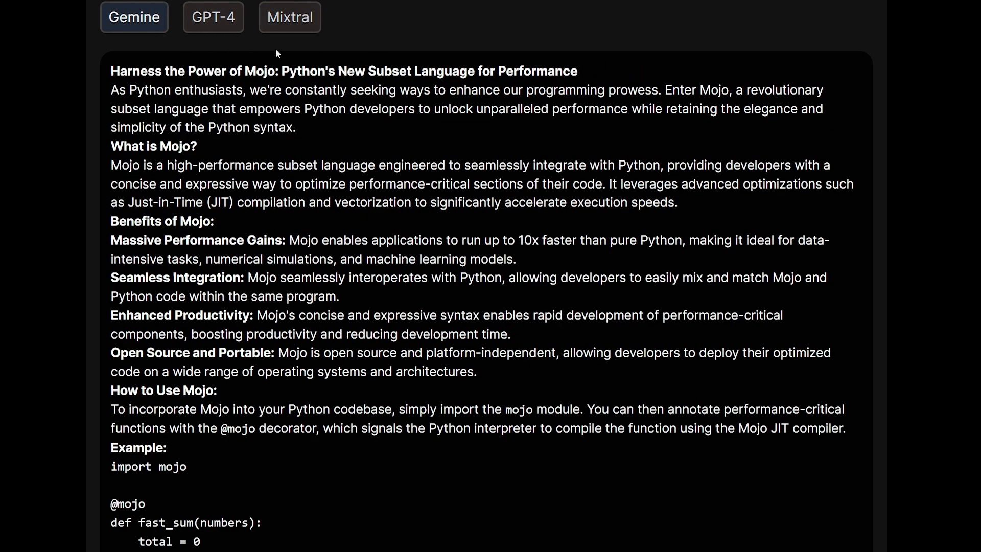
{"action": "left_click", "coordinate": [292, 16]}
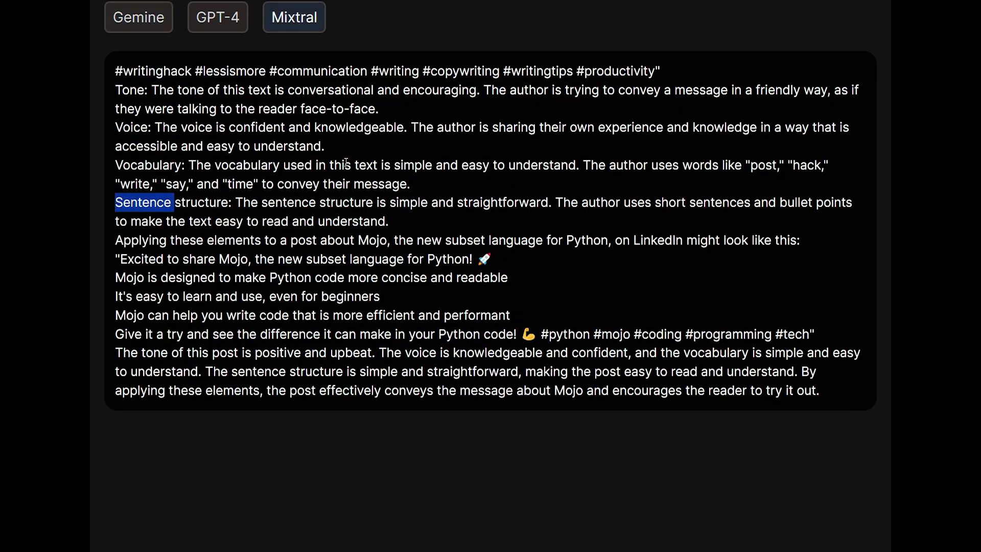
{"action": "left_click", "coordinate": [217, 16]}
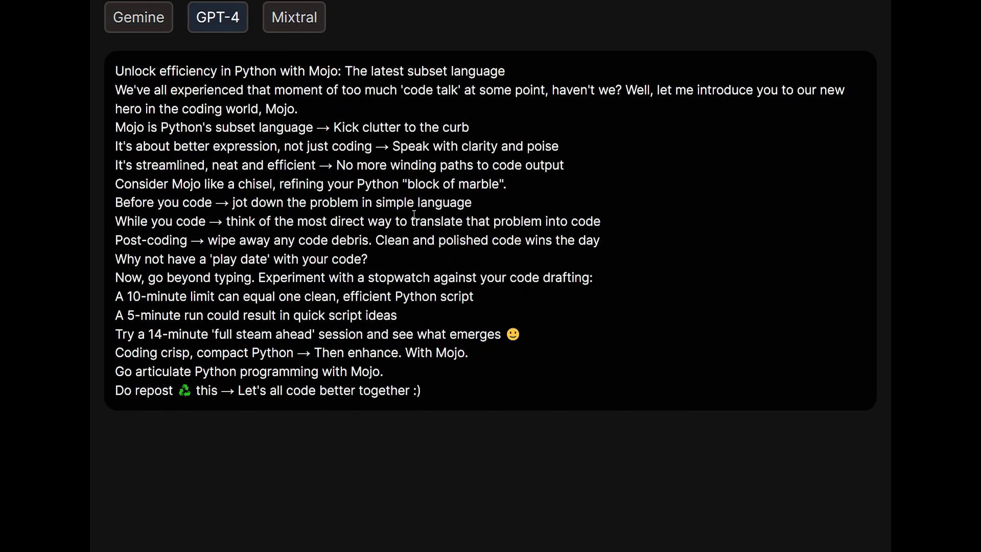